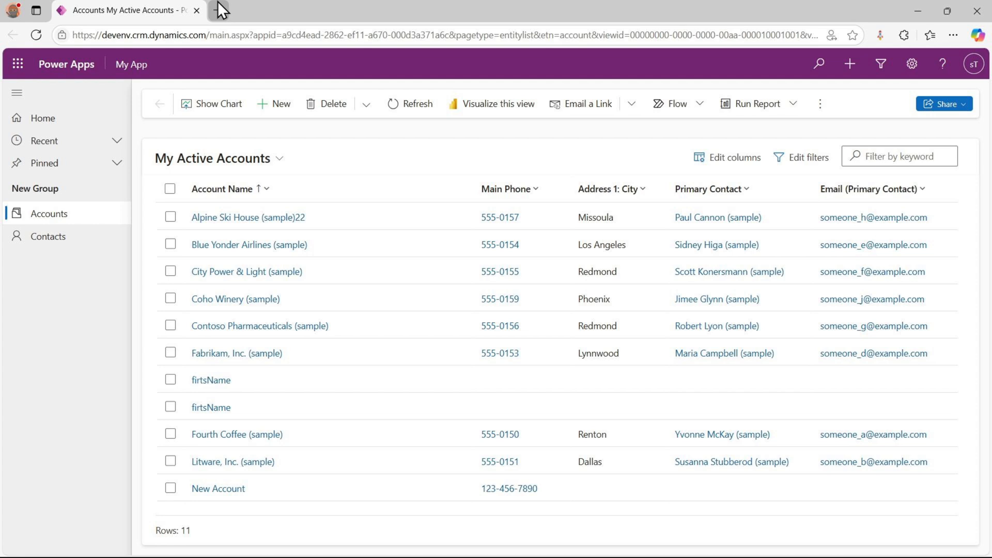
mouse_move(222, 12)
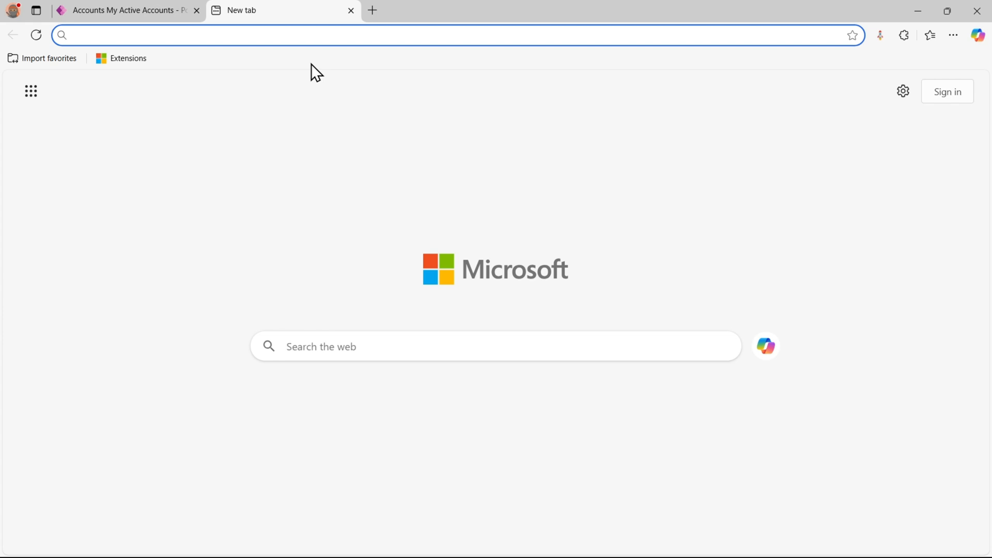
- Open make.powerapps.com in a new tab and show the environment list
text(make.powerapps.com)
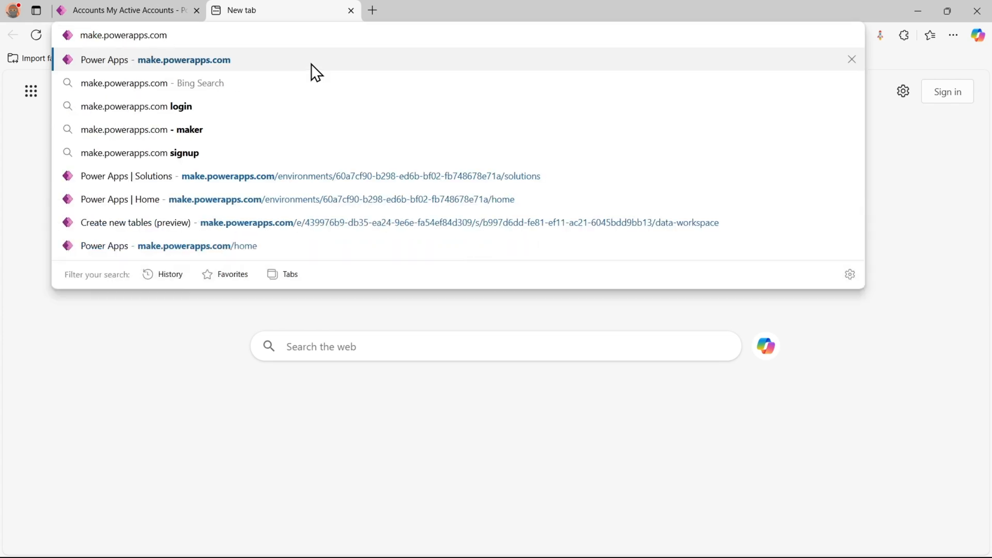
click(298, 199)
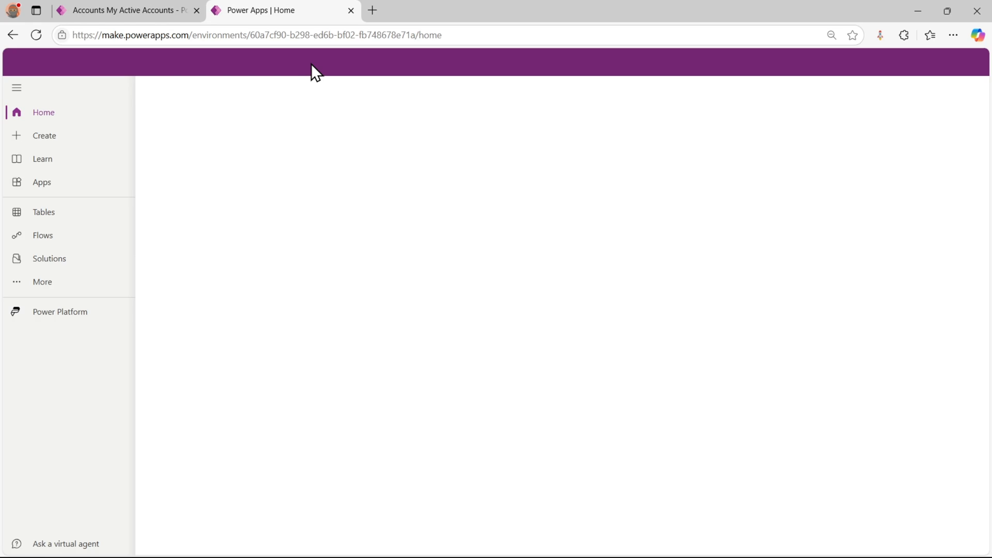
click(787, 61)
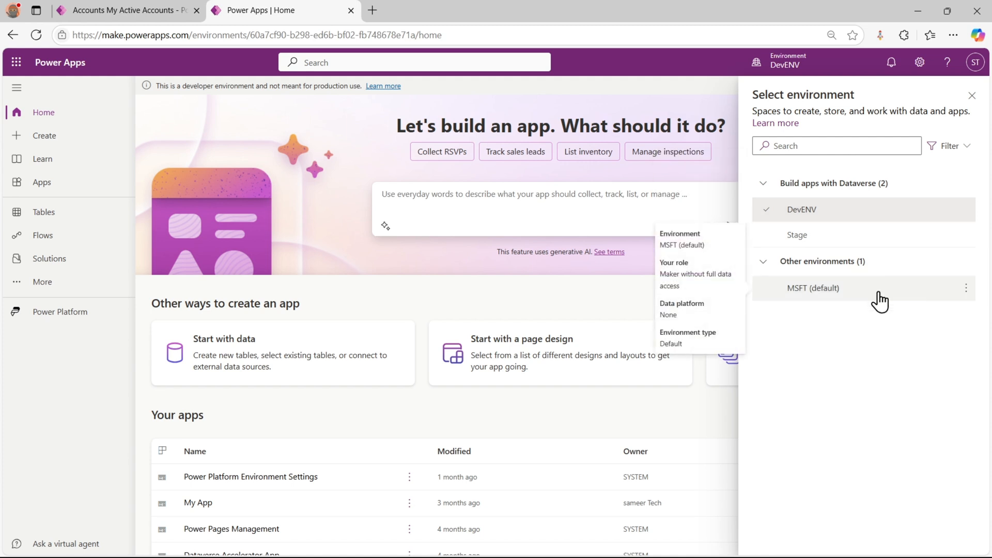
mouse_move(859, 300)
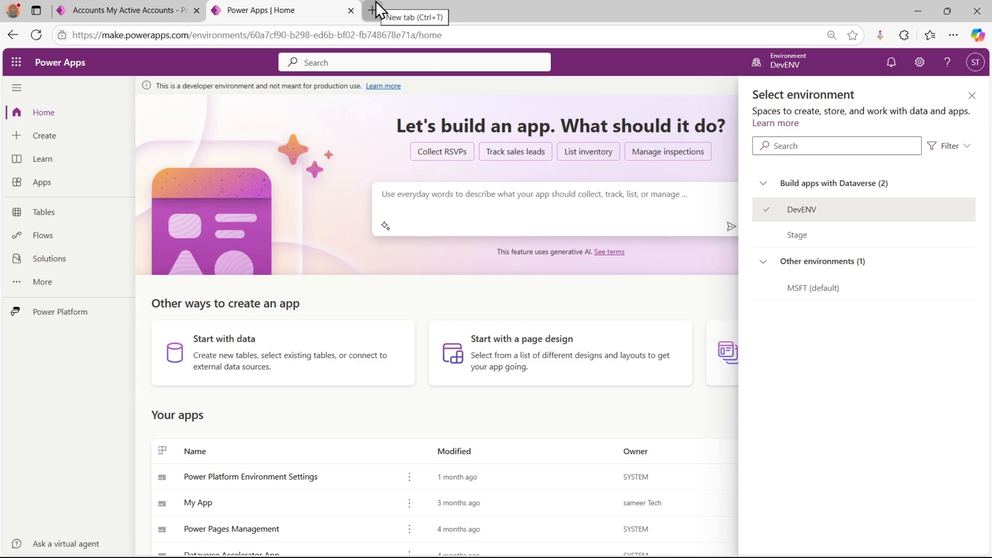
- From a new tab, open Edge's Delete browsing data dialog via Settings and more
click(372, 10)
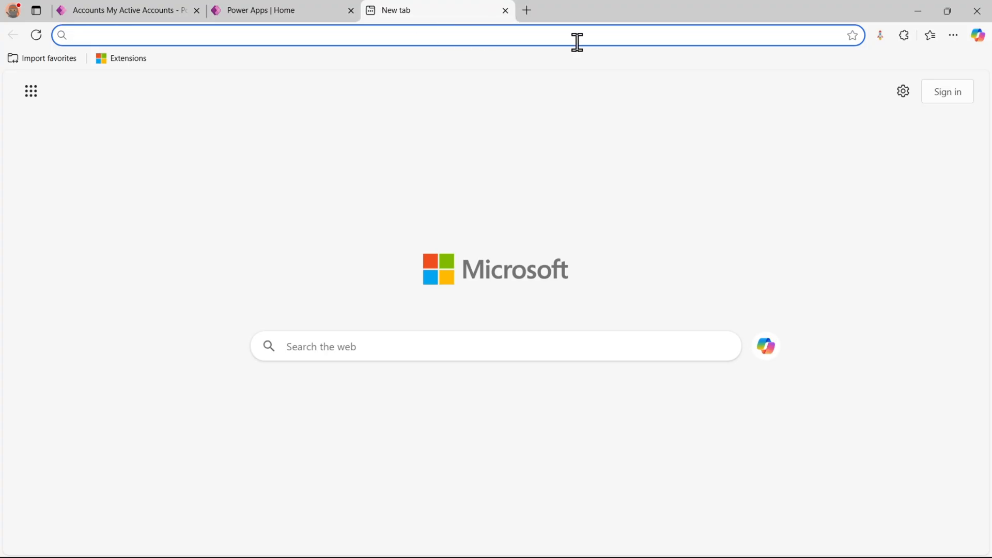
click(952, 34)
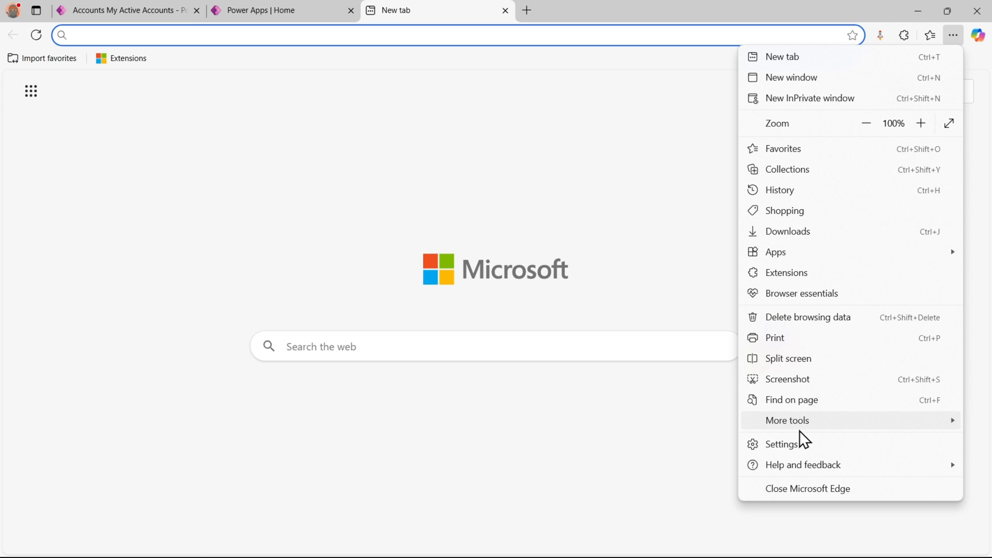
click(787, 420)
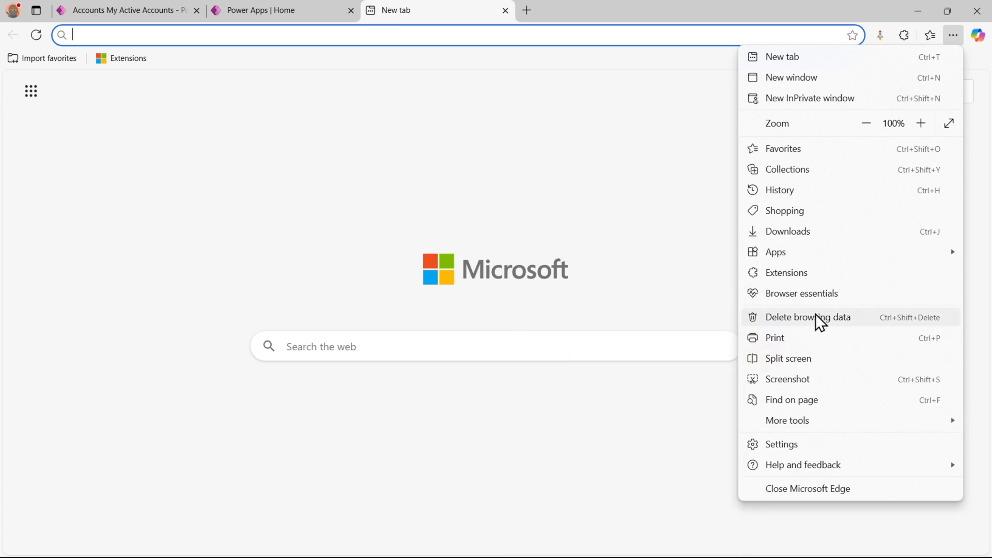
mouse_move(873, 330)
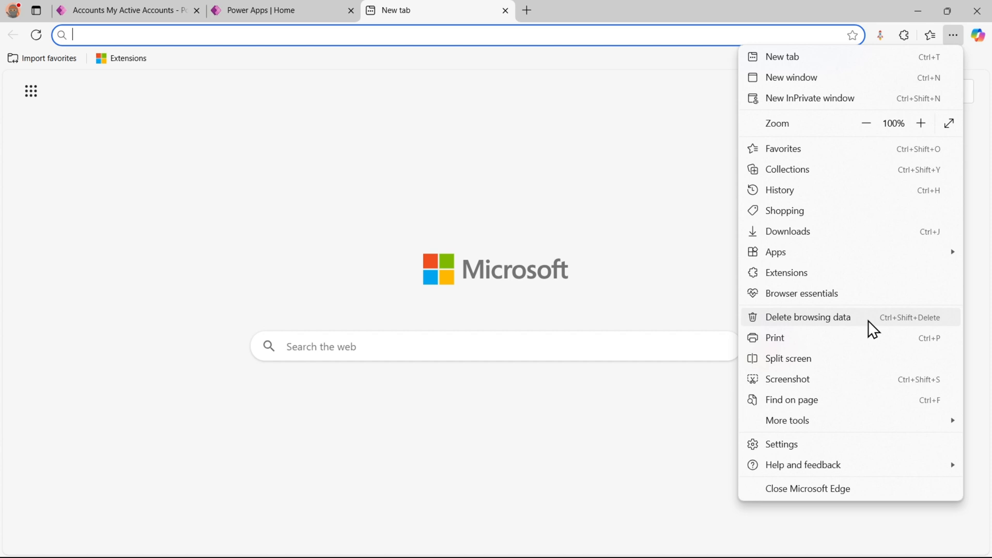
click(807, 317)
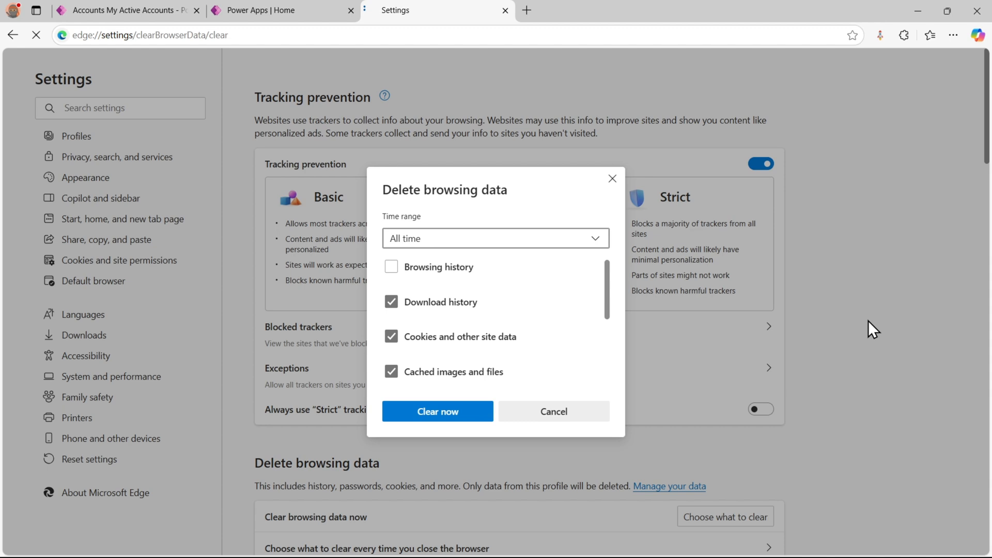
mouse_move(419, 243)
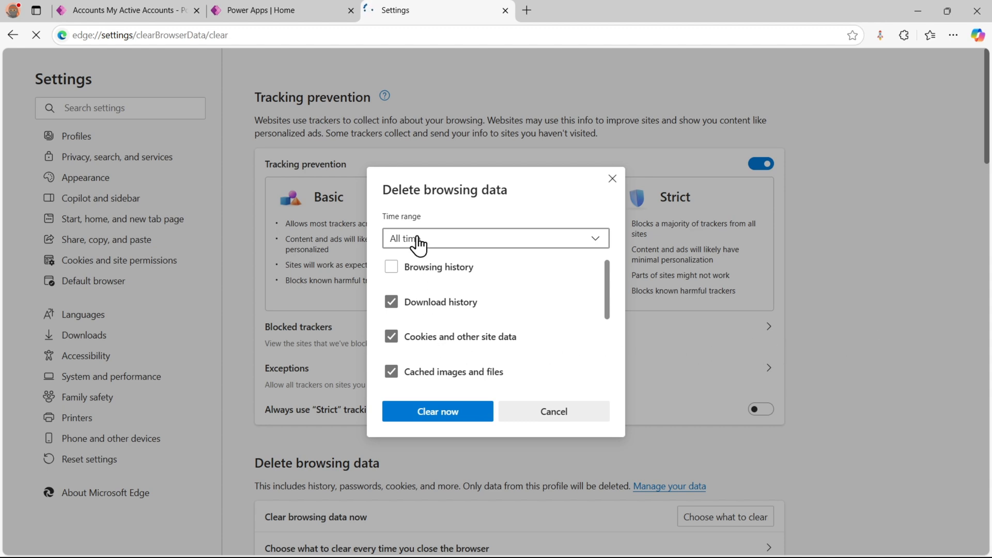
- Clear All time download history, cookies and cached files in Delete browsing data
click(495, 237)
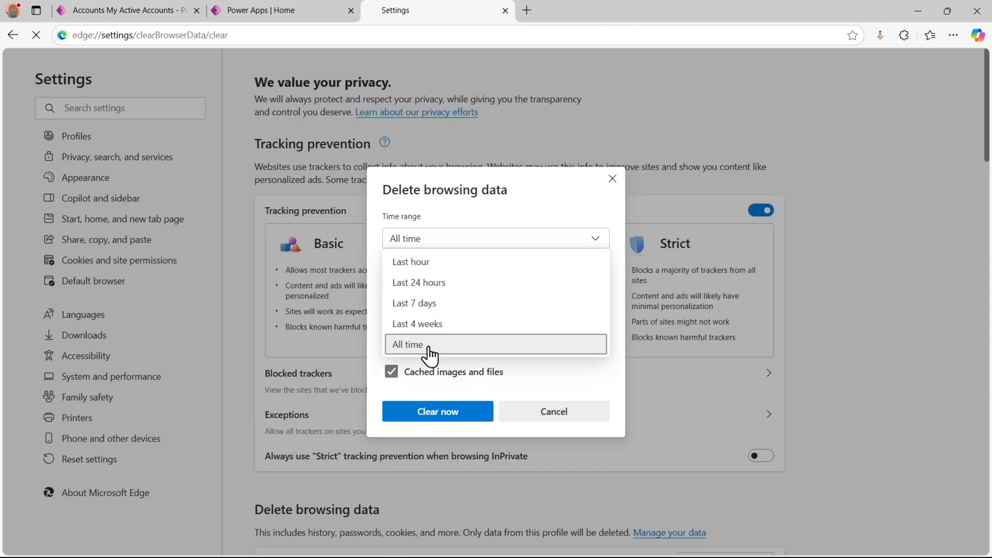
click(407, 344)
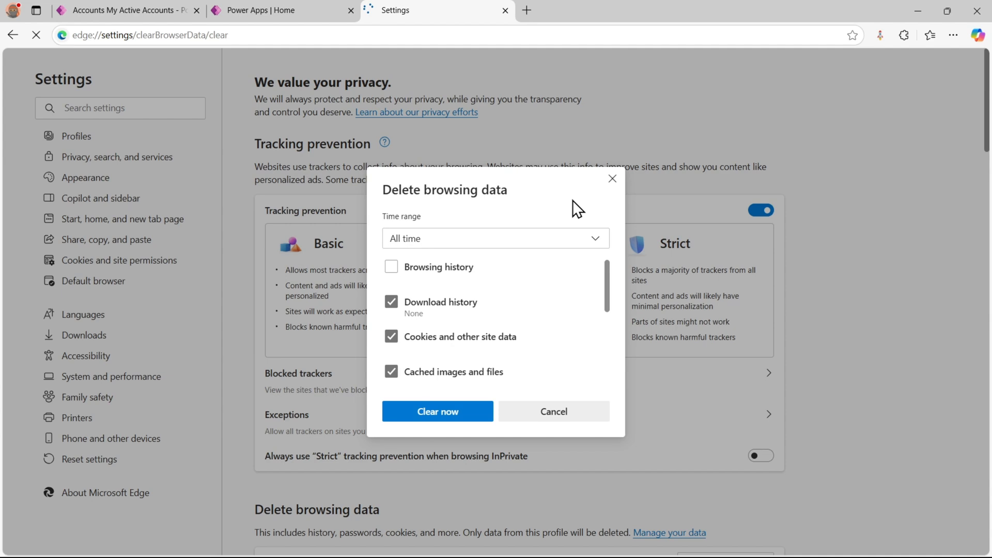
mouse_move(463, 420)
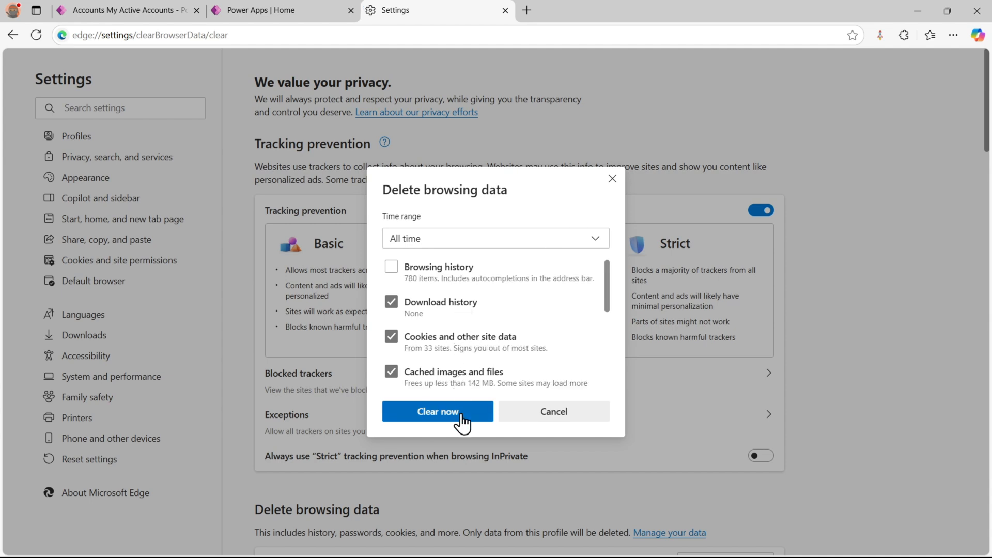
click(437, 411)
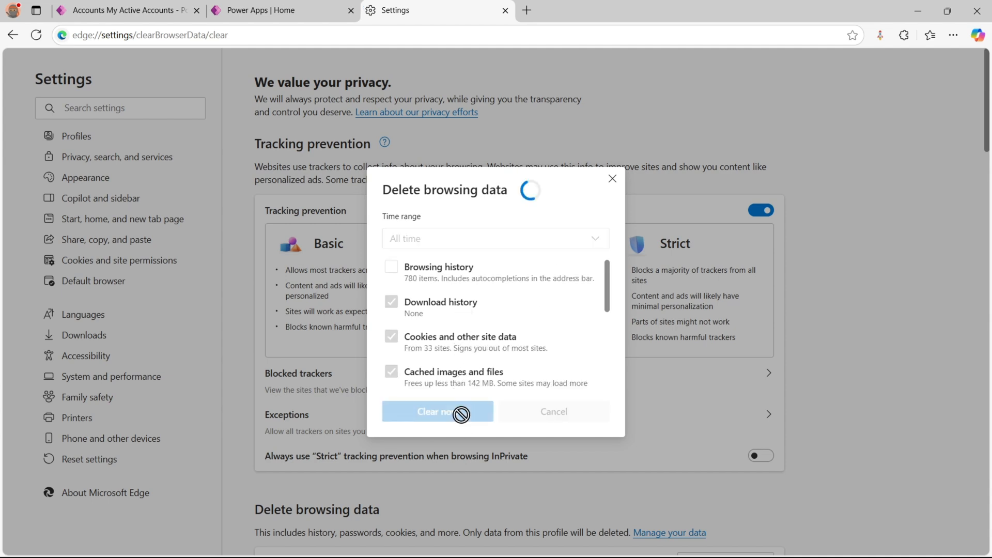
click(438, 411)
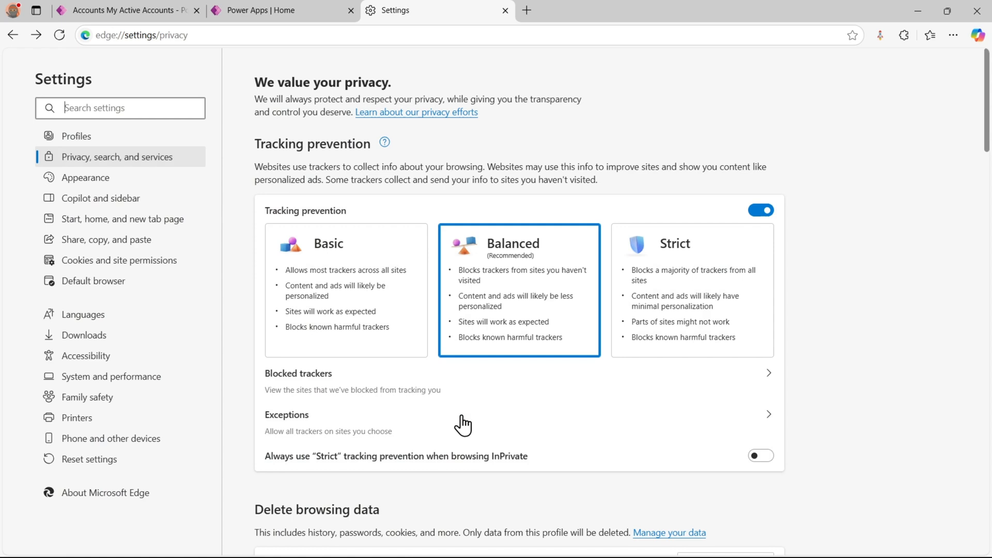
mouse_move(416, 88)
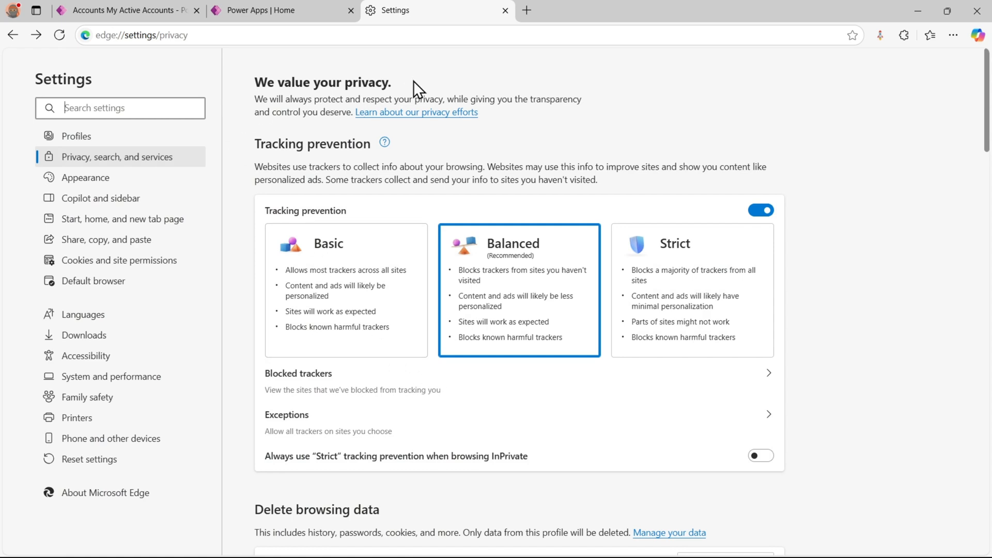
mouse_move(197, 11)
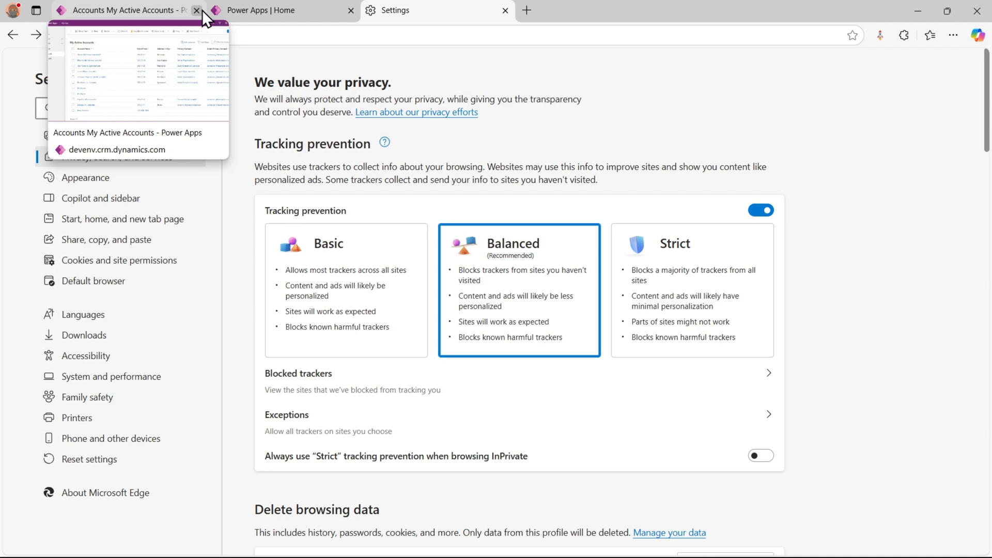
- Close old Power Apps tabs and sign in again at make.powerapps.com, staying signed in
click(198, 11)
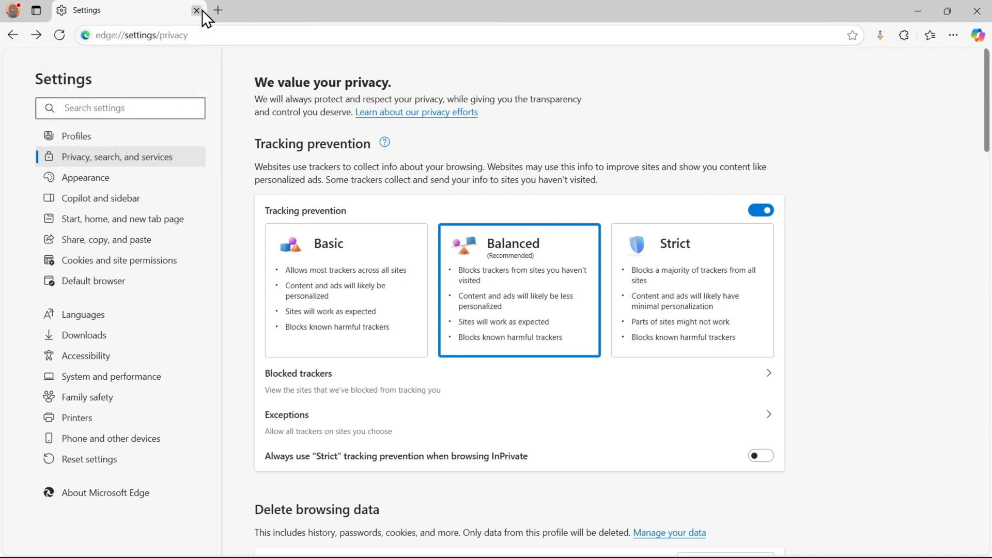
click(217, 11)
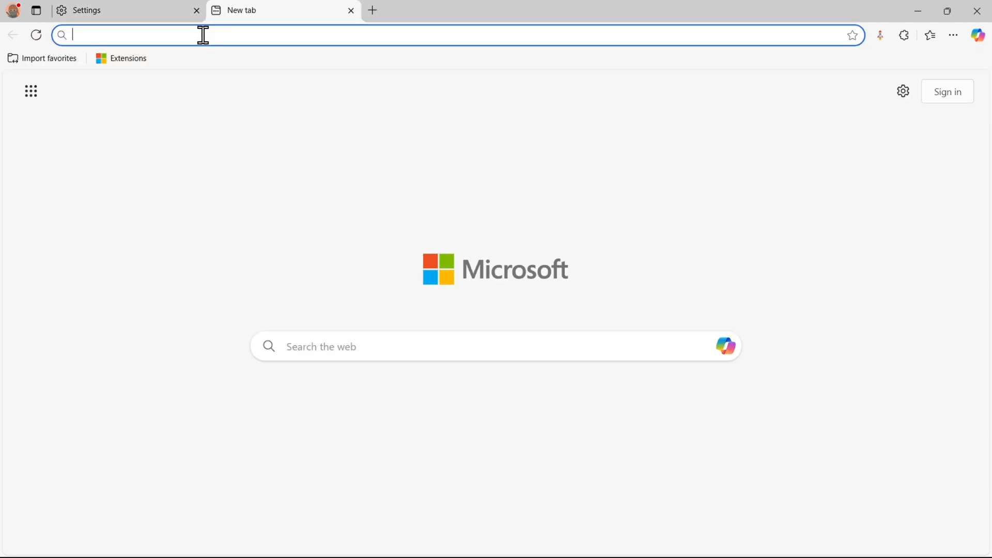
text(make.powerapps.com)
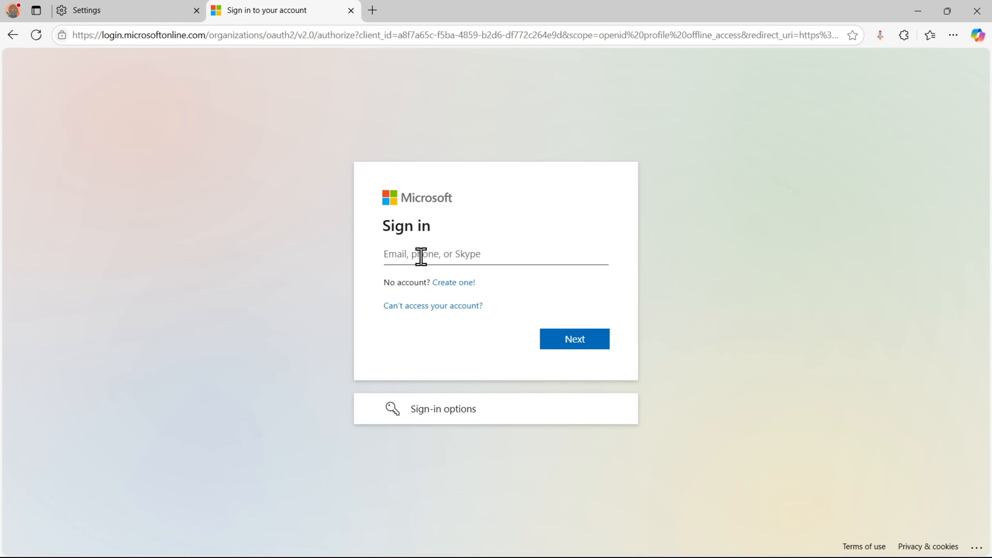
click(572, 339)
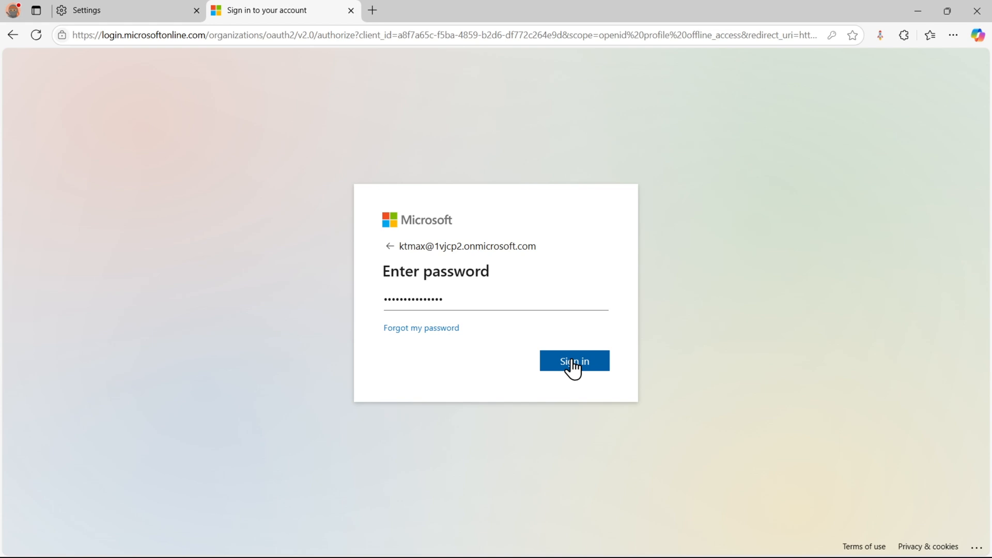
click(573, 361)
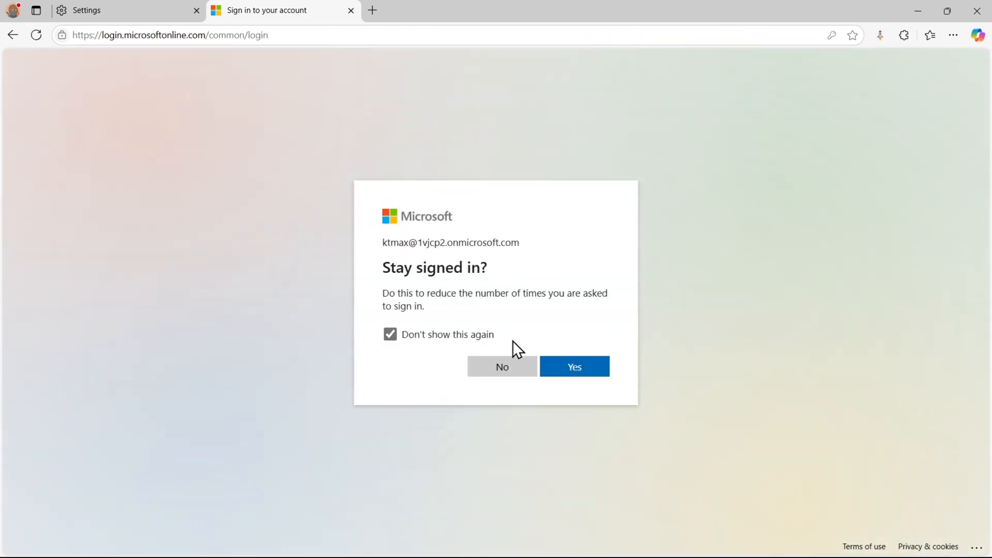
click(573, 367)
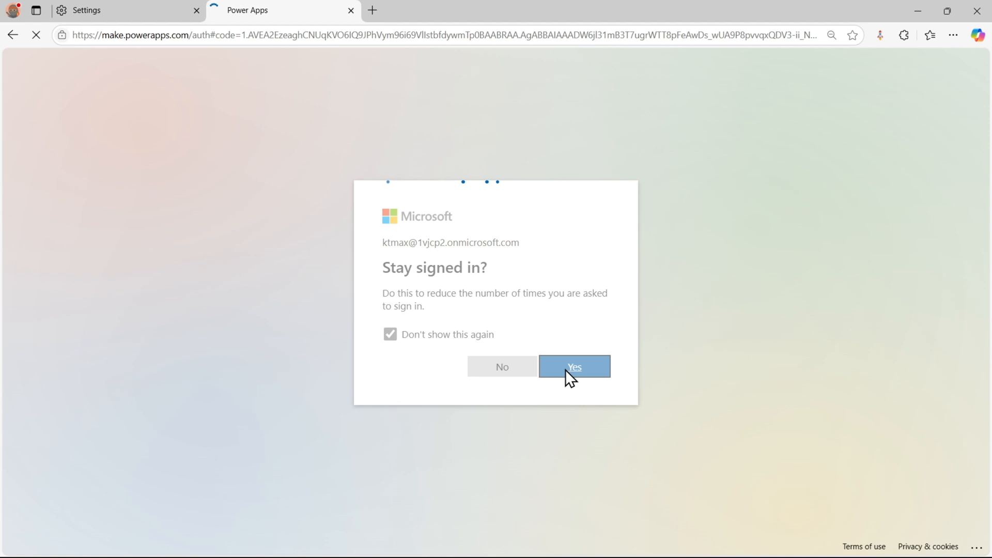
- Let Power Apps home load and confirm the active environment is MSFT (default)
click(573, 367)
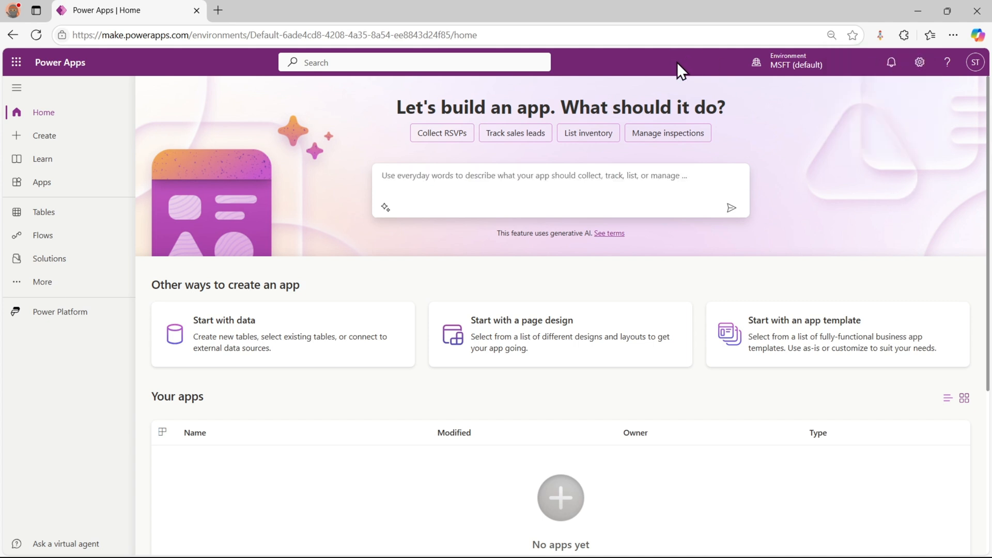
mouse_move(820, 160)
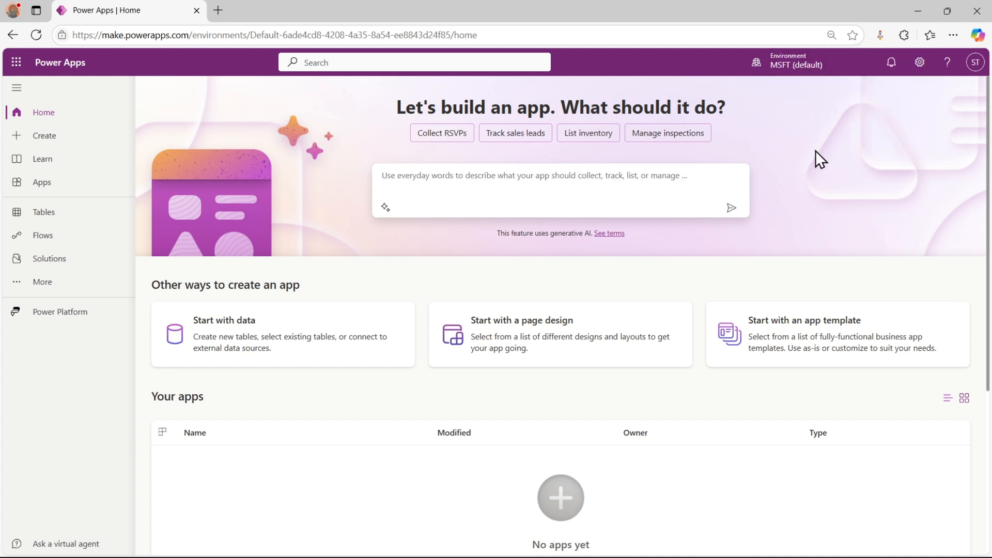
mouse_move(837, 84)
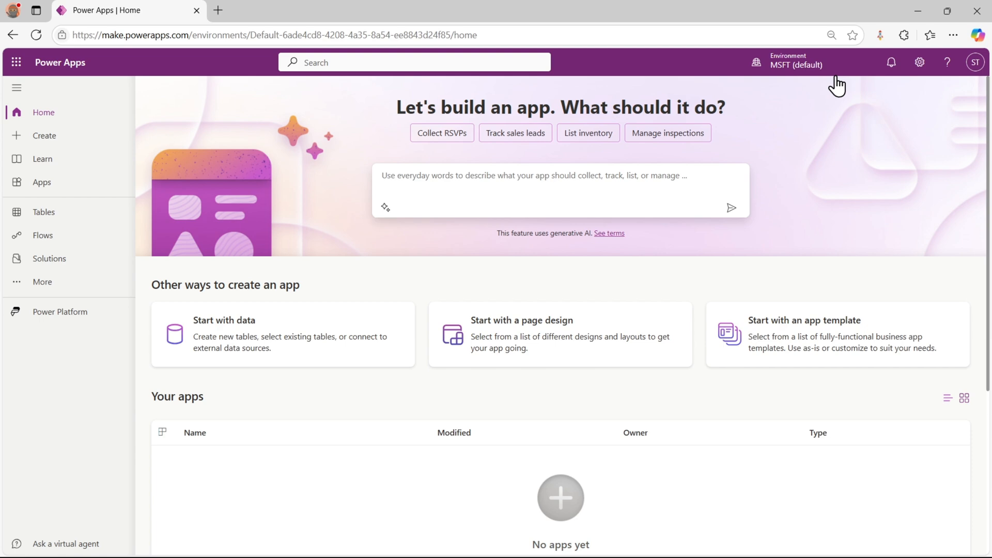
click(797, 63)
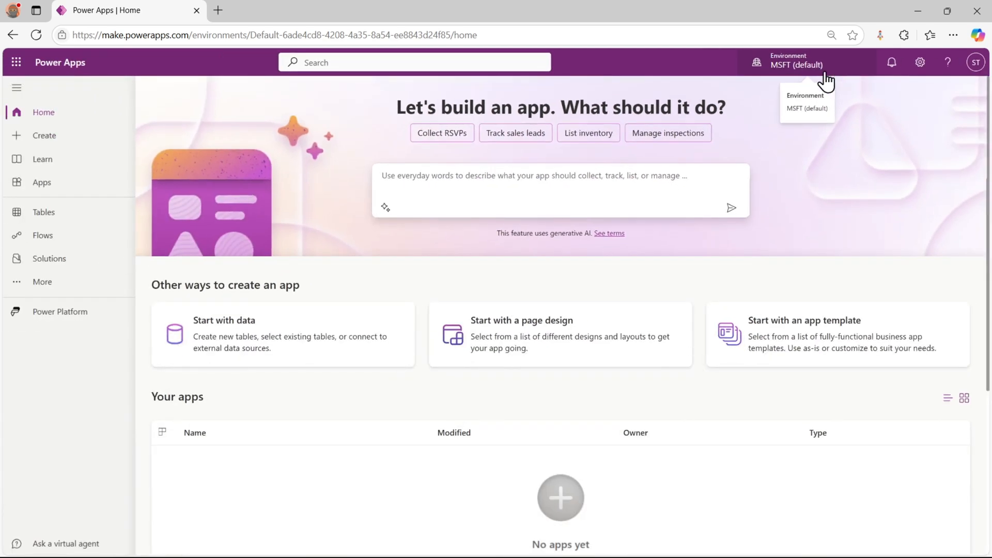
mouse_move(740, 125)
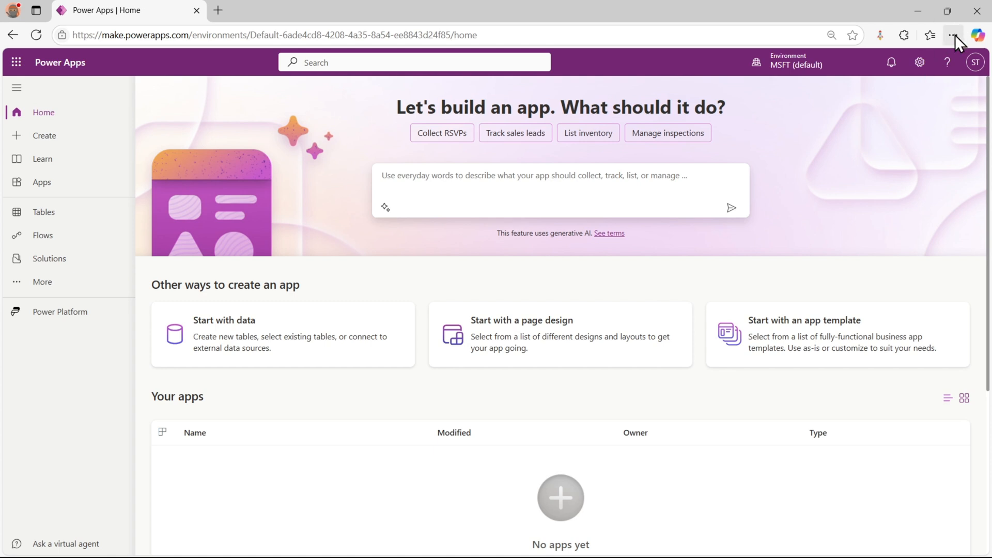
- Dismiss the Edge menu and open DevTools with F12 beside Power Apps home
click(954, 36)
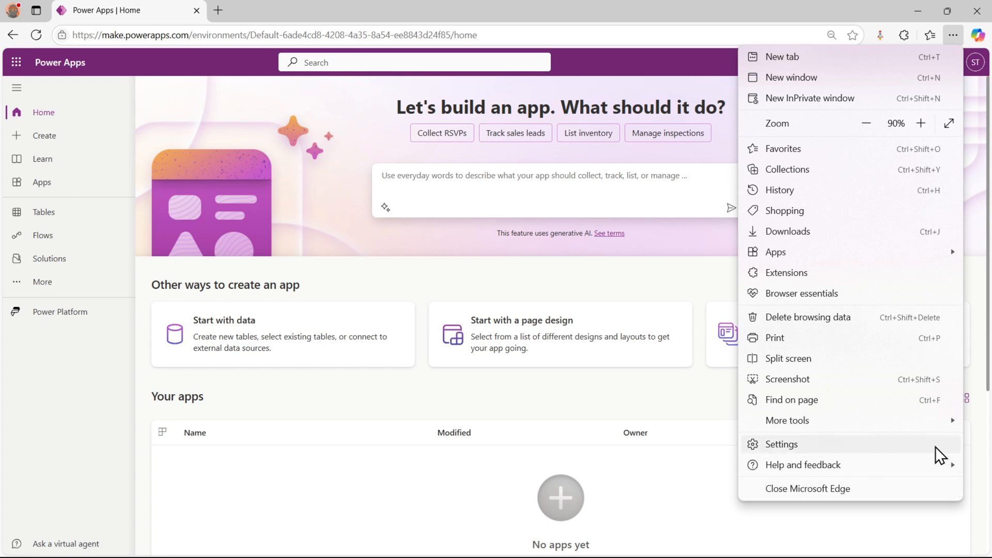
mouse_move(941, 441)
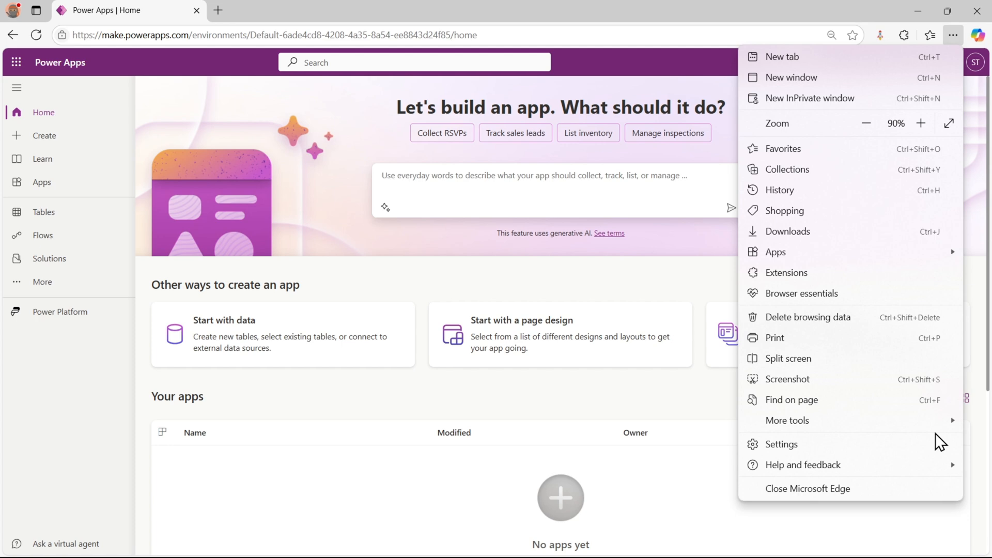
mouse_move(916, 367)
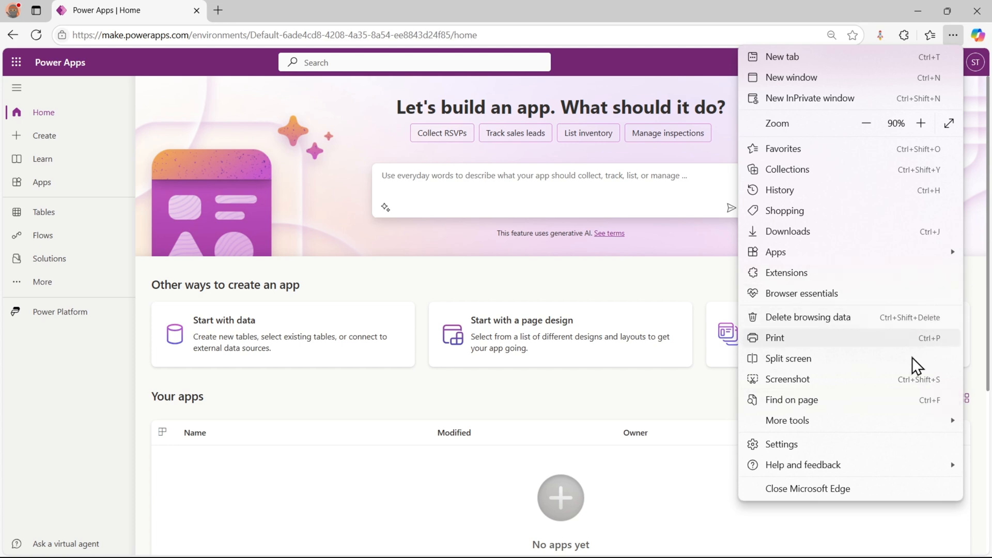
click(788, 420)
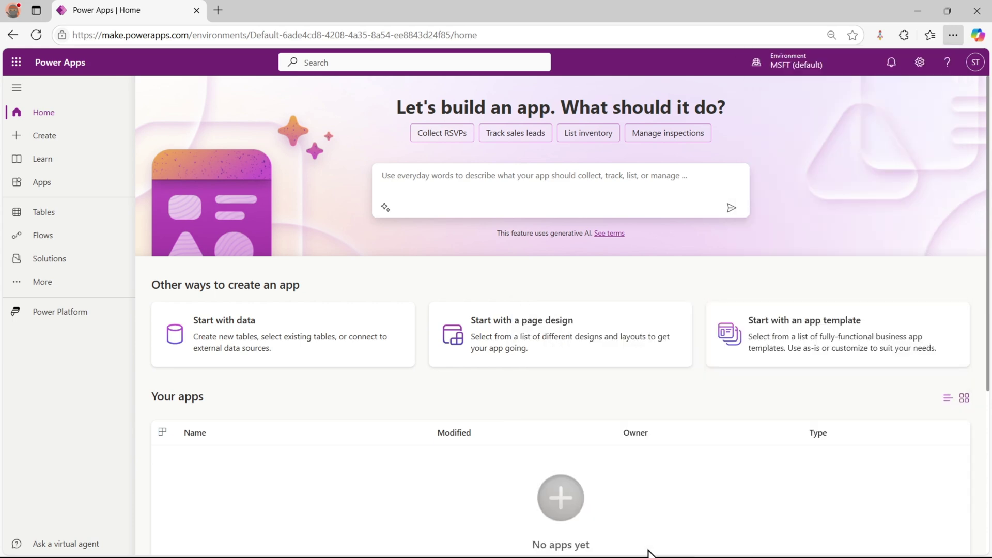
key(F12)
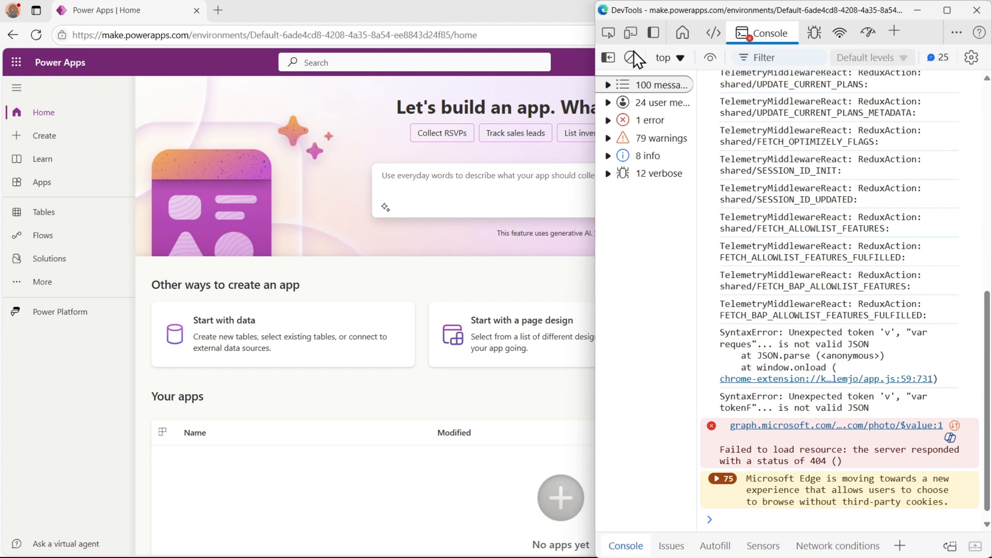
- Clear the DevTools console, switch to Network, and maximize the DevTools window
click(631, 57)
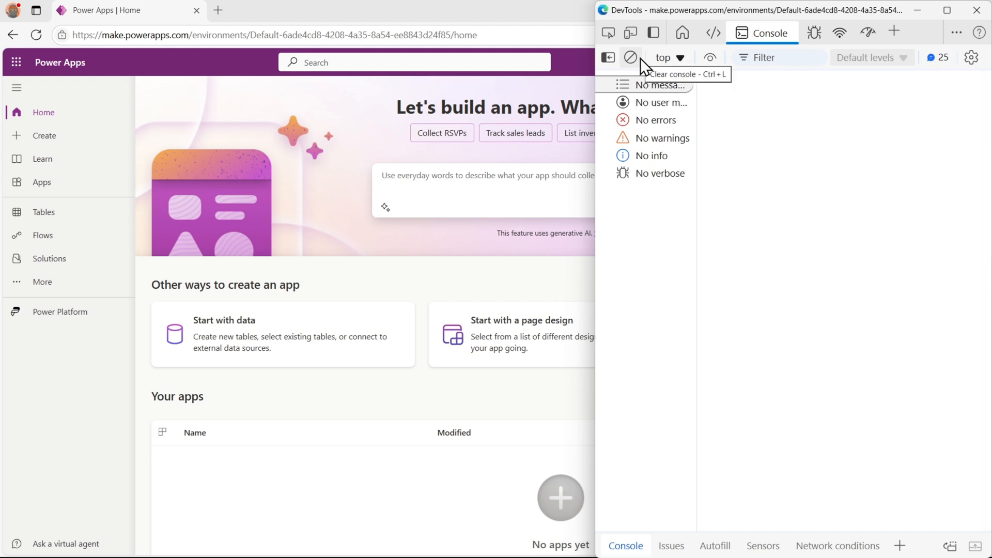
mouse_move(876, 14)
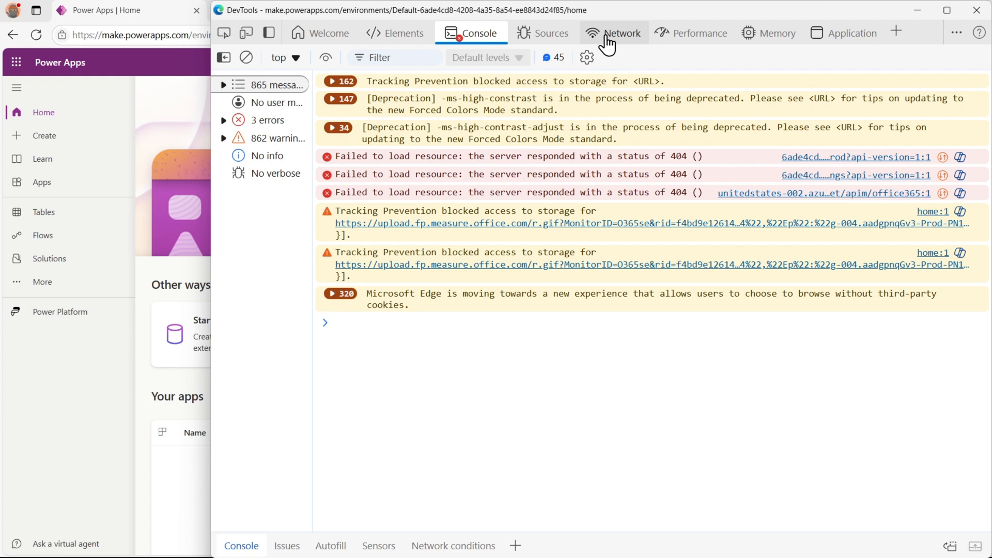
click(620, 33)
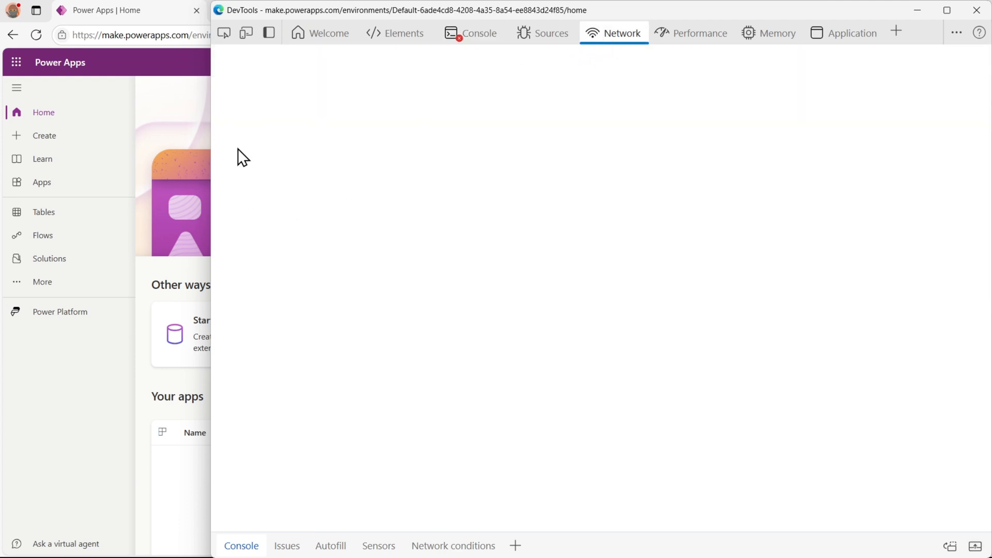
mouse_move(636, 117)
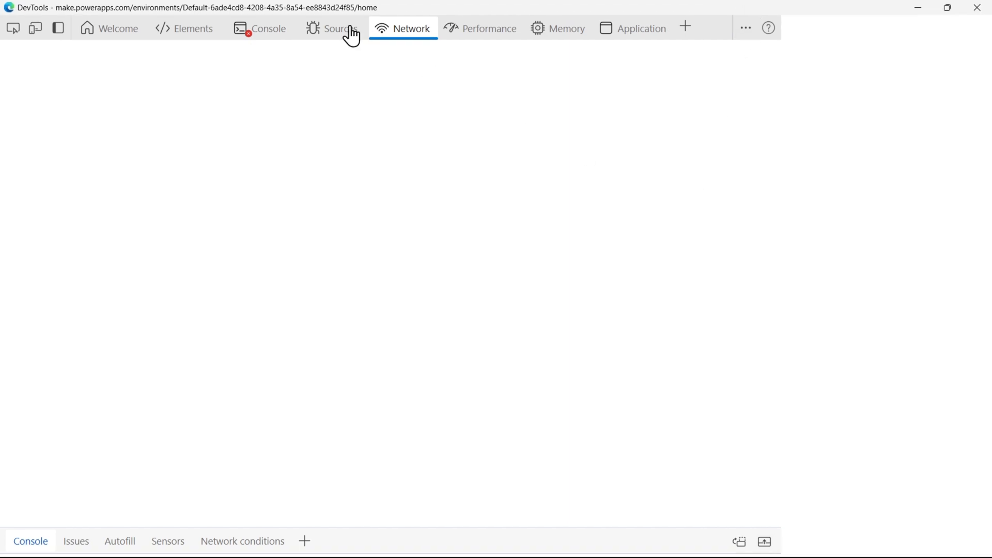
click(488, 28)
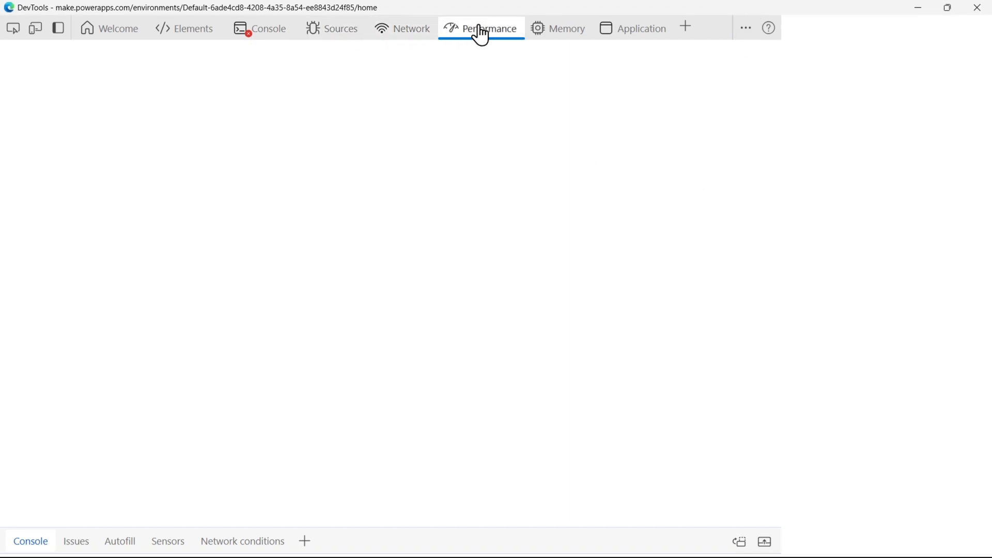
click(411, 28)
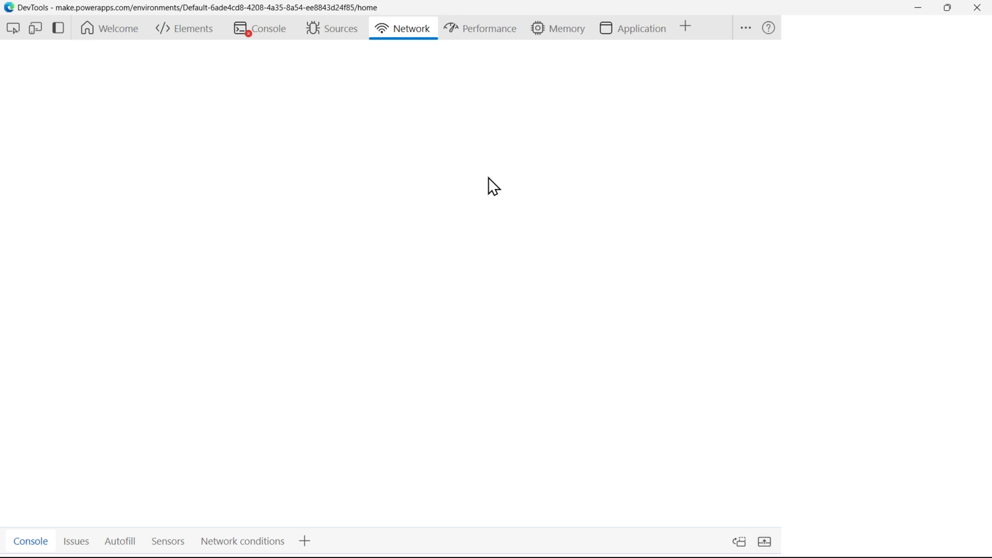
mouse_move(510, 191)
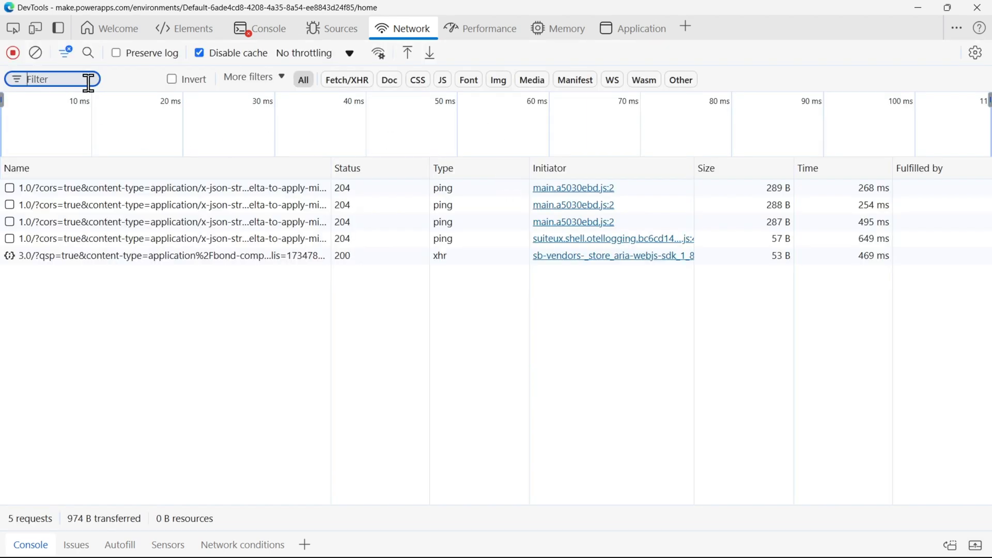
- Filter the Network log on 'token' and place DevTools beside the Power Apps page
text(token)
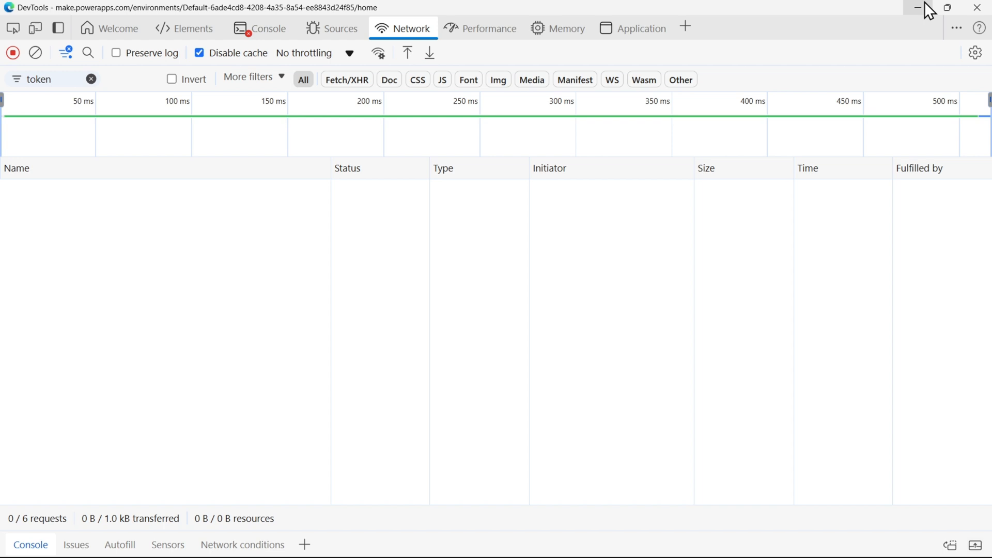
click(921, 7)
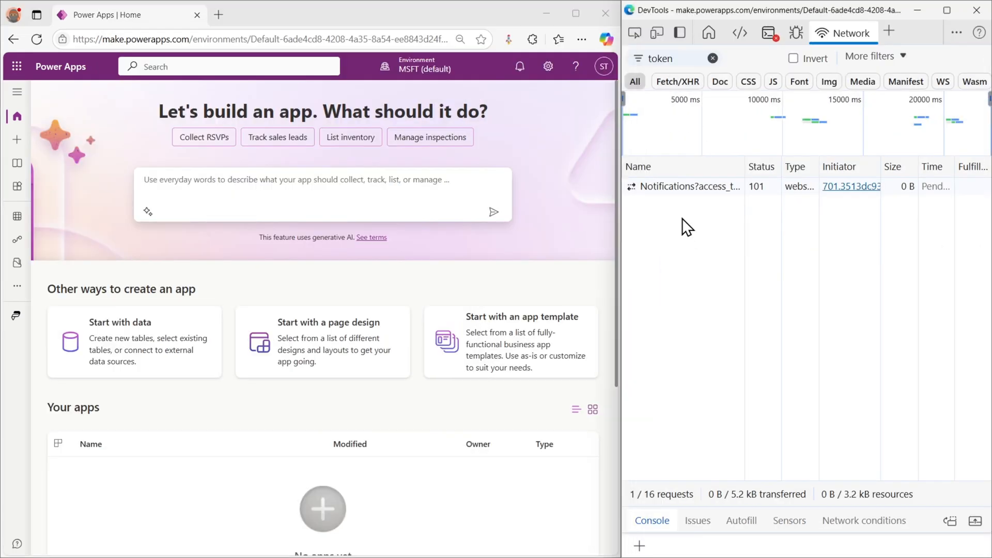
- Switch Power Apps to DevENV and inspect the captured token request's headers
click(668, 59)
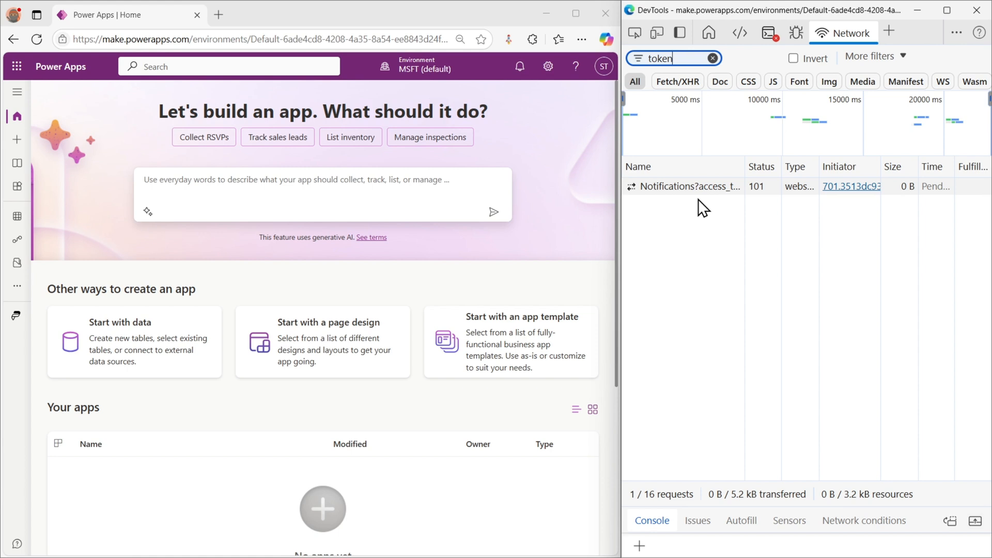
mouse_move(705, 276)
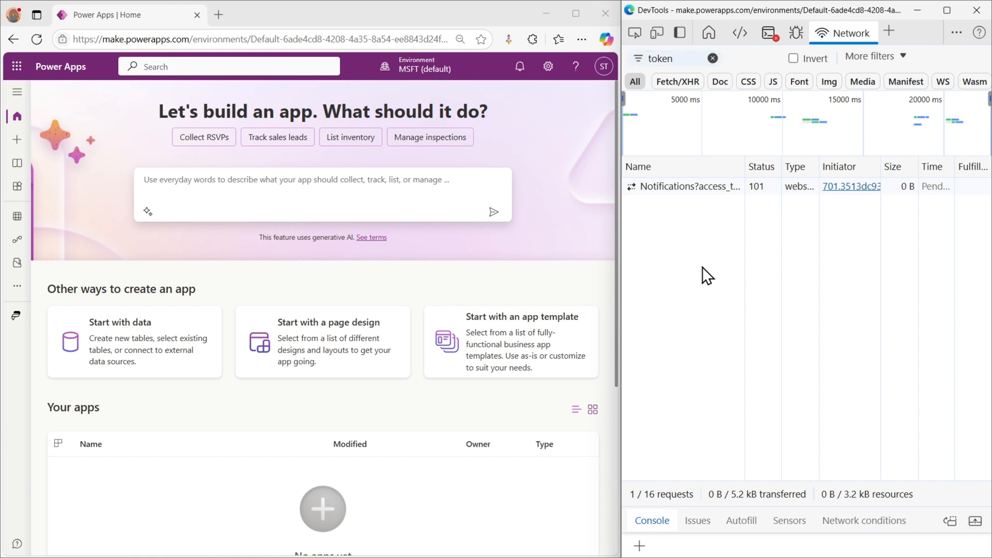
mouse_move(445, 68)
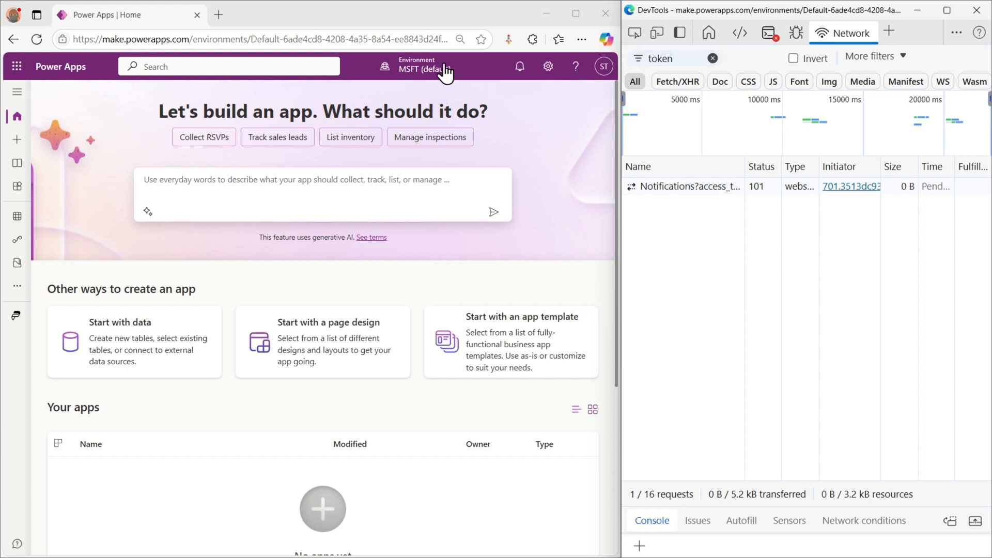
mouse_move(446, 112)
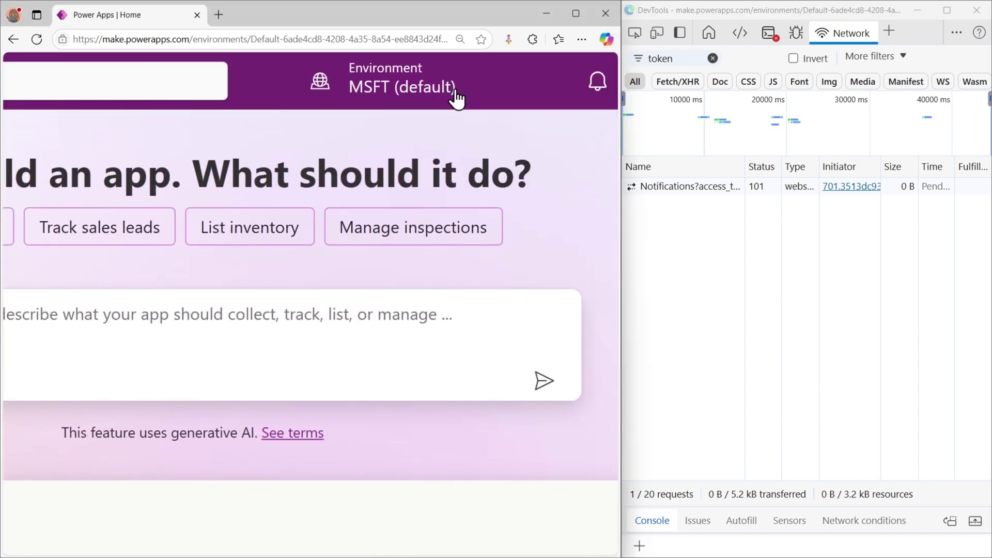
click(402, 81)
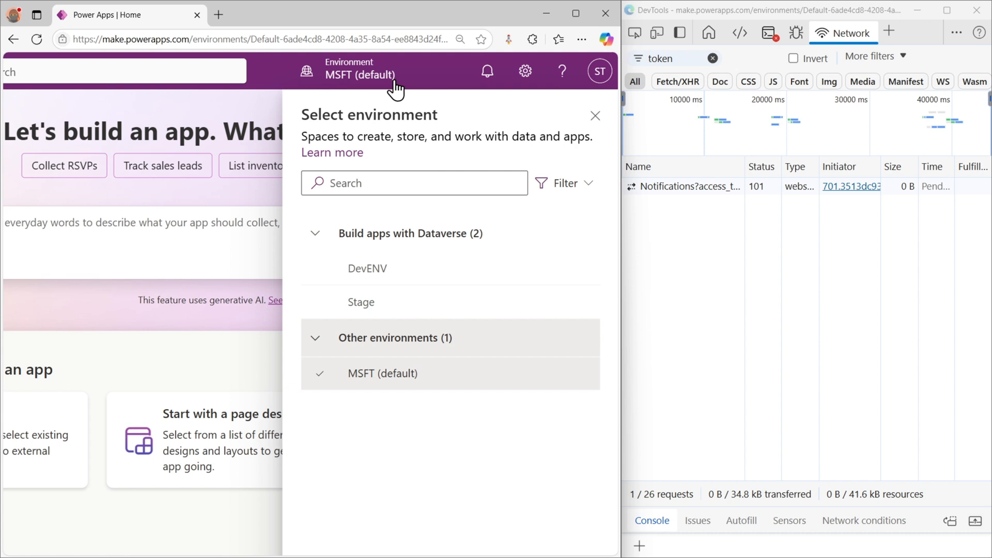
mouse_move(440, 278)
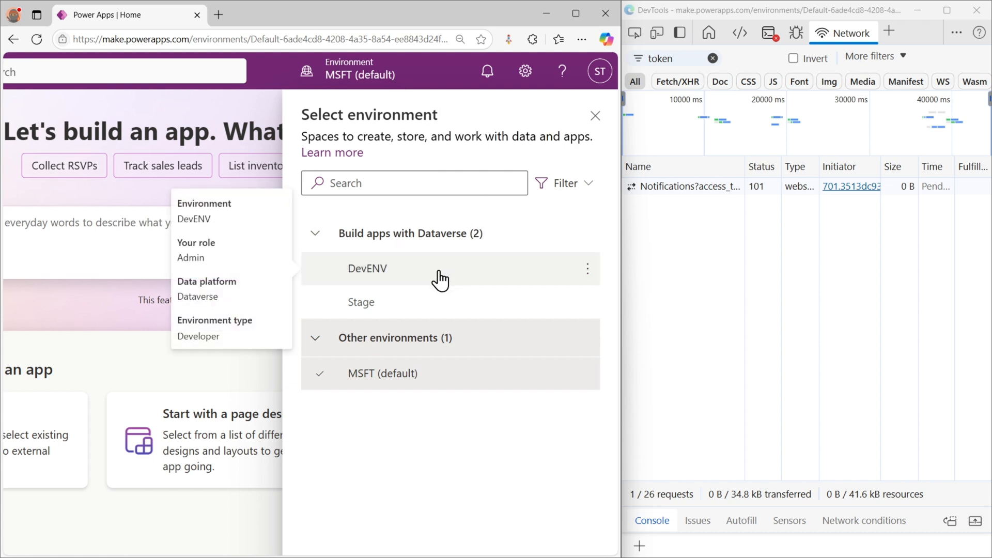
mouse_move(696, 189)
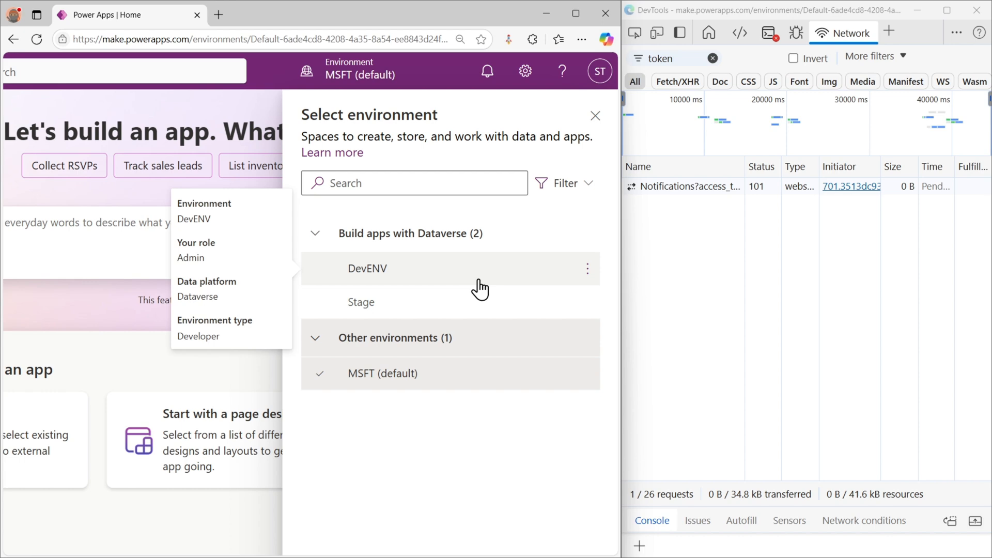
click(367, 268)
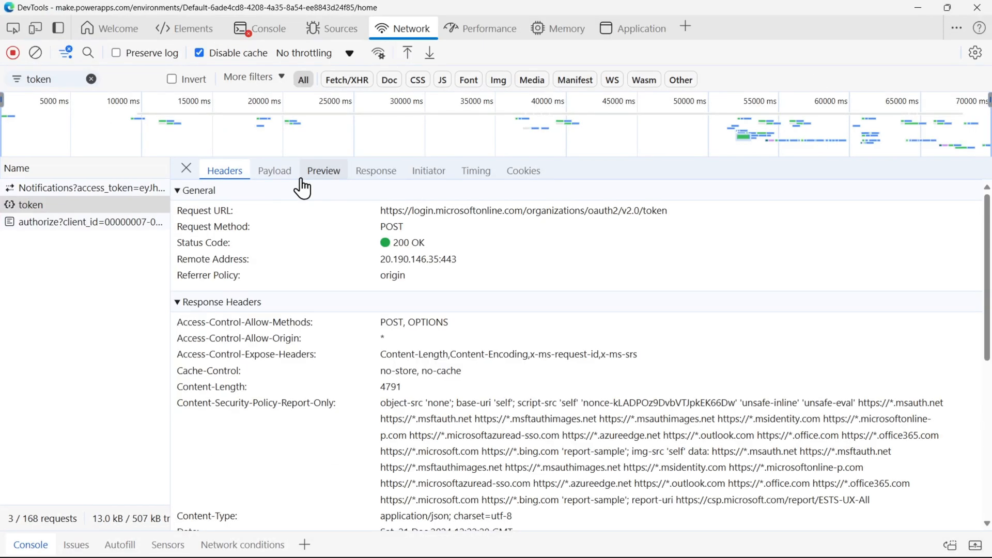
mouse_move(375, 170)
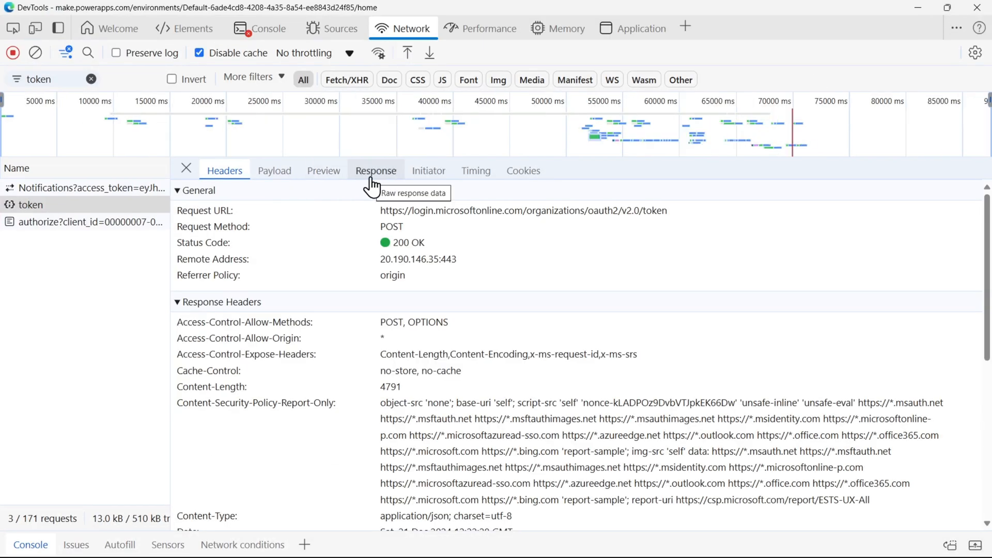
- Preview the token response and copy the access_token value
click(376, 170)
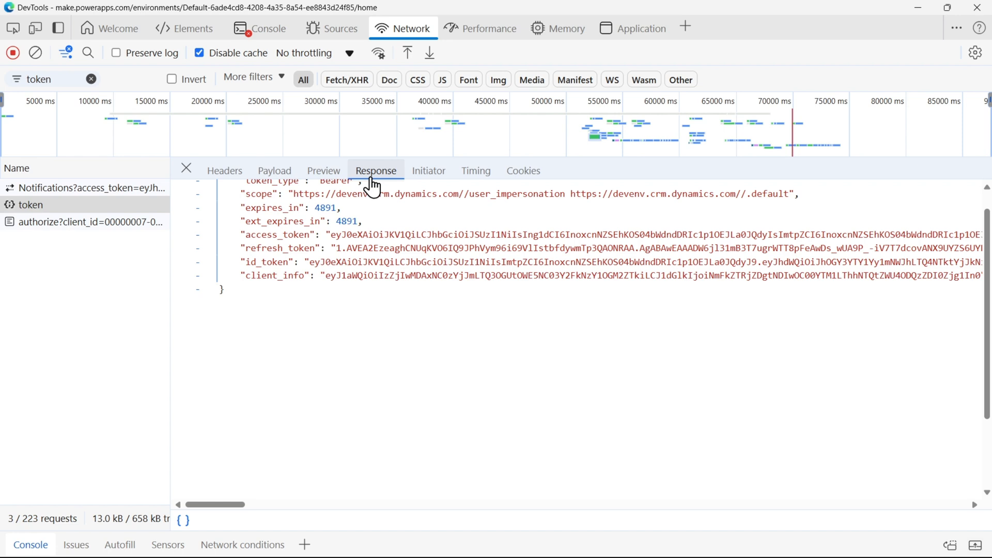
mouse_move(310, 183)
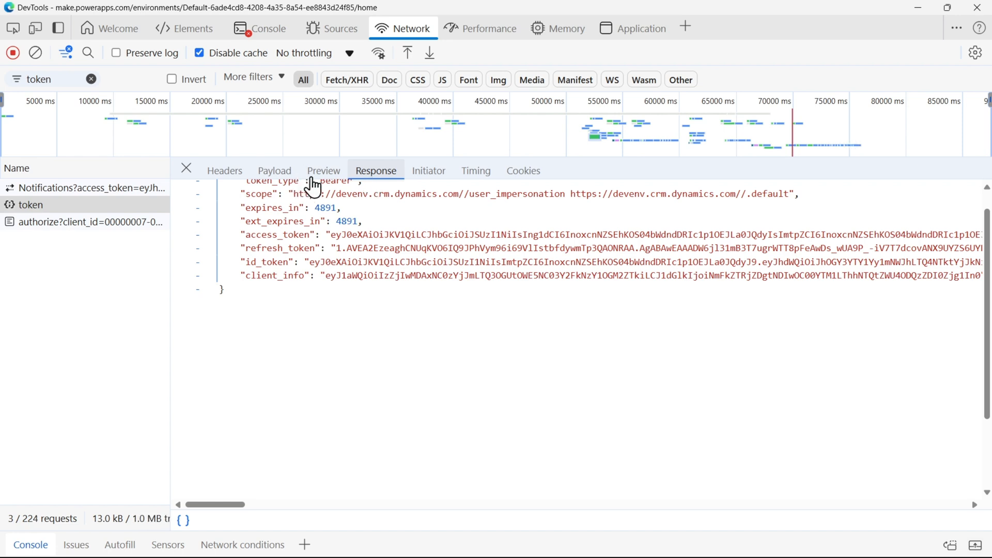
click(323, 170)
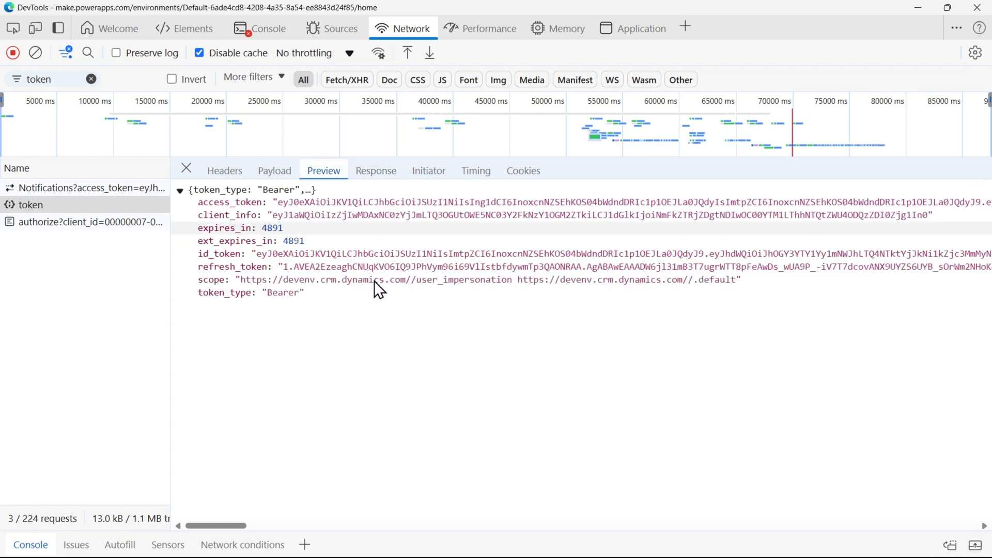
mouse_move(285, 209)
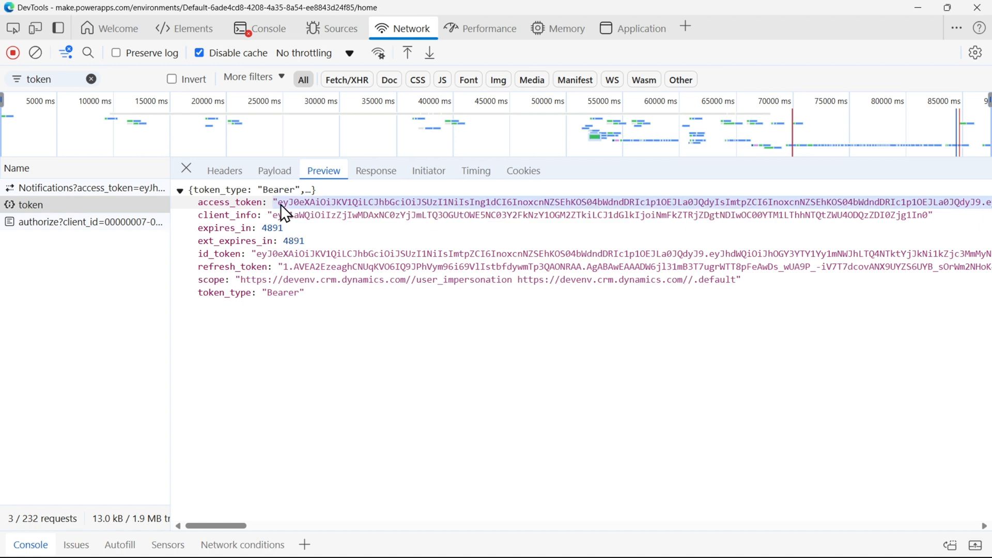
right_click(282, 209)
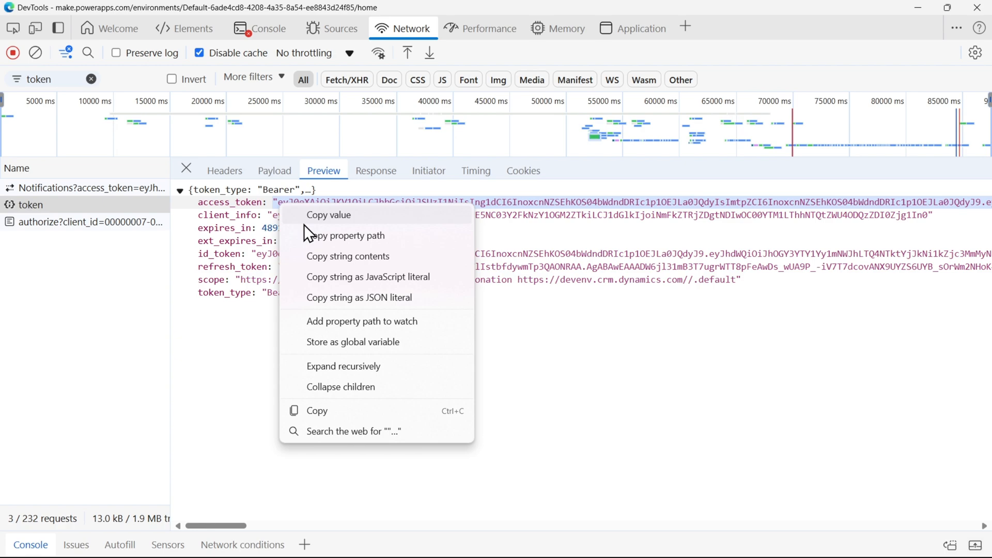
click(329, 214)
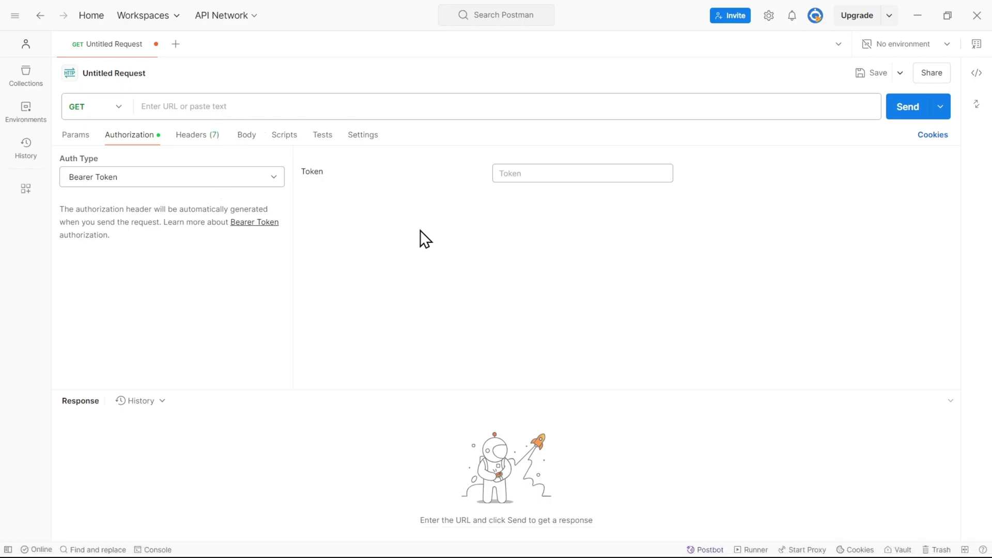
mouse_move(93, 152)
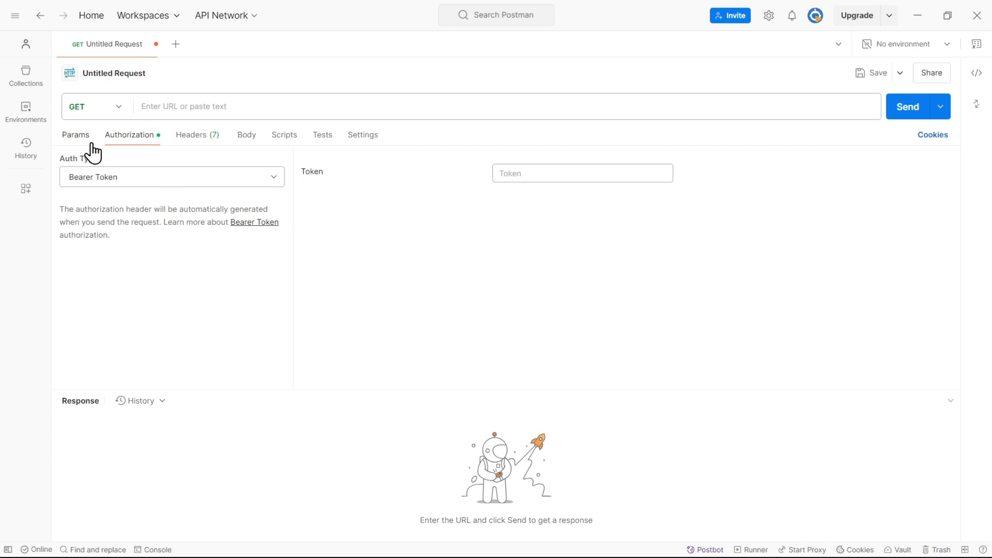
- Set the request's auth to Bearer Token using the copied access token
click(171, 176)
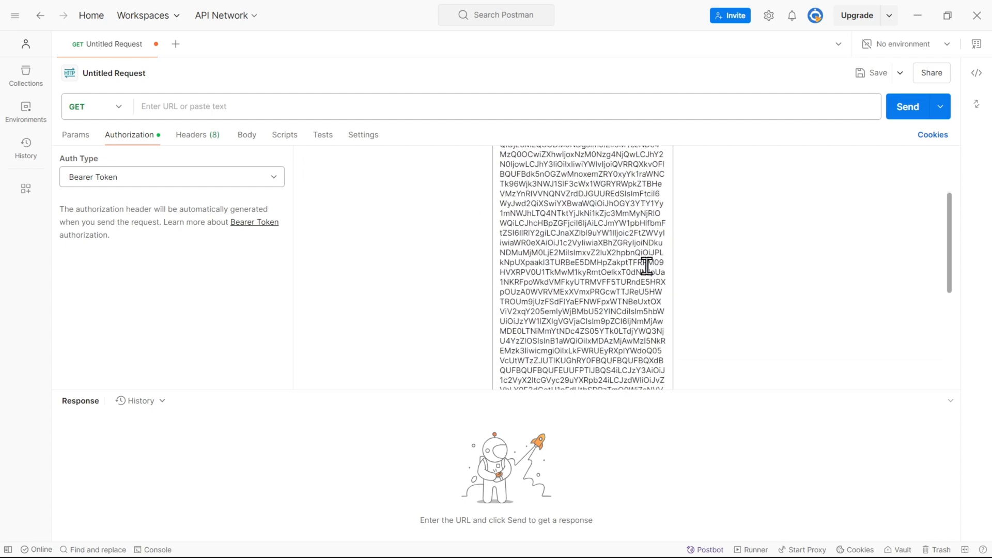
scroll(up, 3)
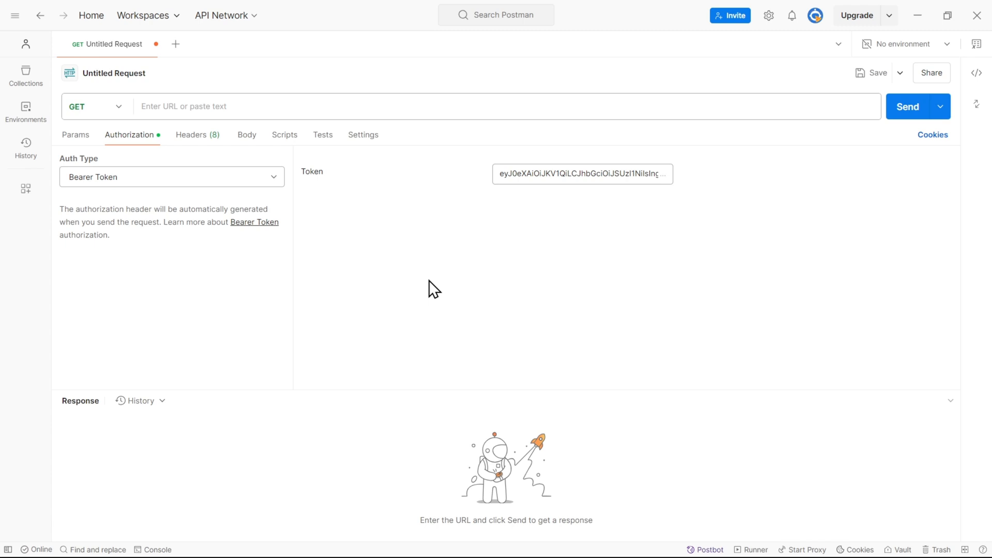
click(443, 106)
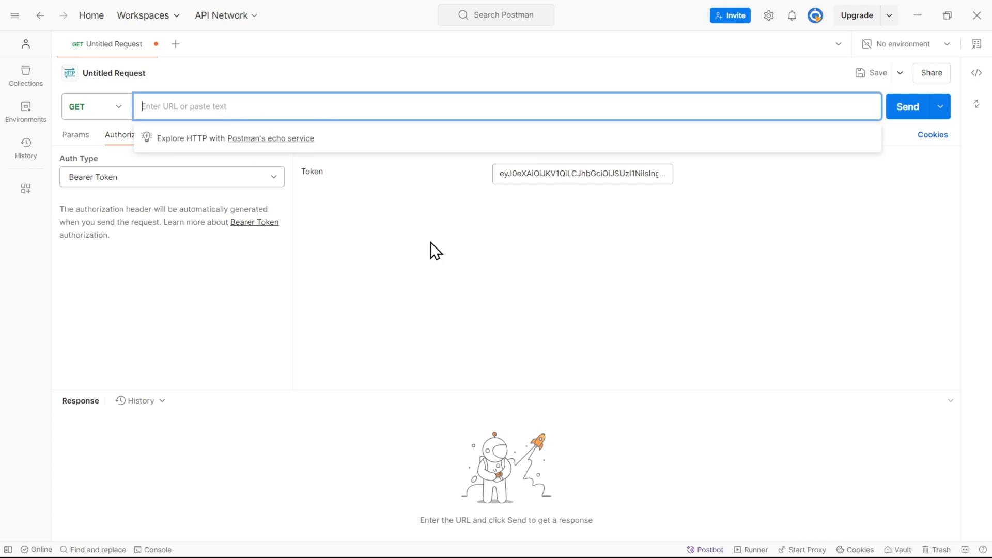
mouse_move(494, 554)
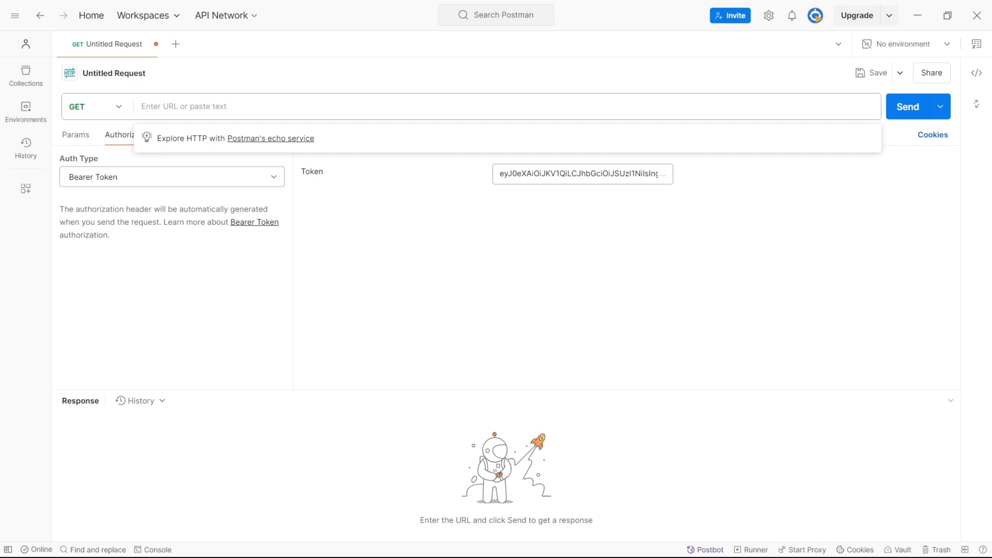
click(443, 105)
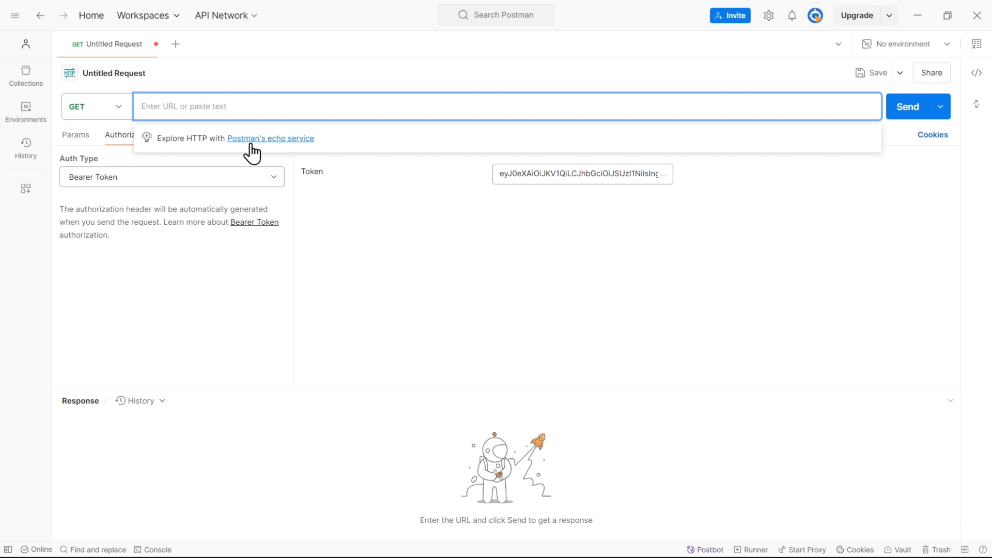
text(https://<your-org-url>/api/data/v9.0/accounts)
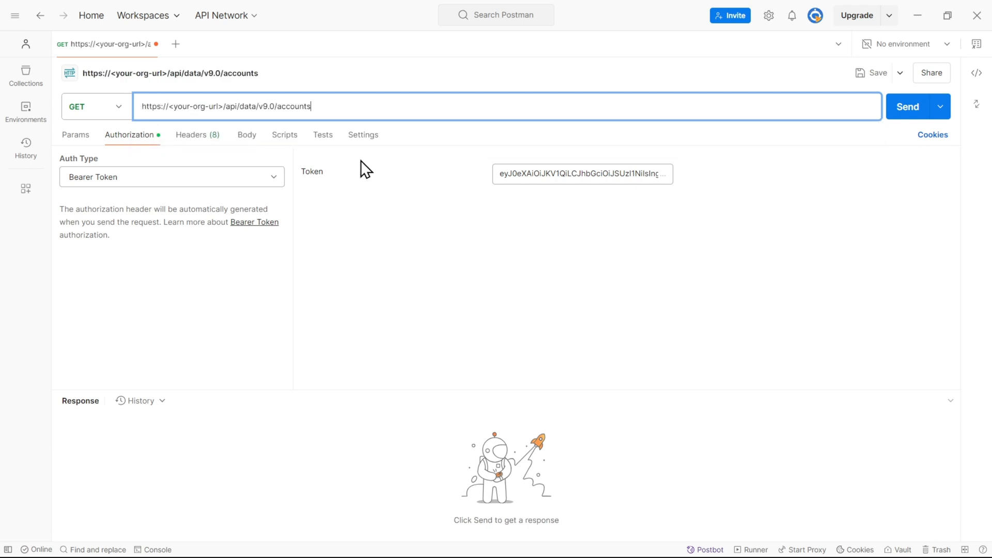
mouse_move(222, 105)
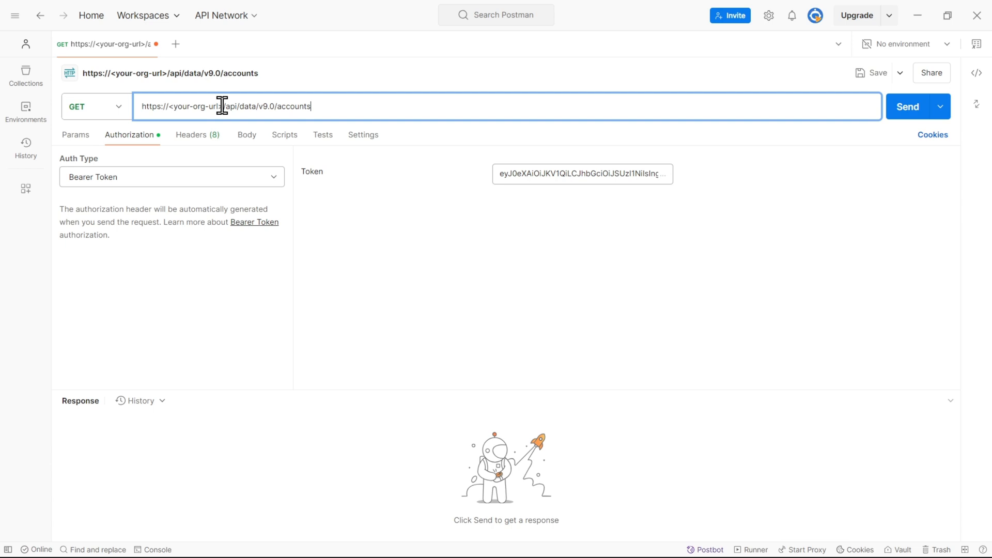
double_click(218, 105)
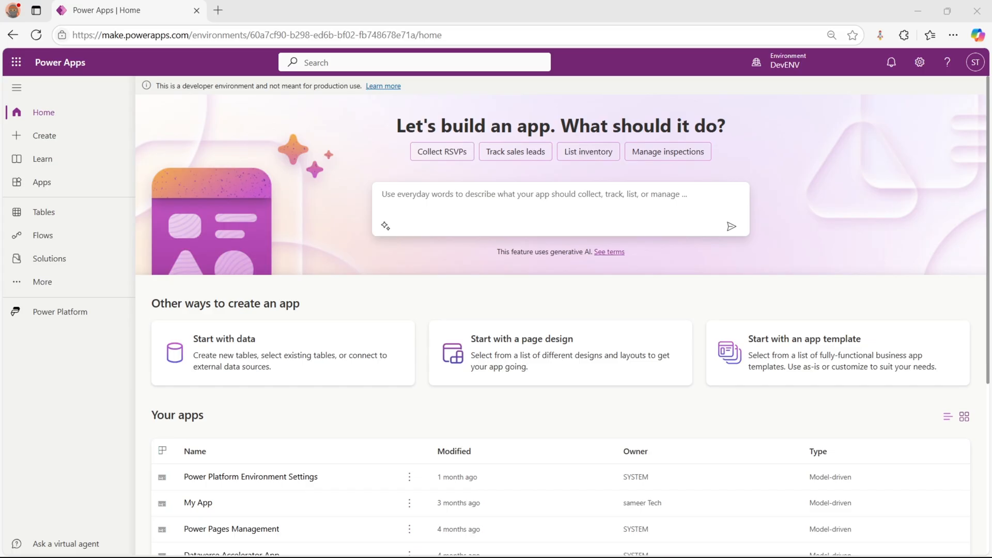
mouse_move(42, 211)
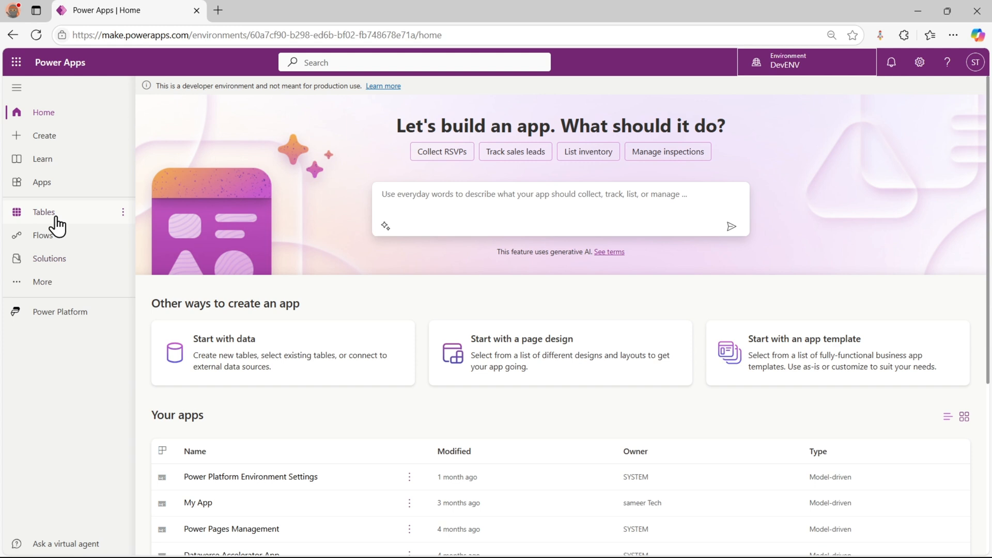
- Launch My App from Power Apps and copy its devenv.crm.dynamics.com domain
click(42, 182)
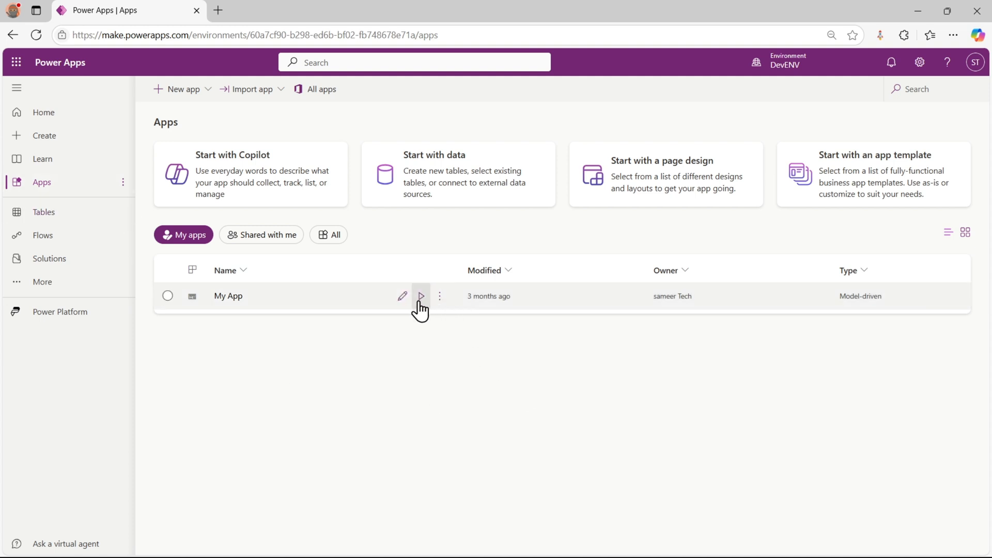
click(420, 295)
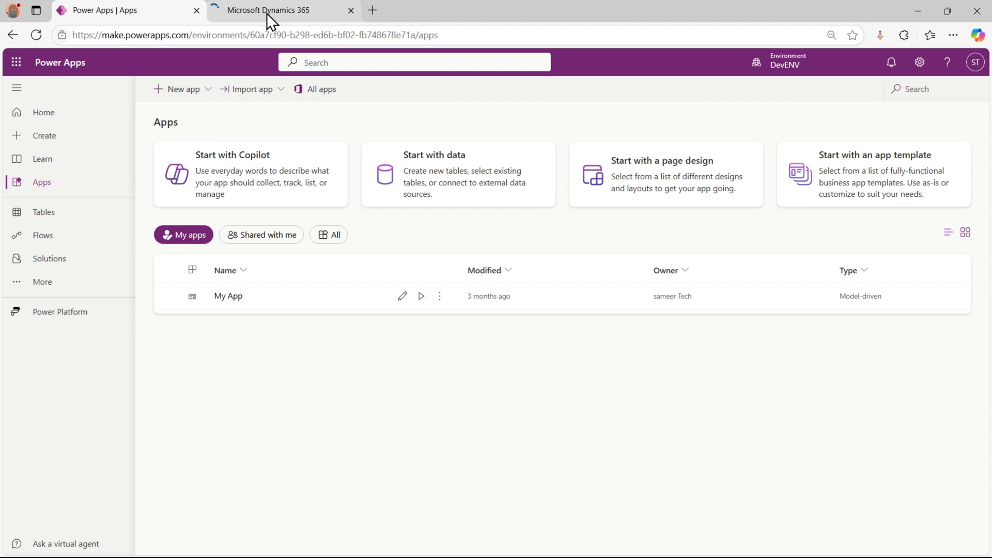
click(253, 35)
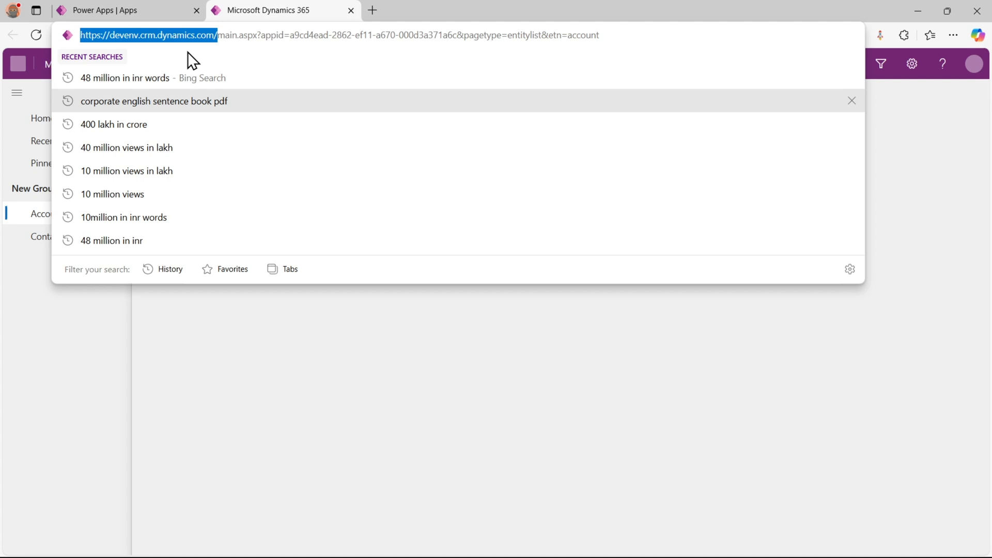
key(Return)
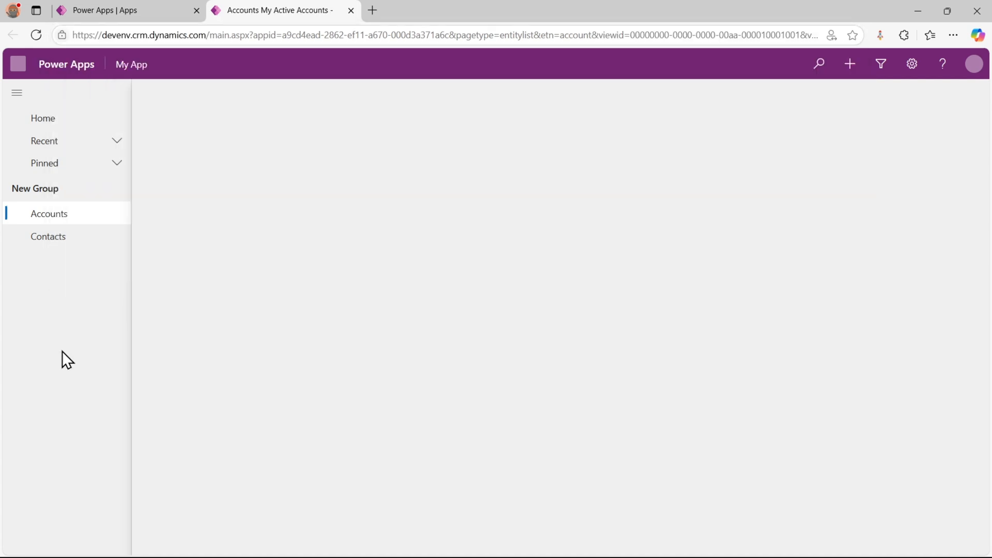
click(48, 213)
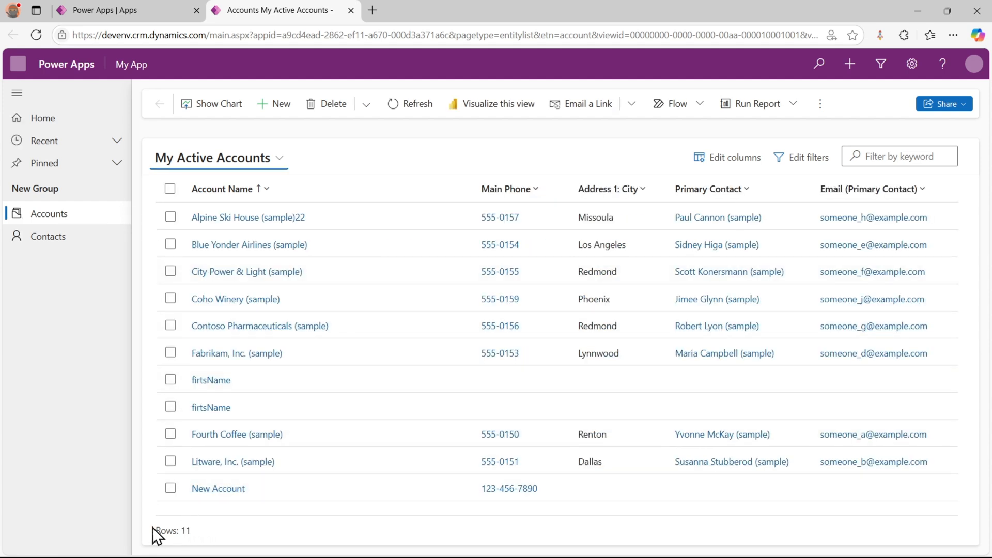
double_click(173, 530)
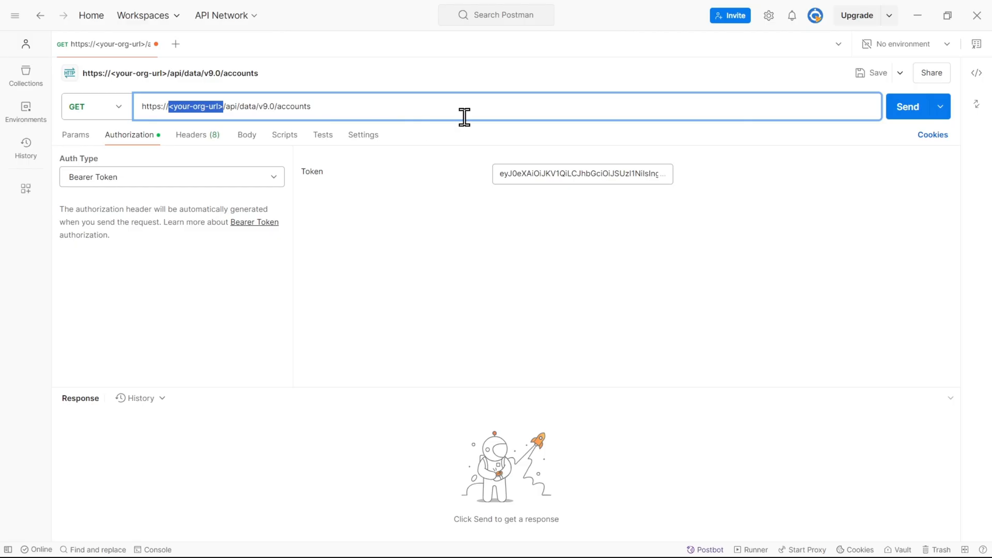
mouse_move(804, 273)
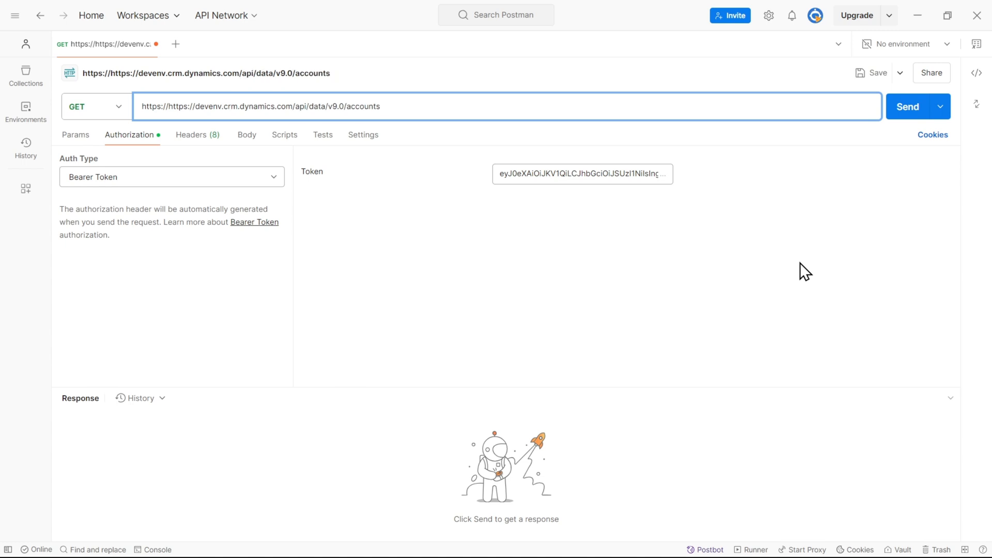
- Paste the org domain over <your-org-url> and send, which fails with ENOTFOUND
click(468, 106)
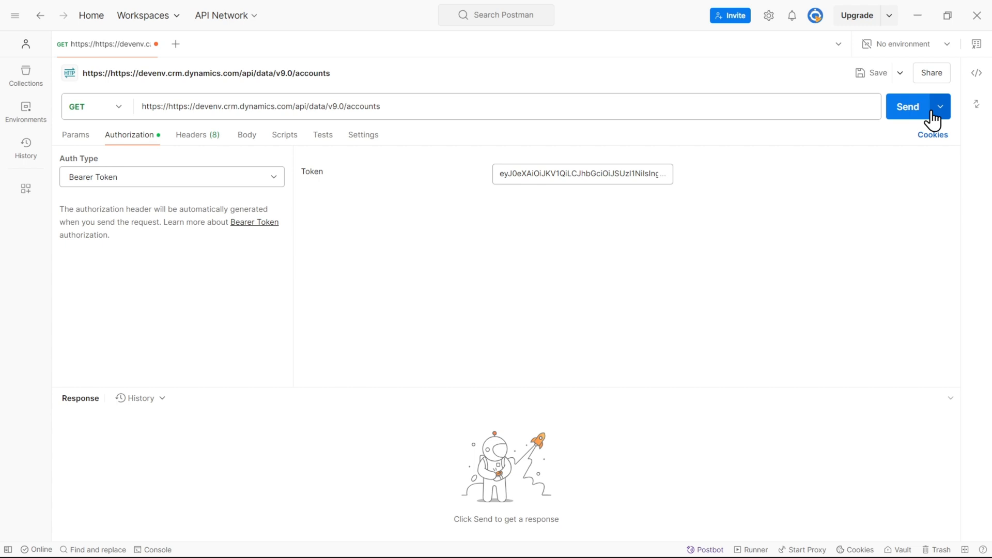
mouse_move(907, 120)
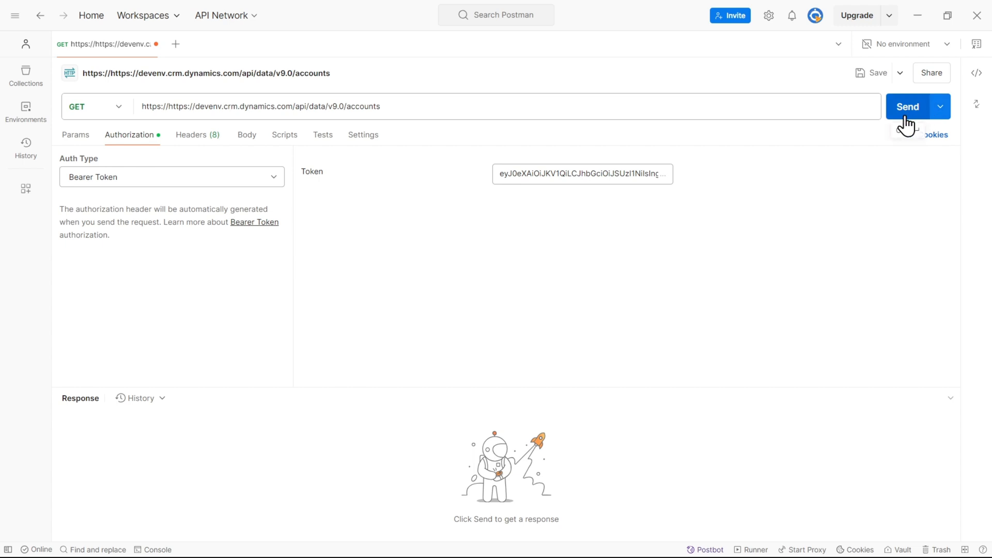
click(907, 107)
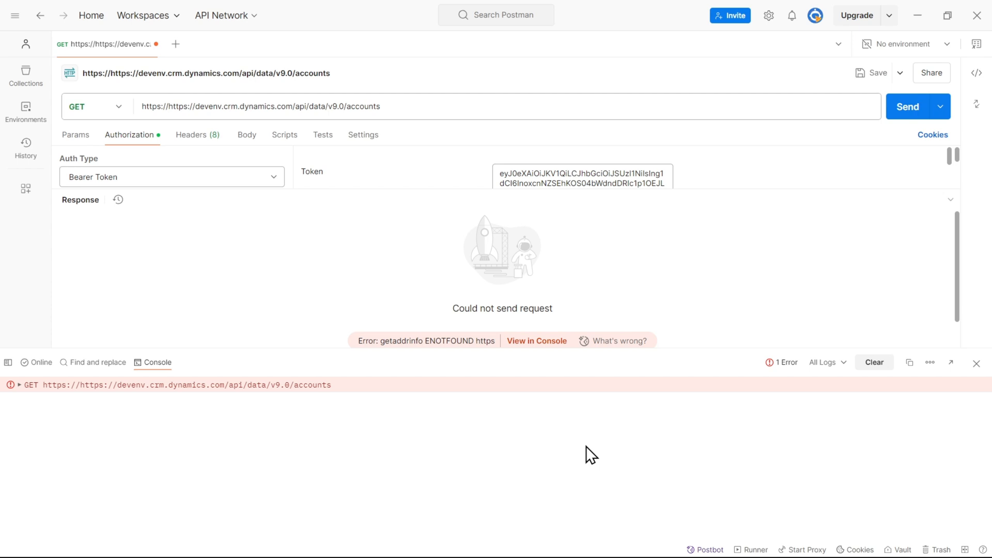
mouse_move(84, 402)
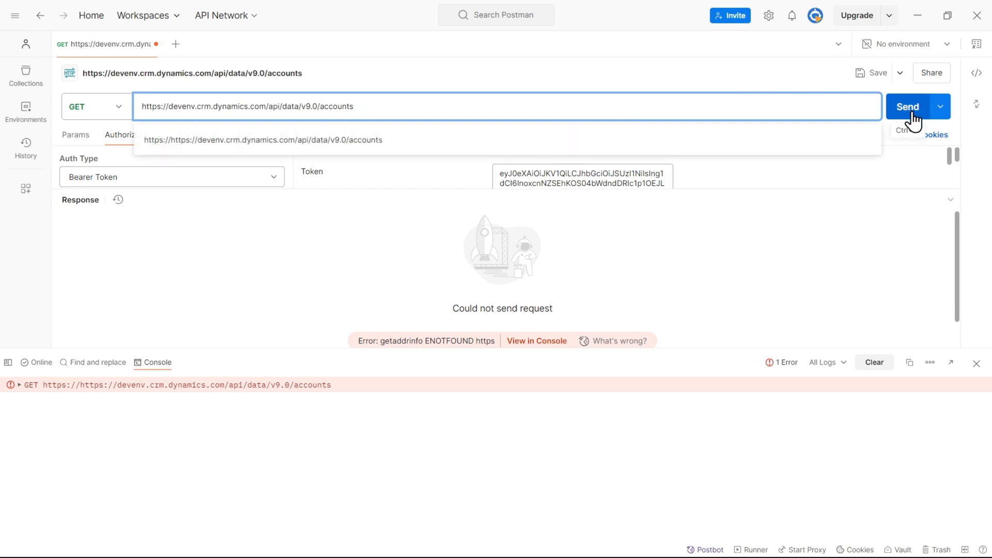
- Resend the accounts GET for a 200 OK, close the console, and browse the JSON
click(907, 106)
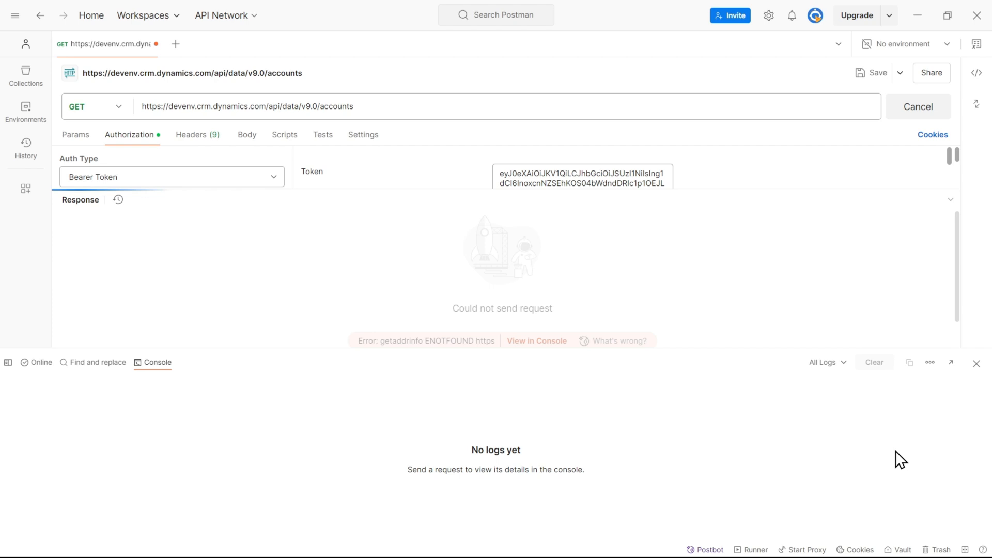
click(917, 106)
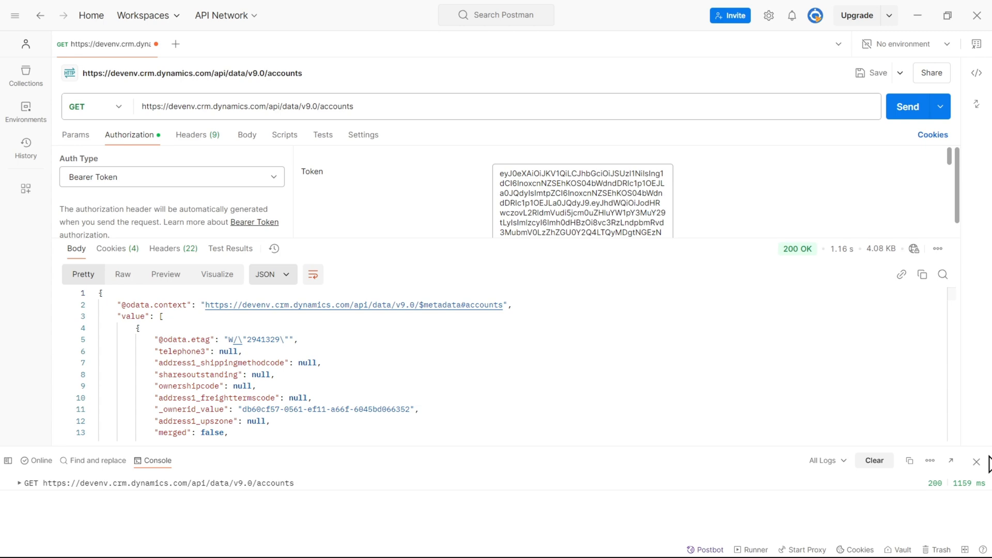
click(976, 462)
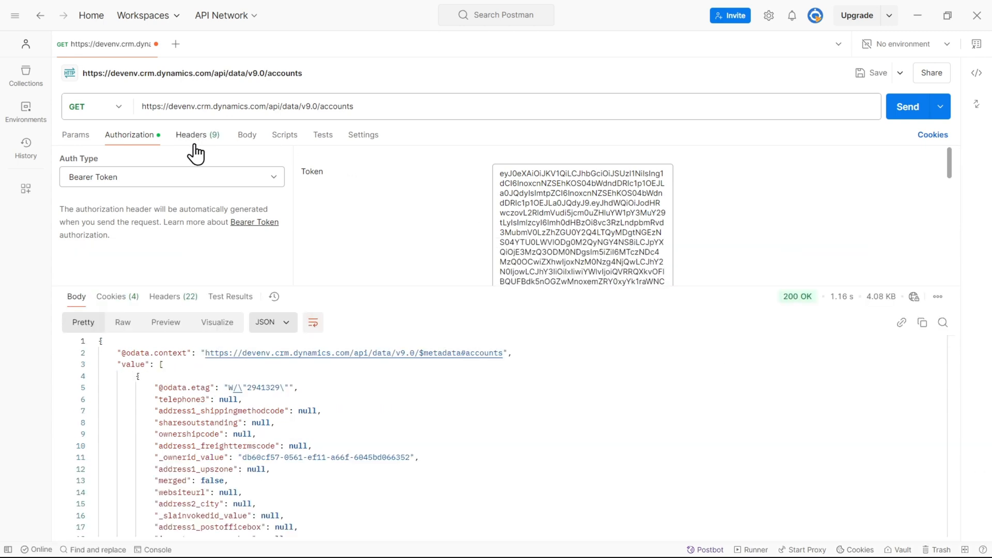
click(191, 134)
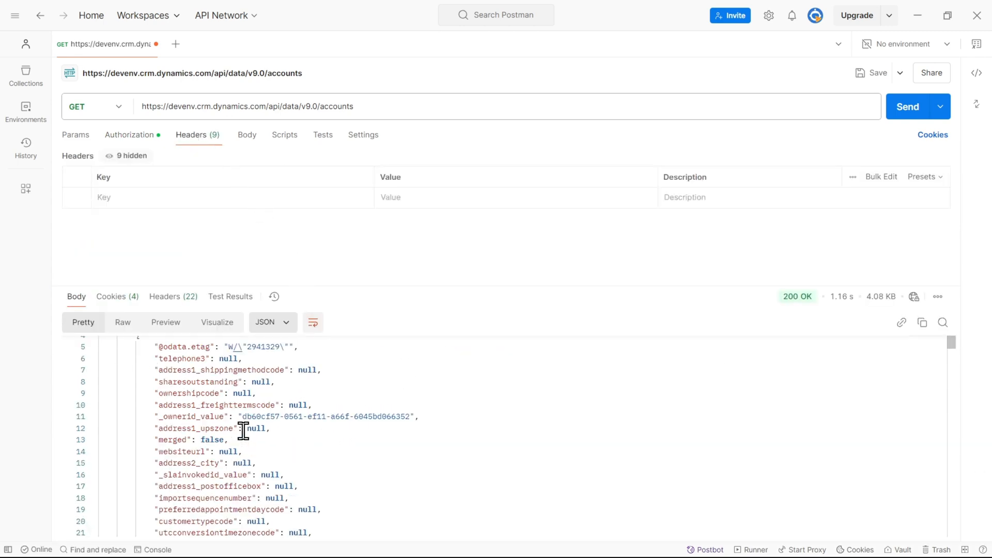
scroll(up, 3)
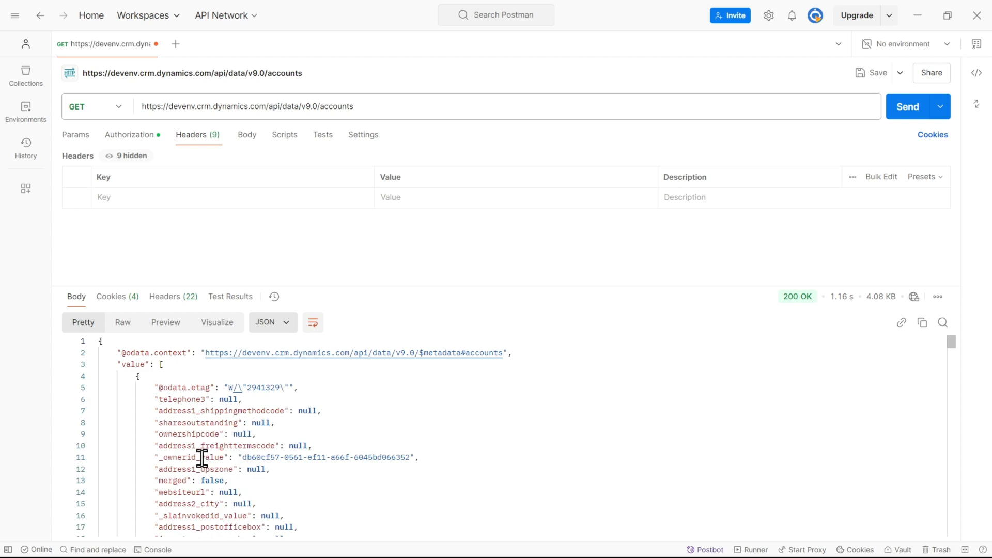
scroll(down, 3)
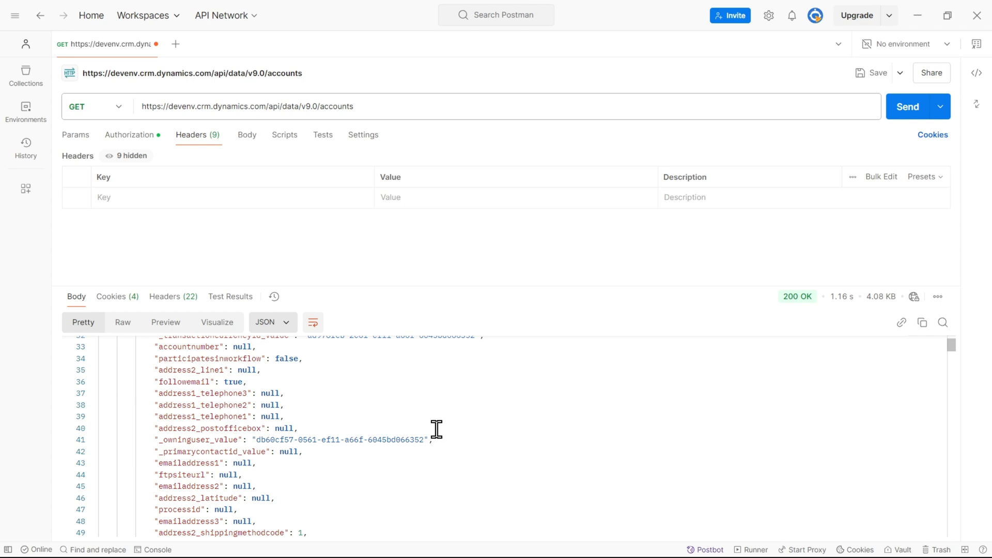
scroll(down, 3)
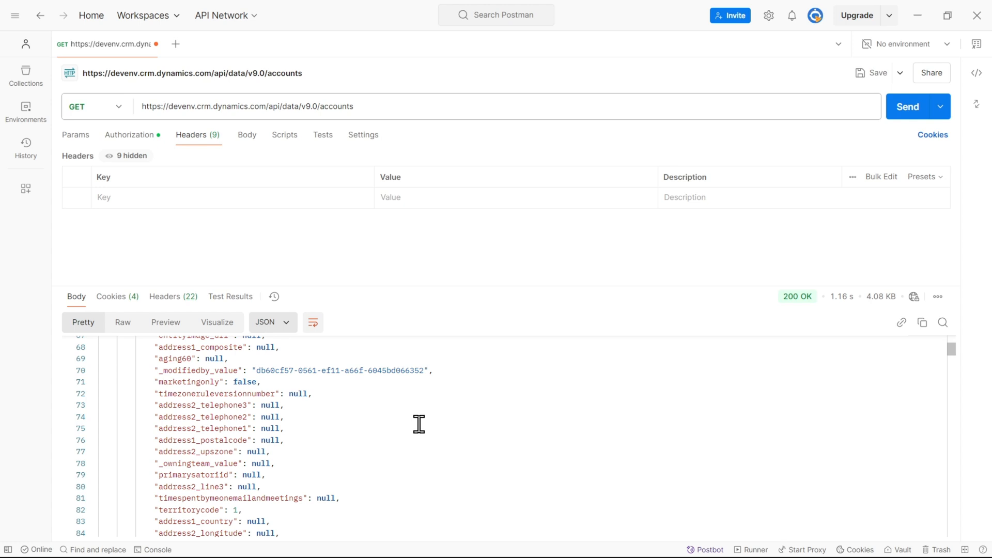
mouse_move(407, 550)
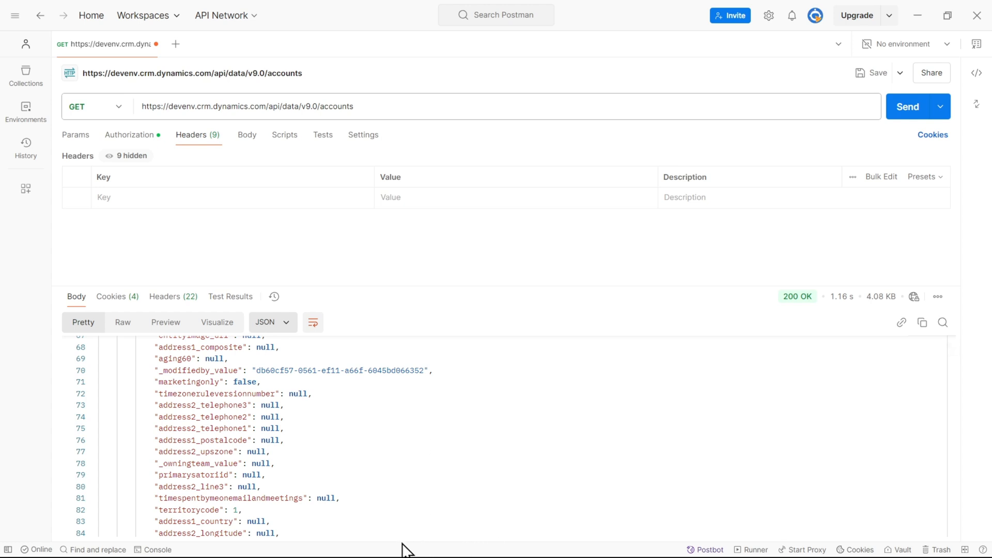
mouse_move(405, 549)
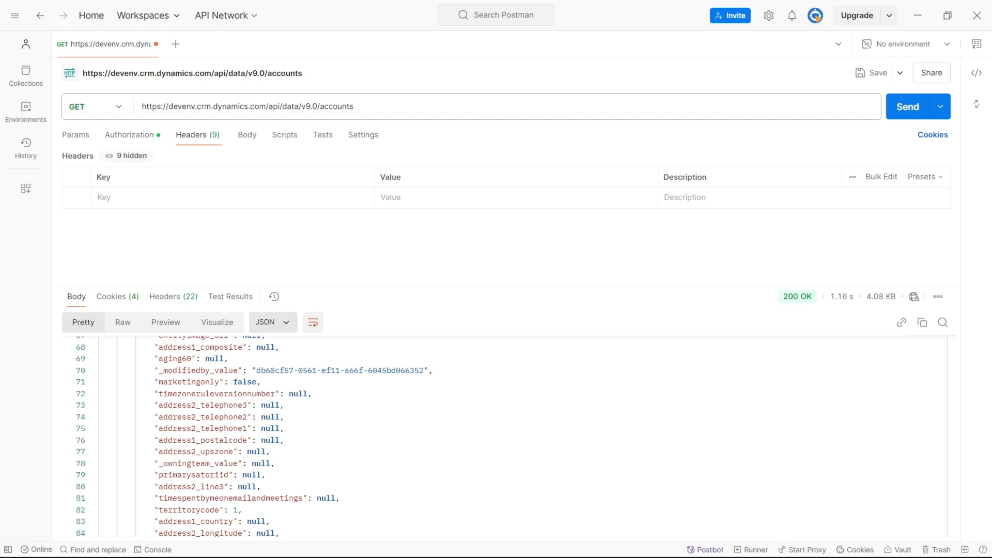
- Send a POST with a raw JSON body for 'New Account', returning 204 No Content
click(95, 105)
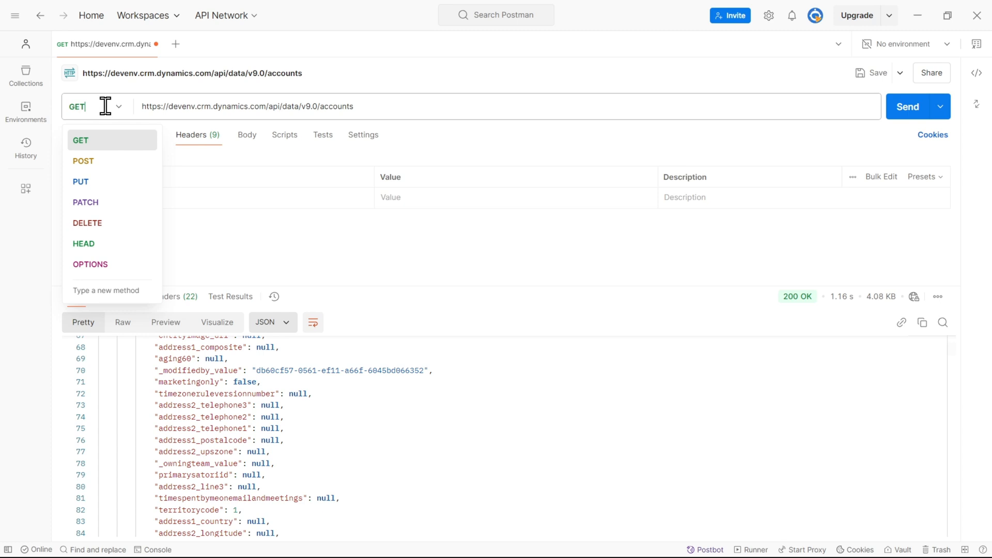
click(82, 160)
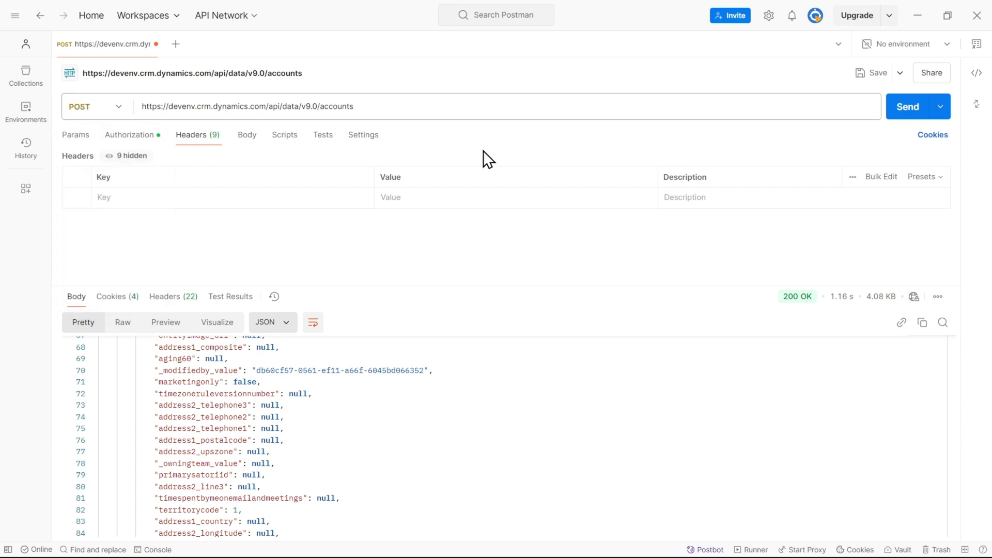
click(247, 134)
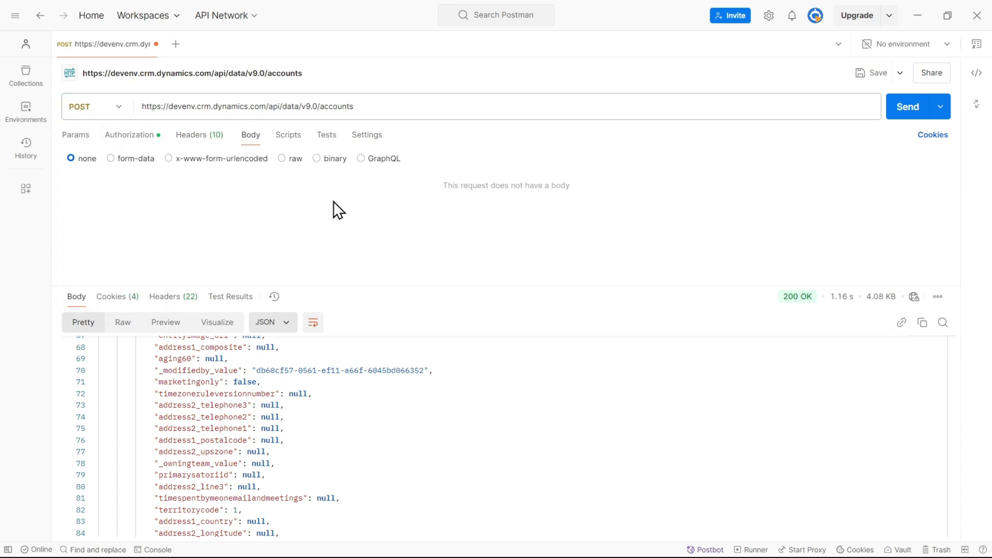
click(282, 158)
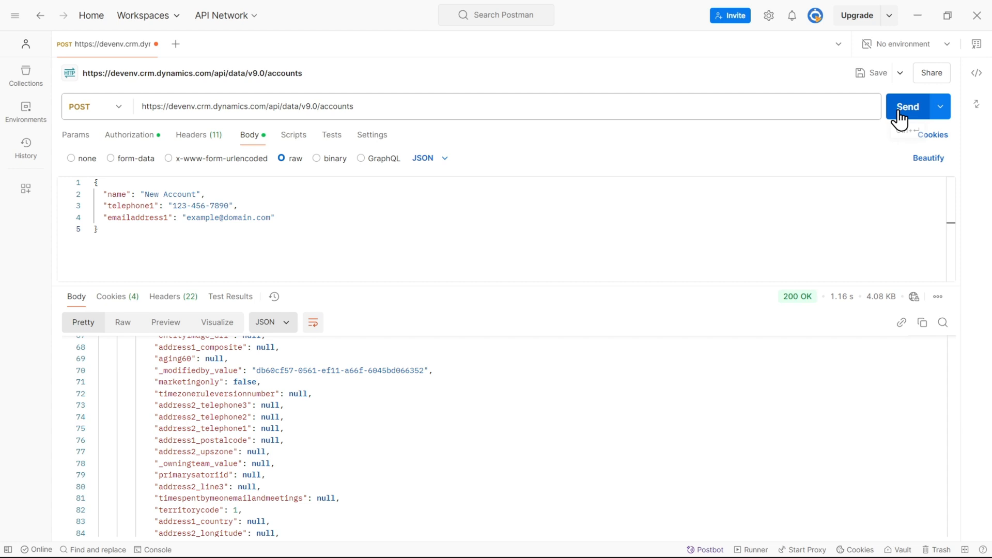
click(907, 107)
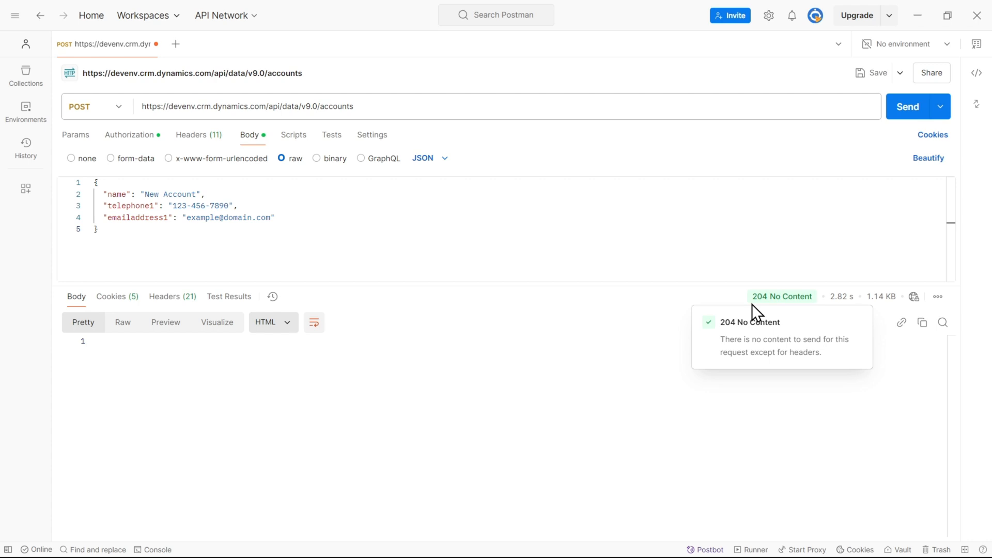
mouse_move(824, 309)
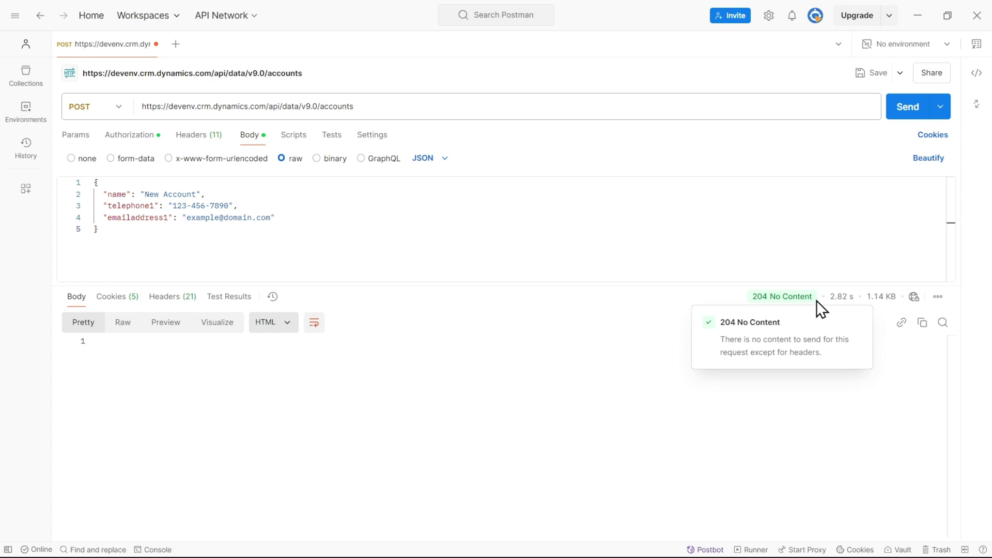
mouse_move(780, 326)
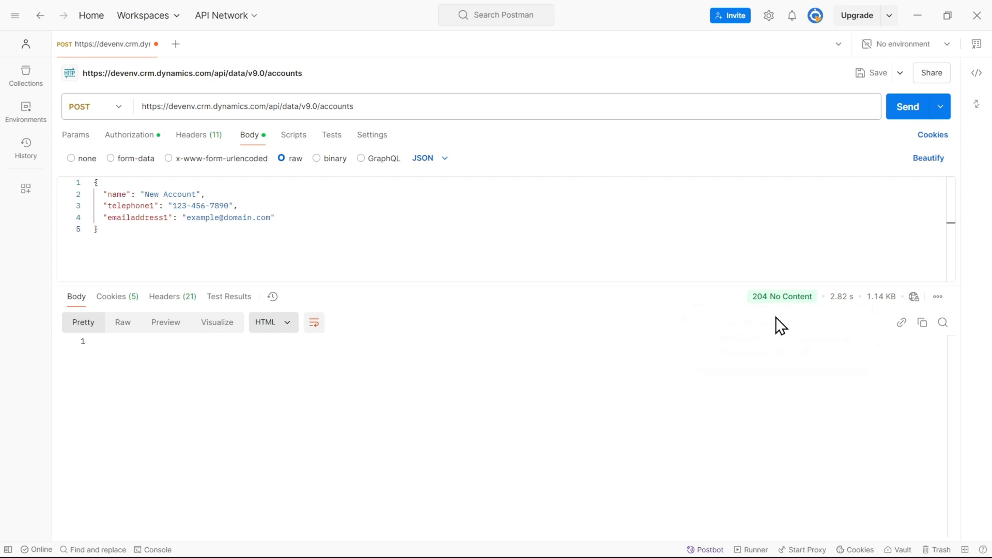
mouse_move(211, 192)
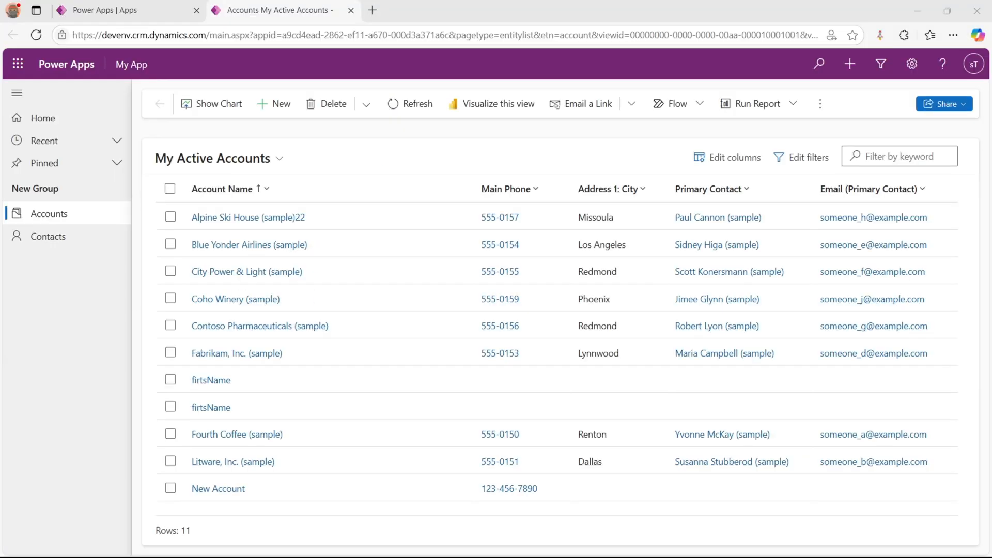
mouse_move(665, 550)
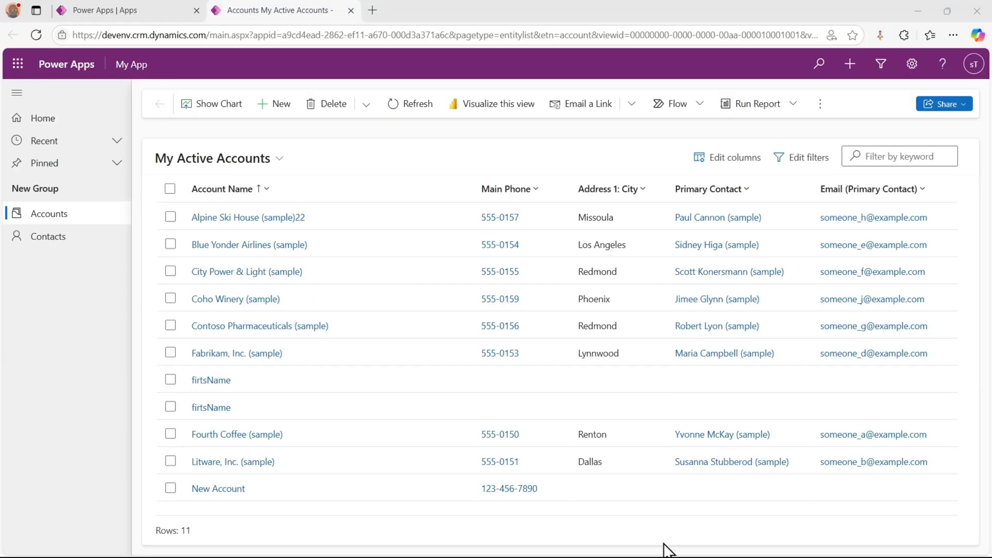
mouse_move(519, 549)
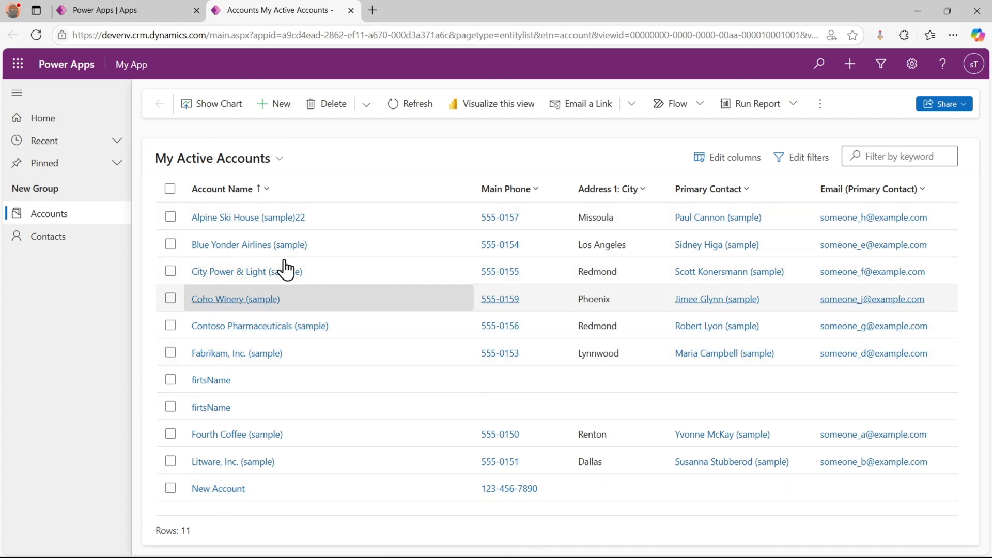
mouse_move(199, 539)
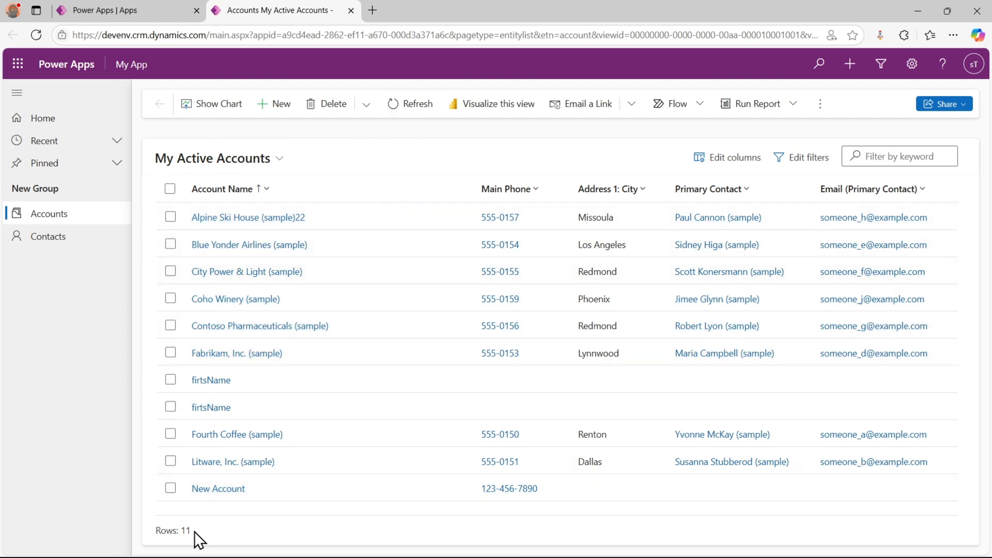
- Refresh My Active Accounts and scroll to the New Account rows
click(409, 103)
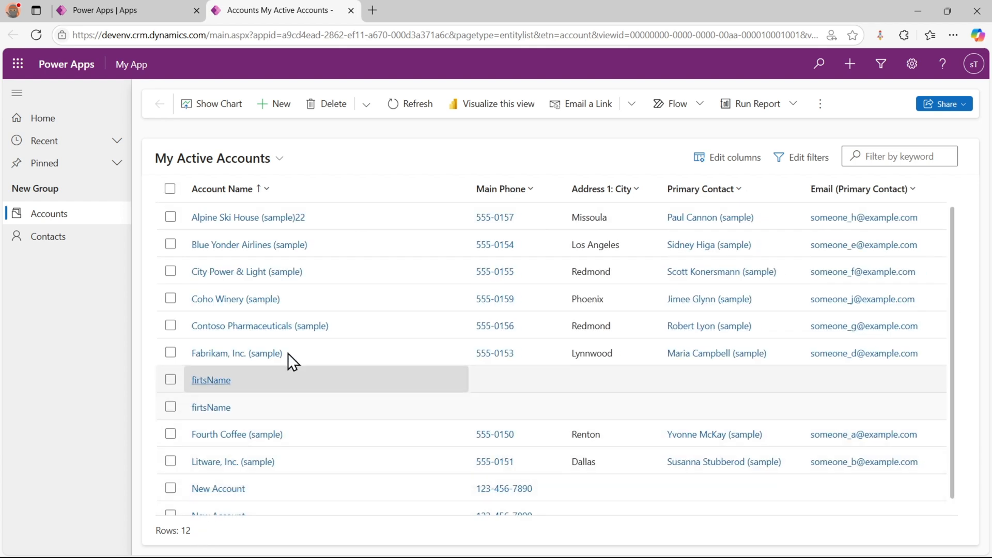
scroll(down, 3)
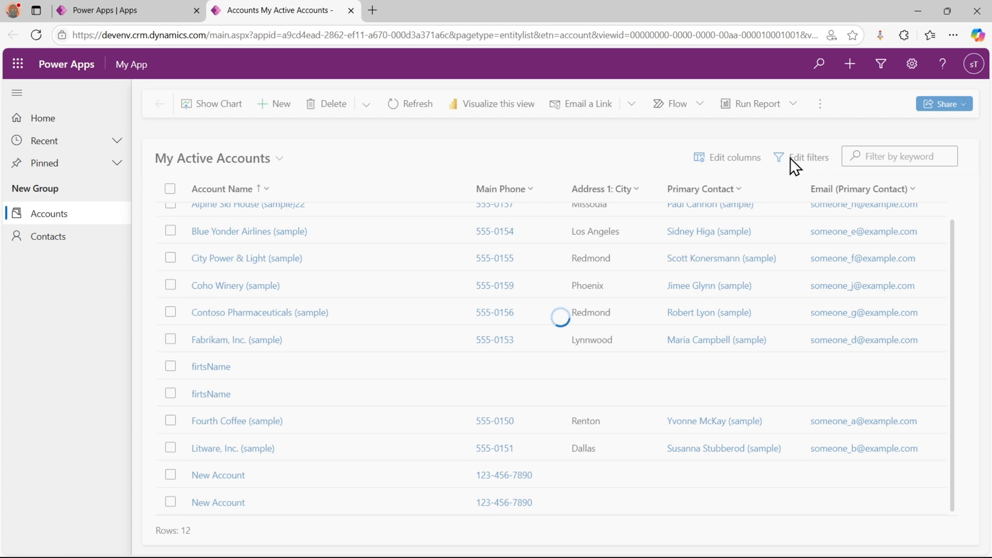
- Add and apply a Created On equals Today filter to the accounts view
click(807, 157)
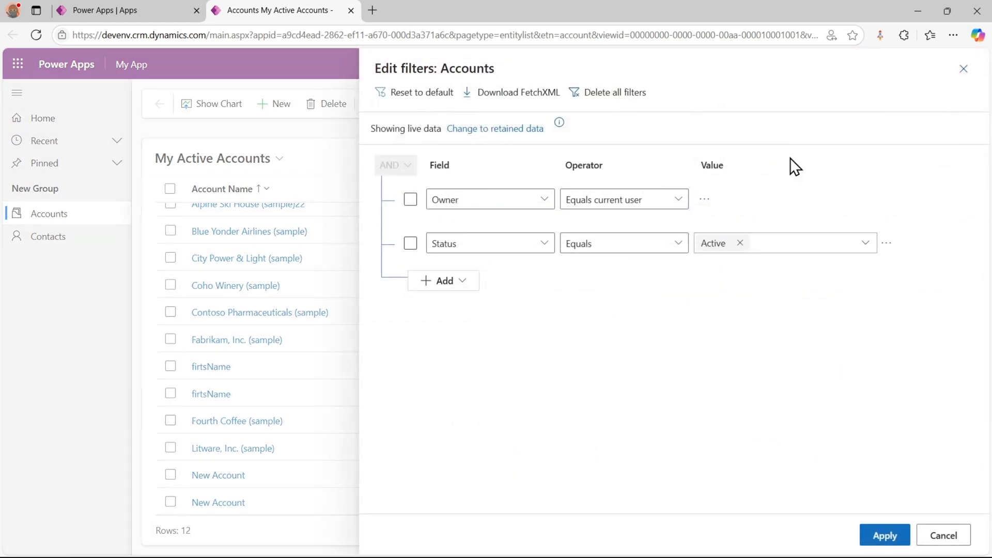
mouse_move(528, 171)
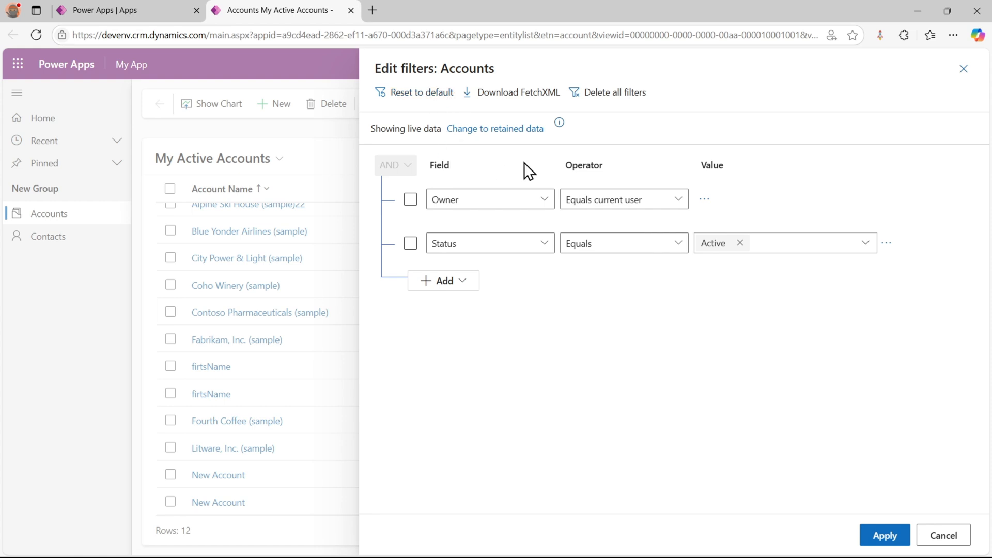
click(443, 280)
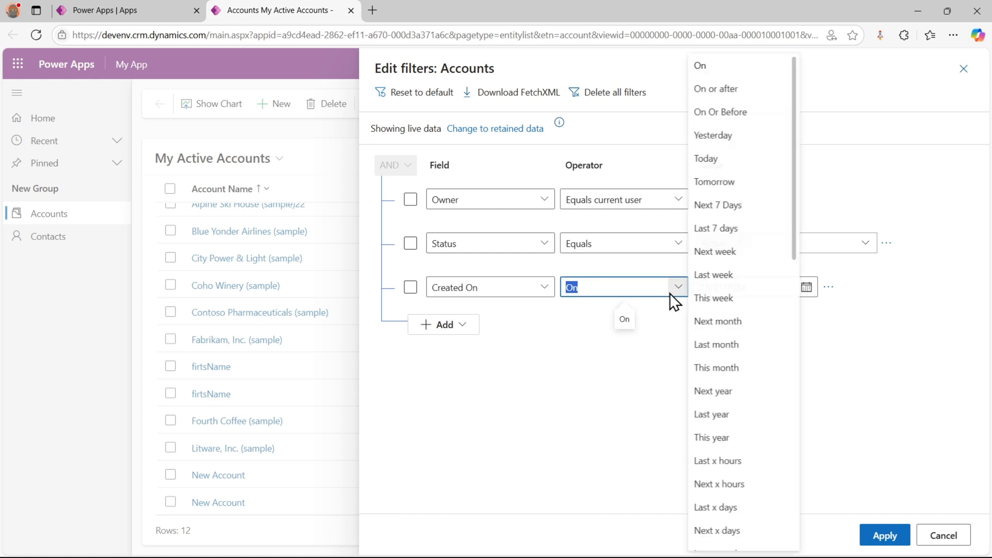
click(706, 158)
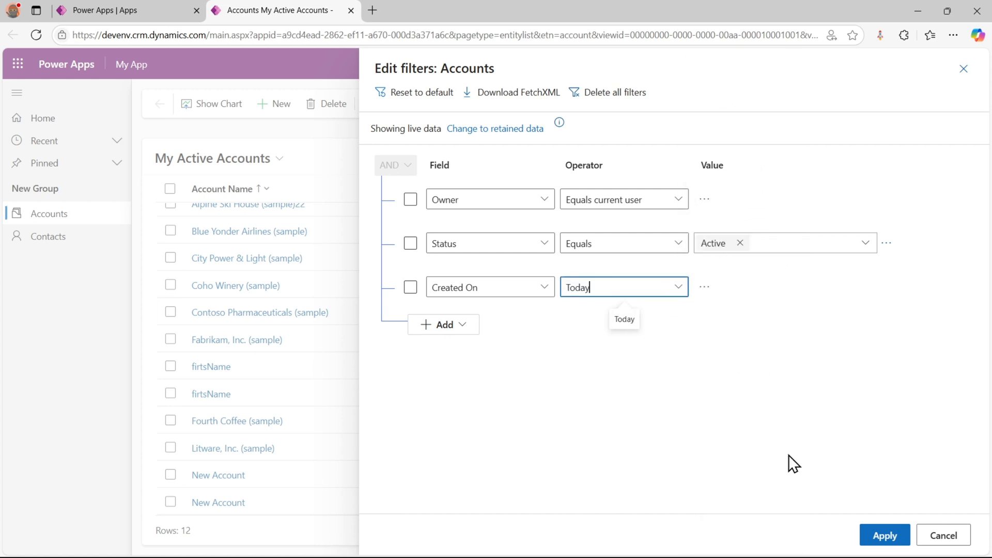
click(883, 535)
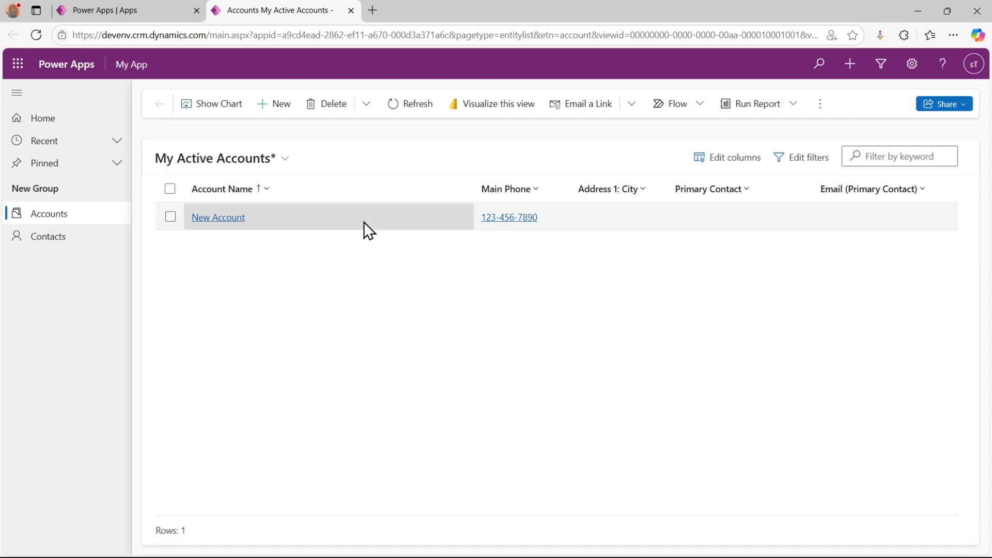
- Open the New Account record from the filtered accounts list
click(218, 217)
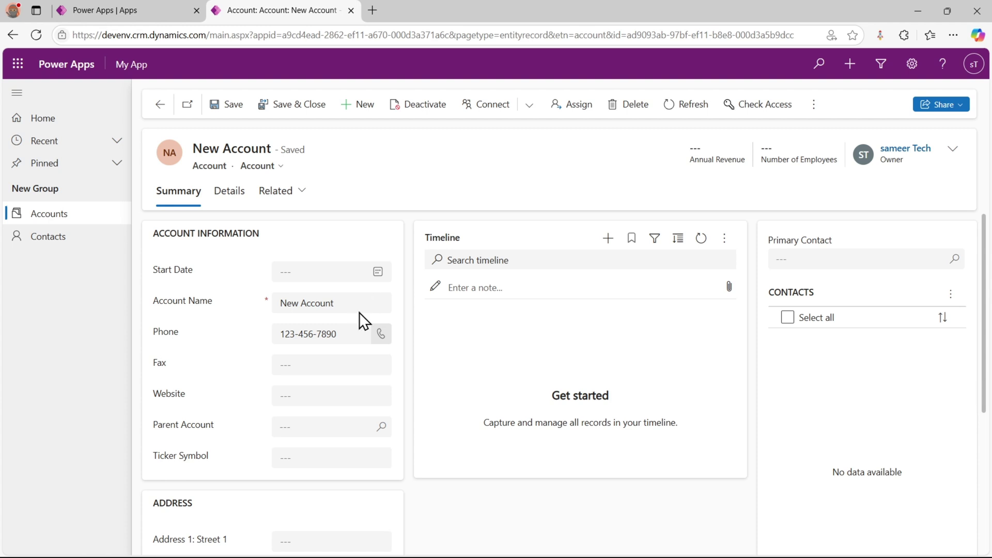
mouse_move(330, 353)
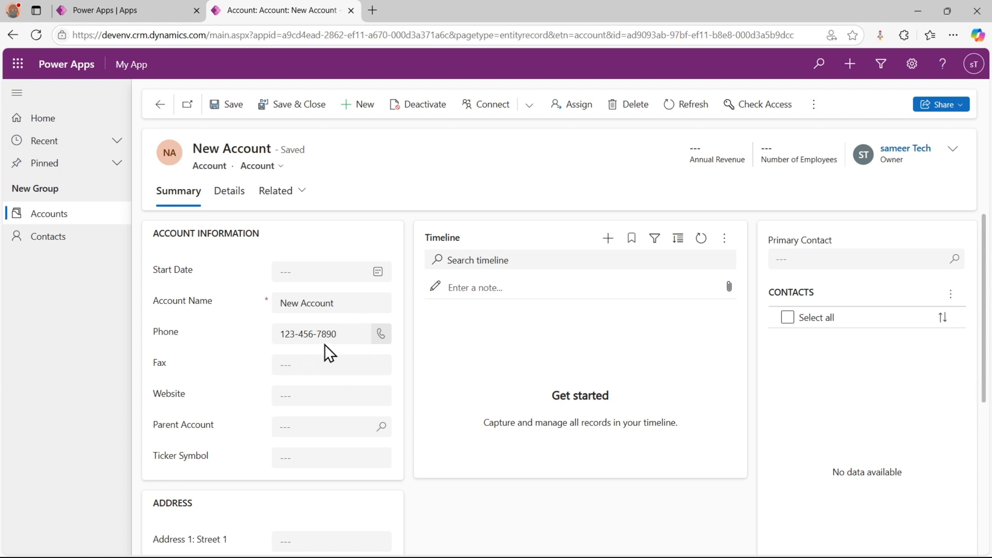
mouse_move(358, 350)
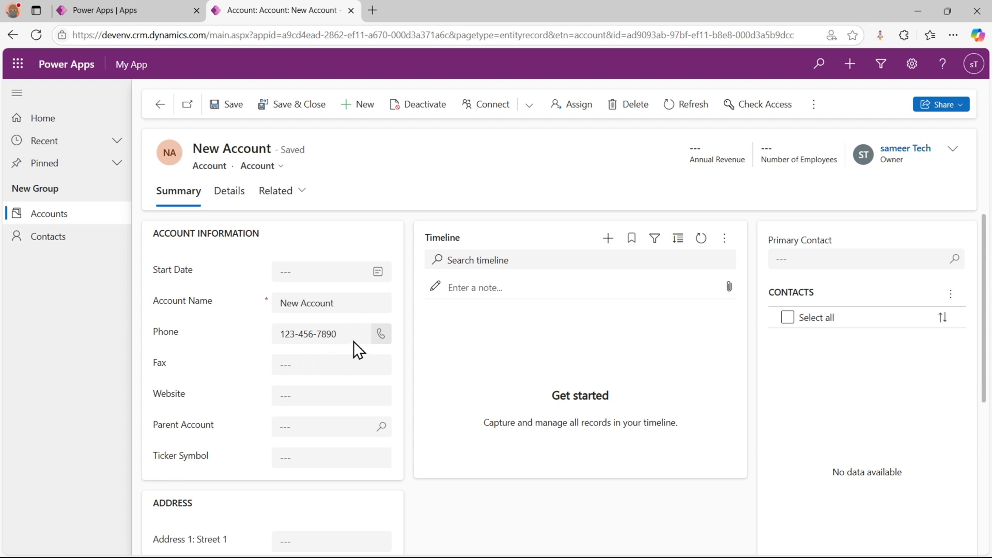
mouse_move(427, 554)
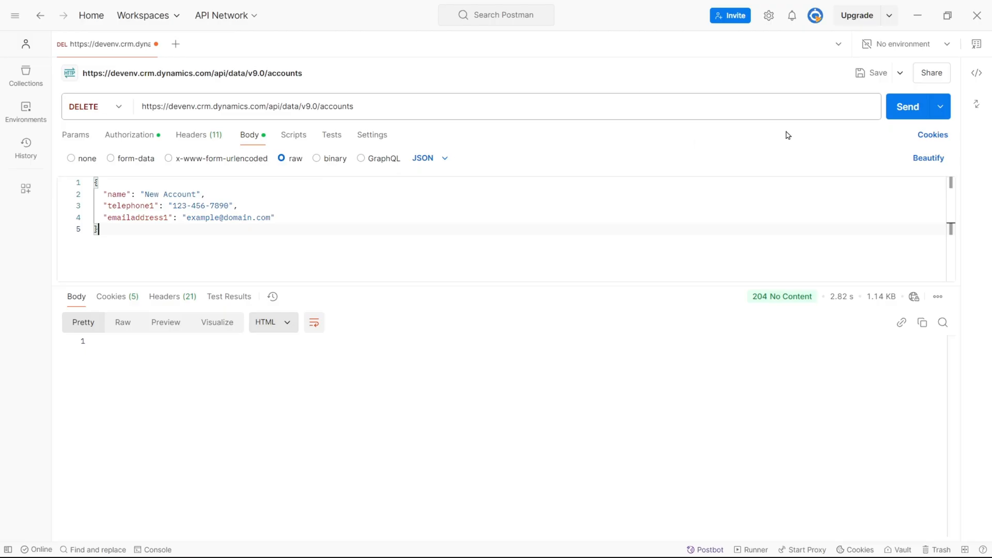
- Send DELETE to the accounts endpoint, getting 405 Method Not Allowed, and select DELETE in the error
click(907, 107)
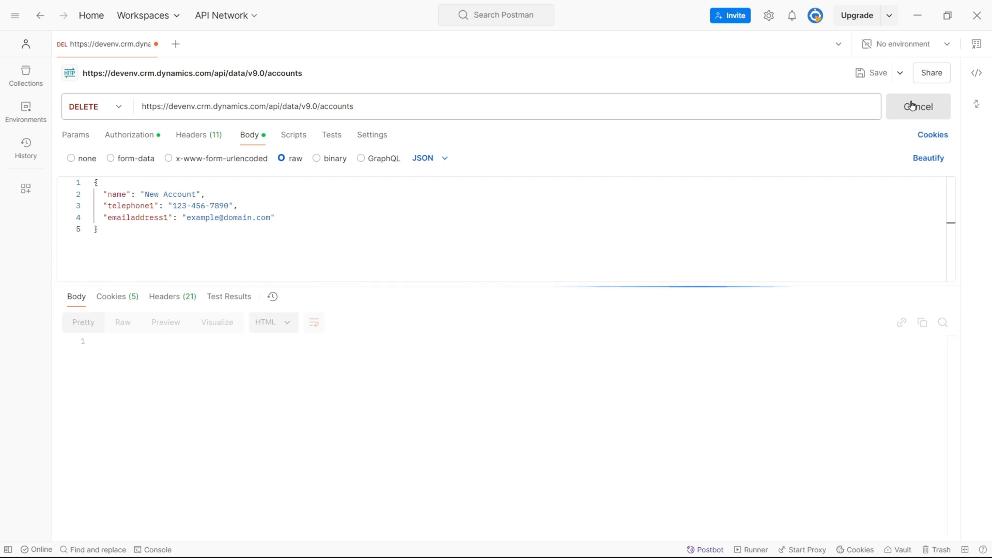
click(910, 106)
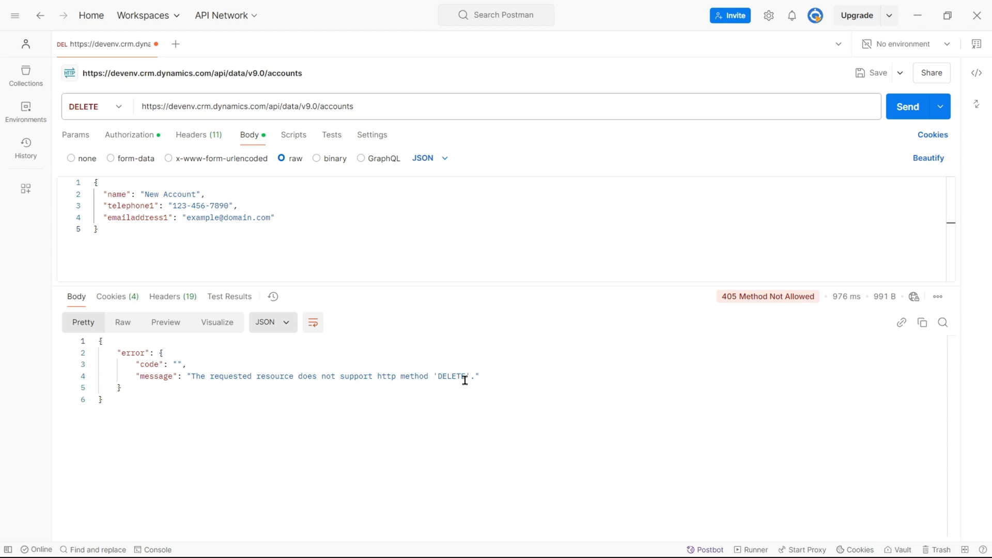
double_click(450, 376)
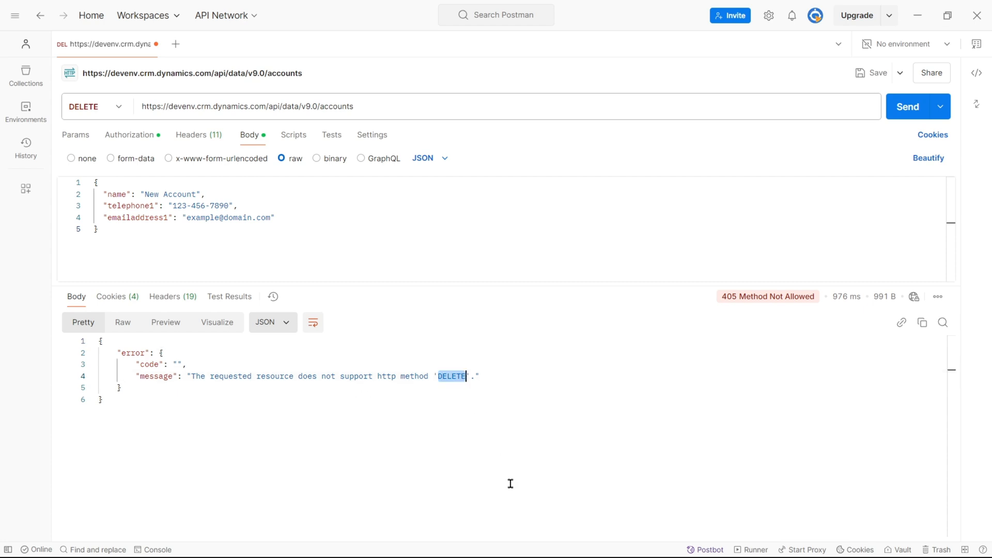
mouse_move(573, 356)
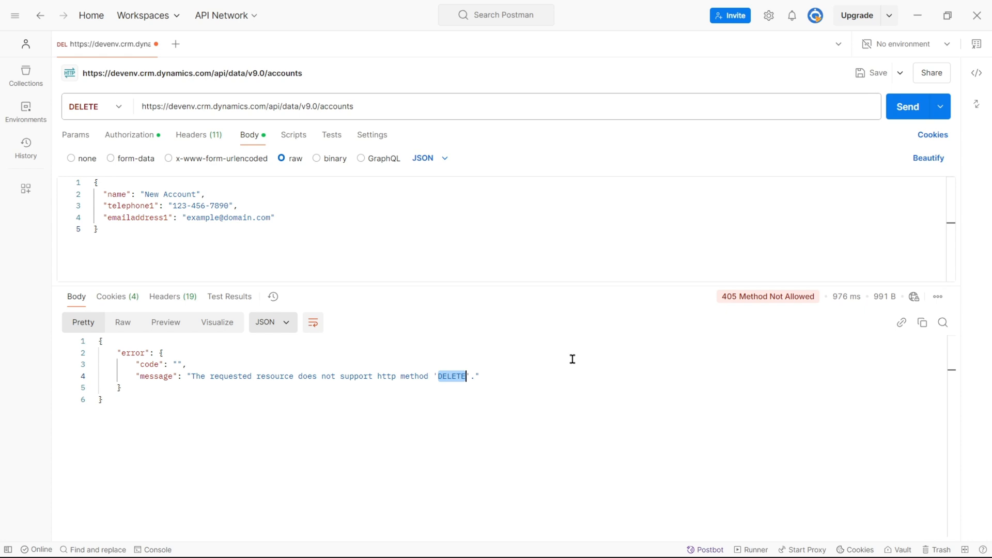
mouse_move(445, 104)
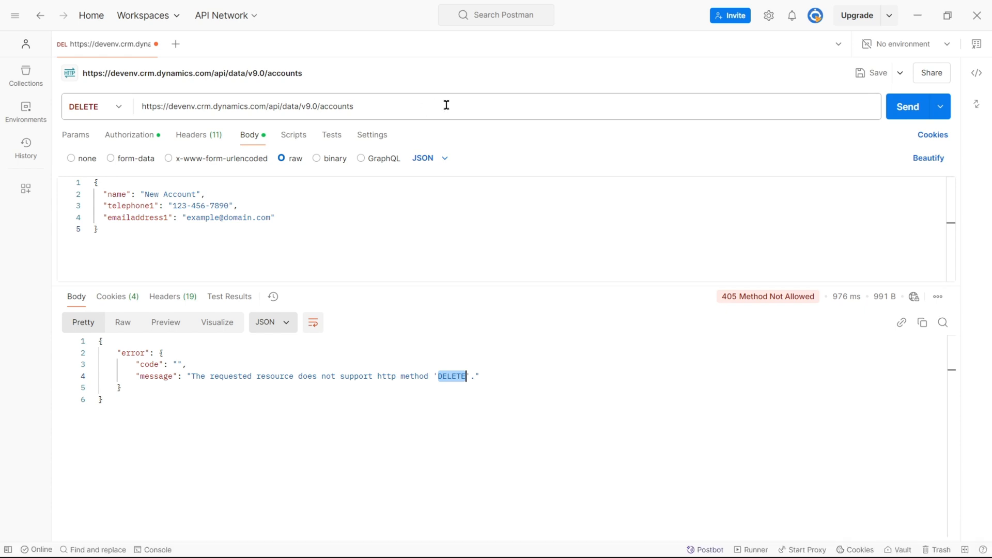
- Point the DELETE URL at the New Account record's ID in parentheses and send it
click(443, 105)
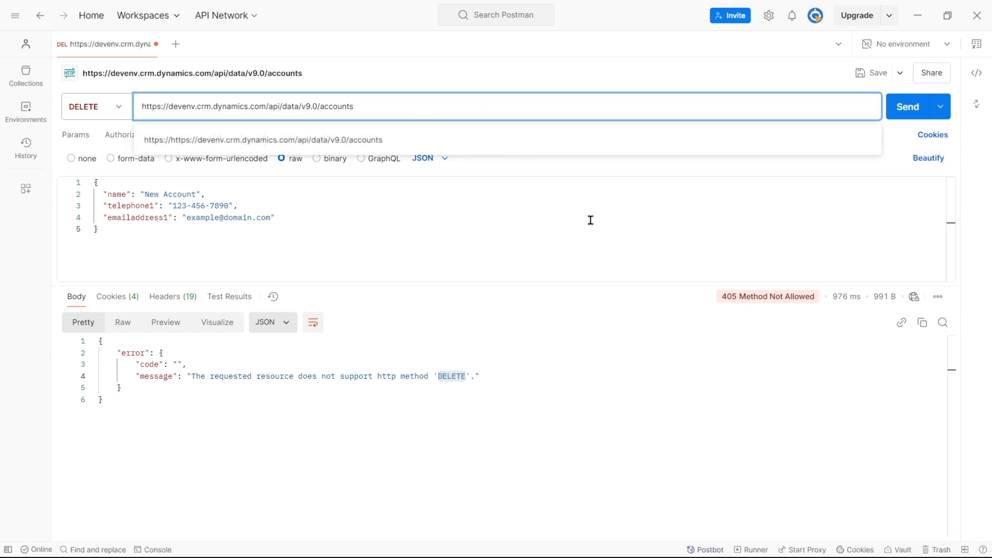
text(()
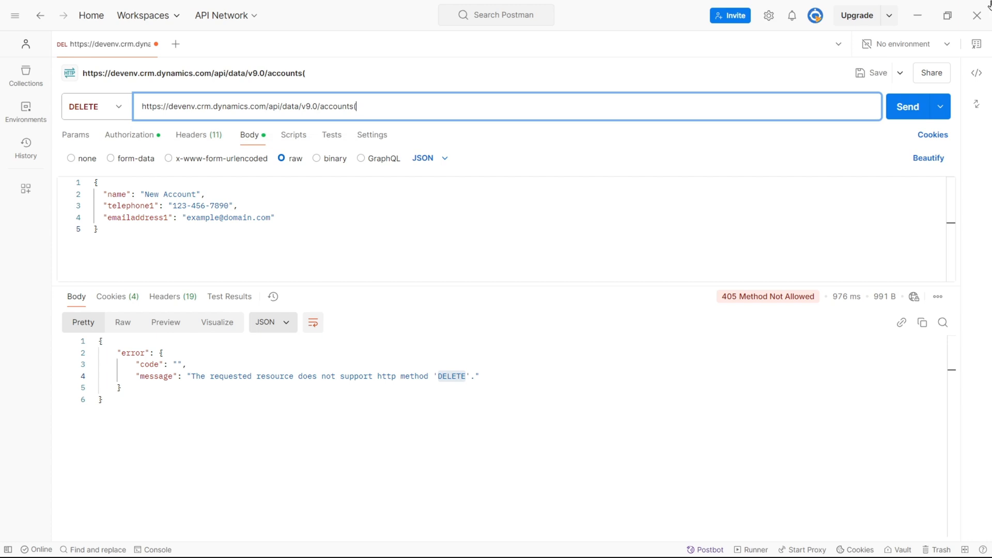
mouse_move(510, 546)
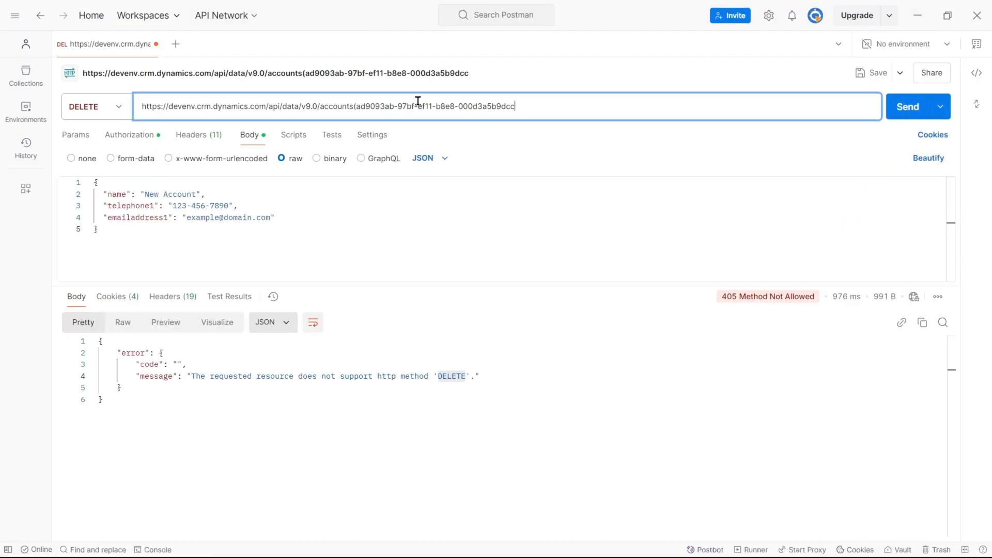
text())
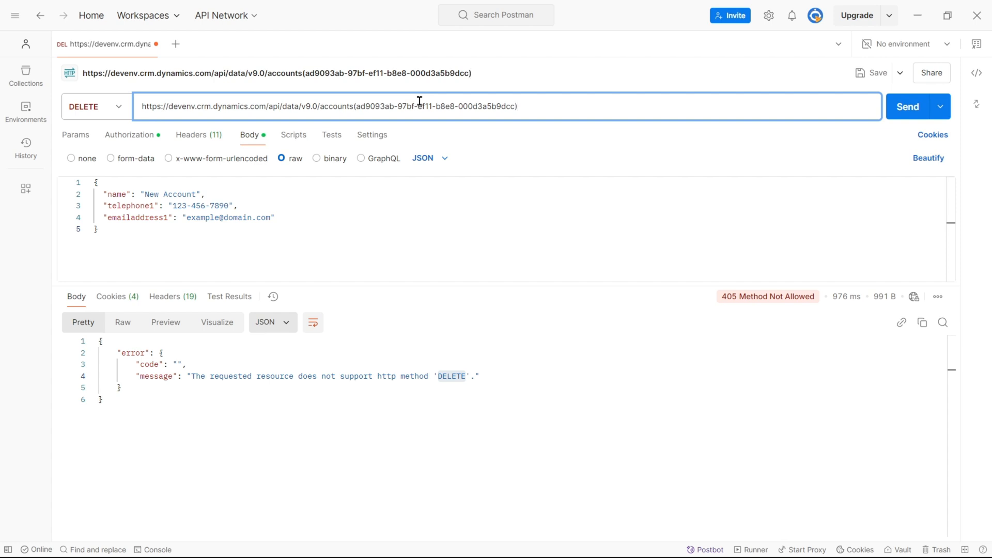
click(907, 106)
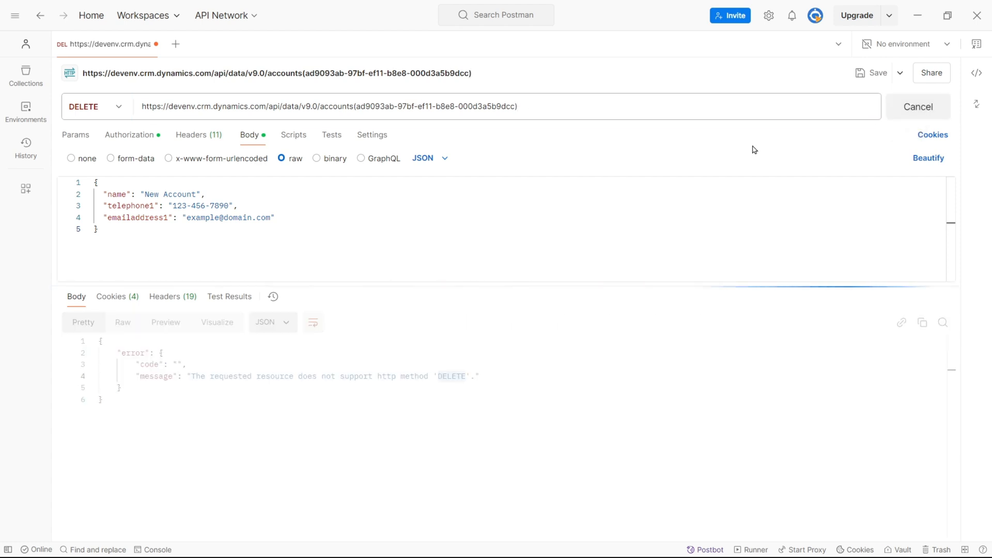
click(907, 106)
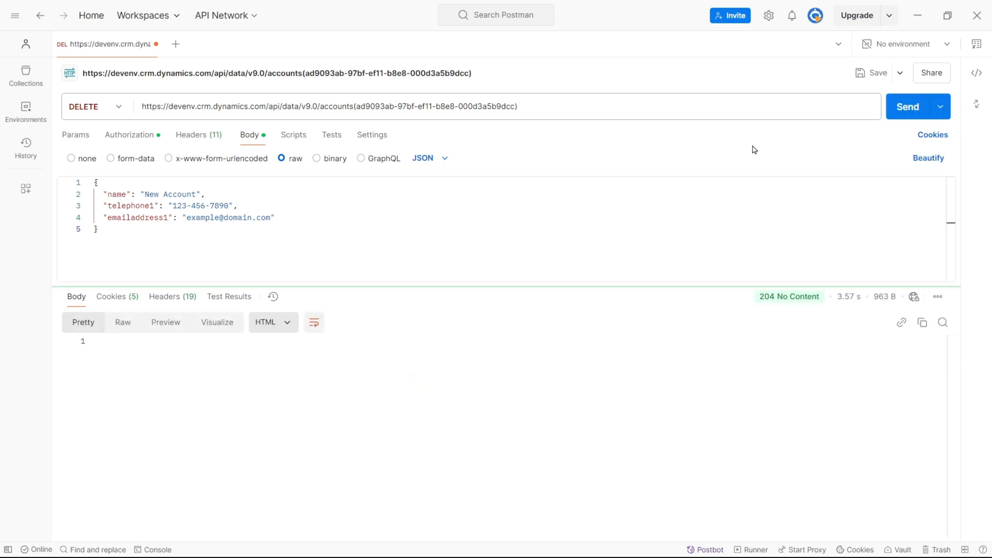
mouse_move(671, 538)
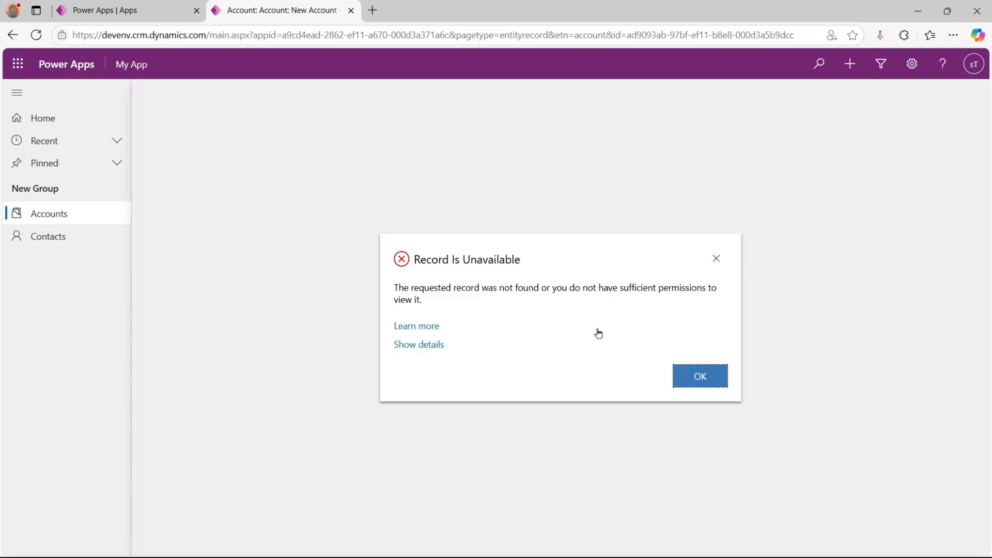
- Dismiss Record Is Unavailable and refresh My Active Accounts to confirm the account is gone
click(699, 376)
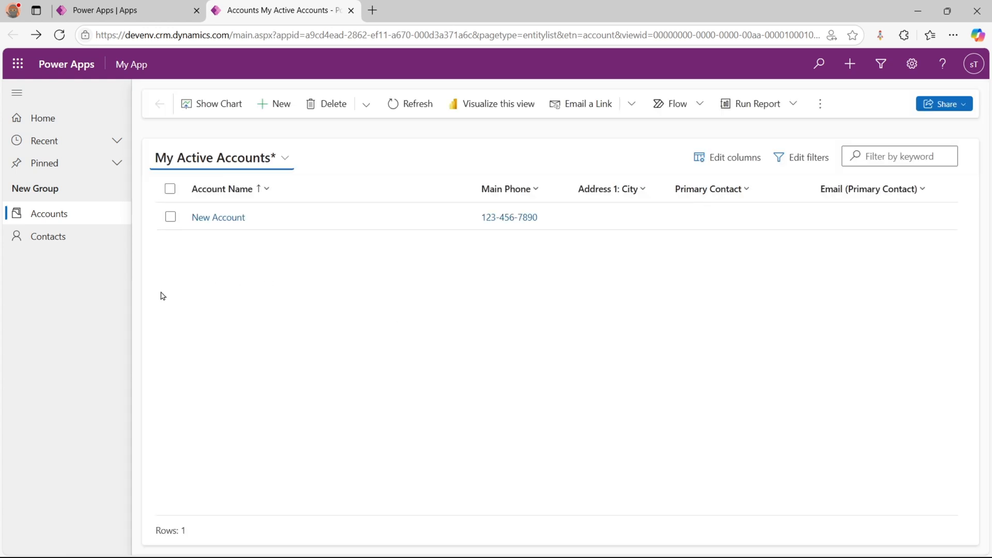
click(410, 103)
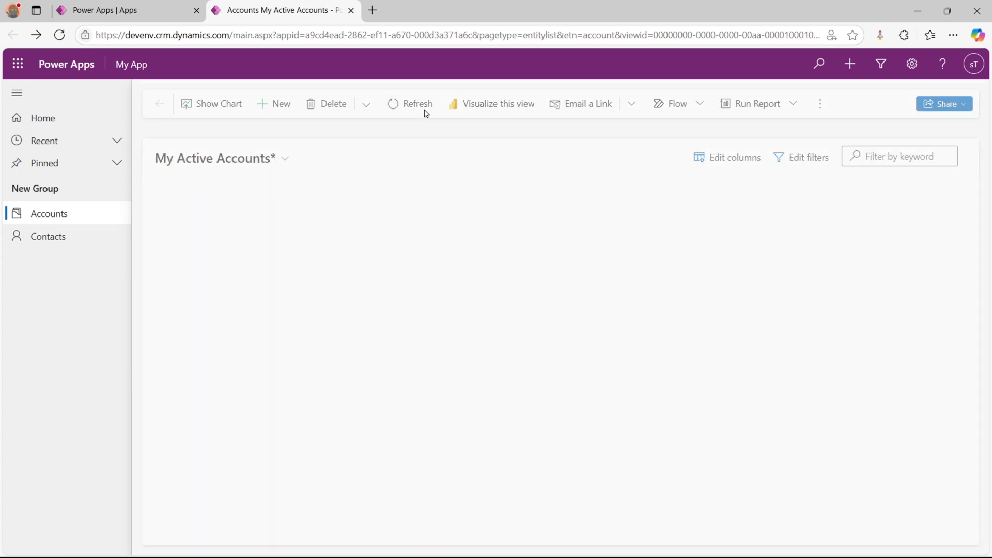
click(410, 104)
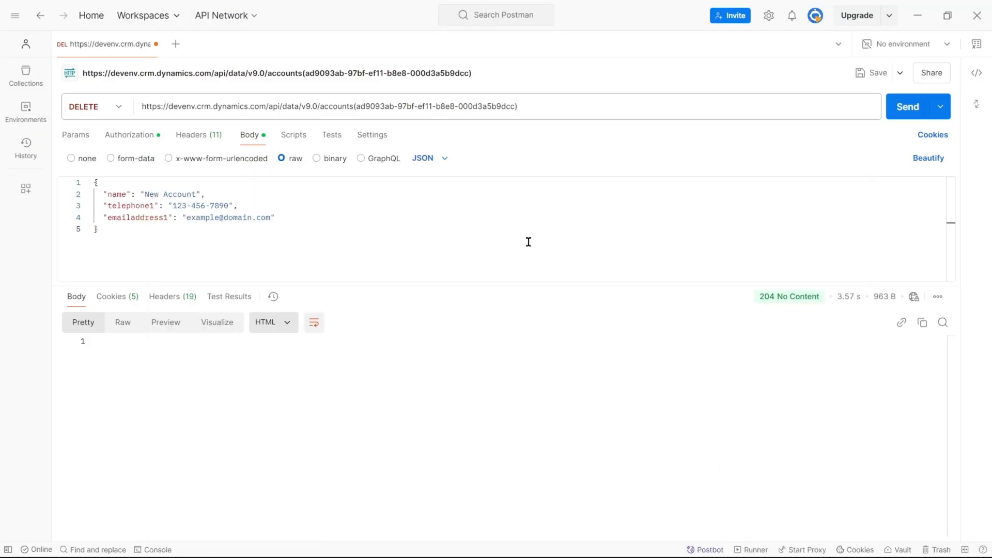
- Copy the captured token network request as a bash cURL command
click(662, 542)
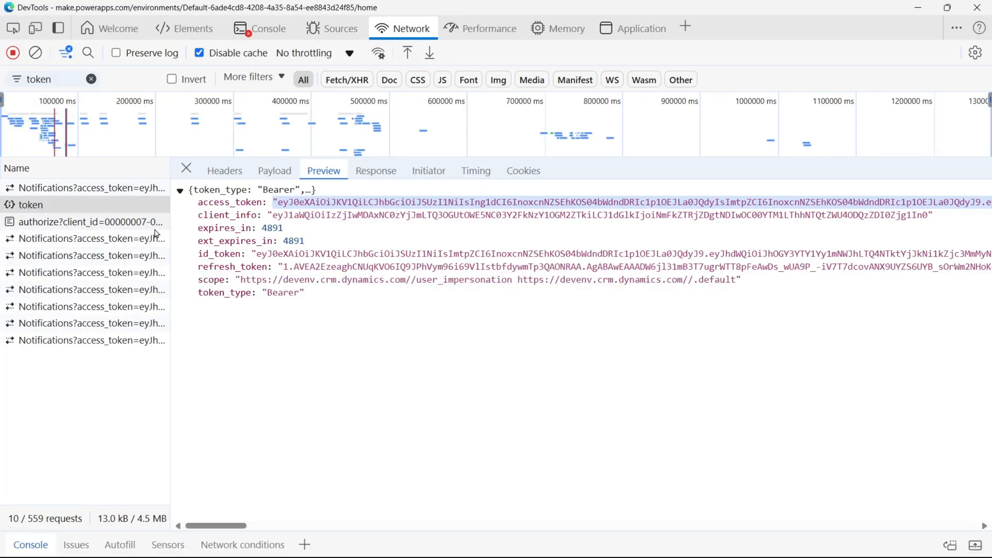
drag(170, 245, 226, 245)
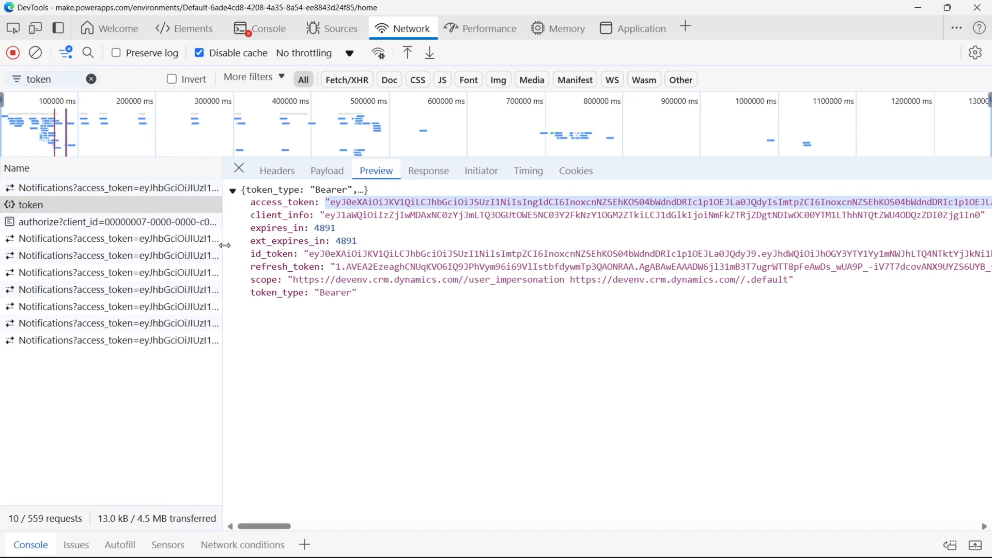
right_click(30, 205)
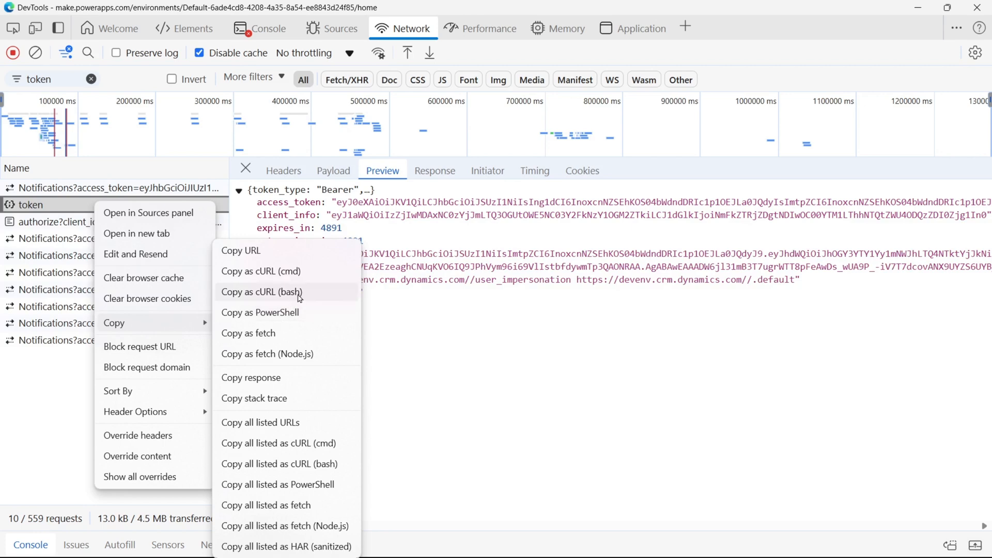
click(262, 291)
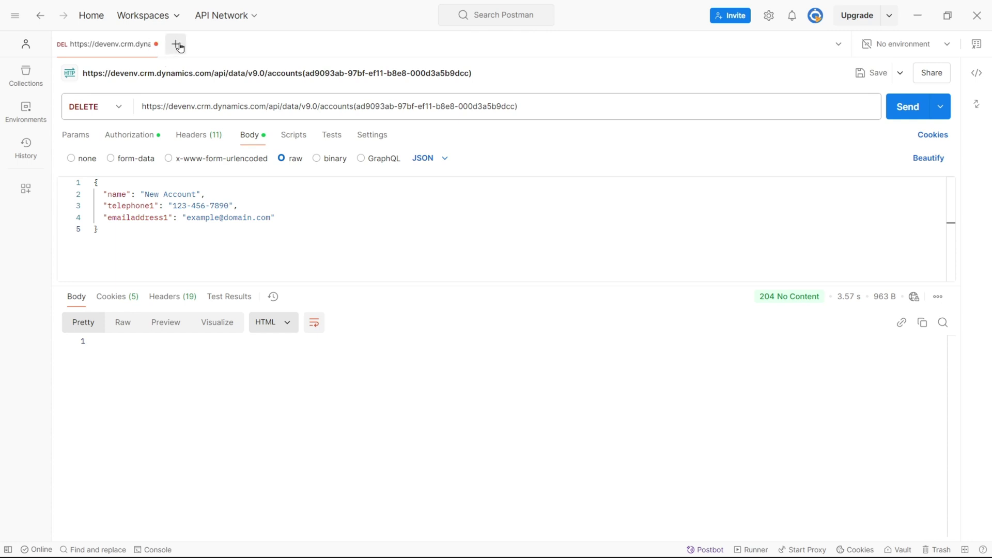
- Paste the copied token cURL command into Postman's Import dialog
click(177, 45)
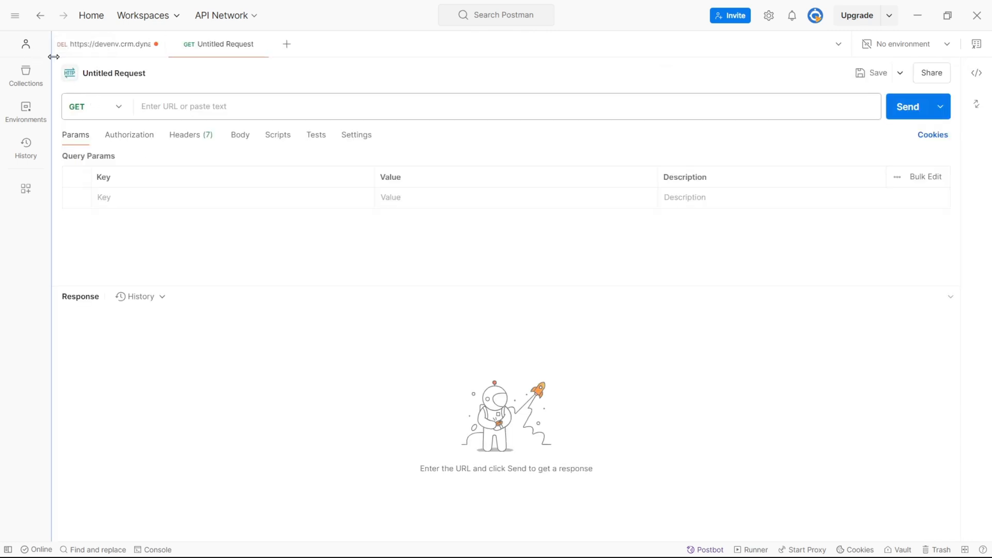
click(25, 113)
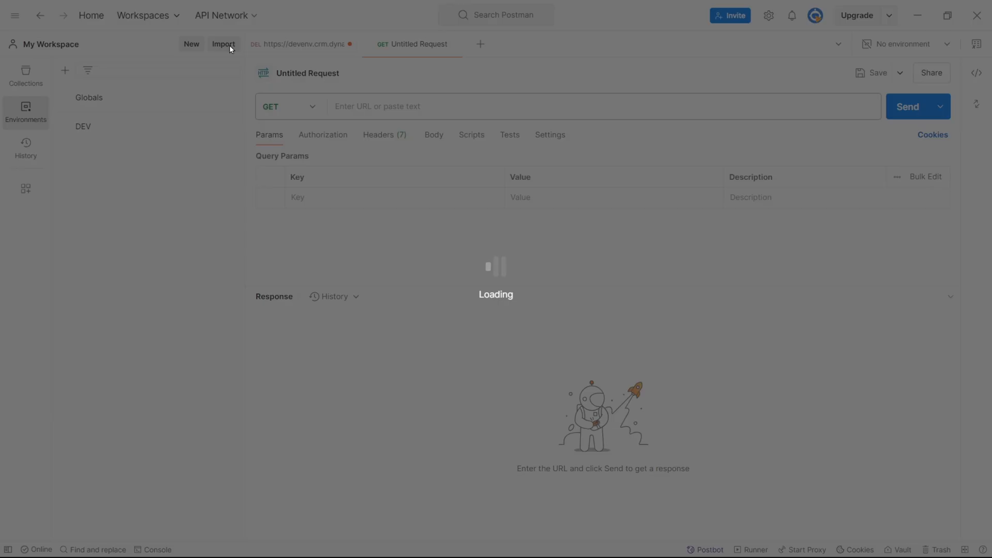
click(223, 45)
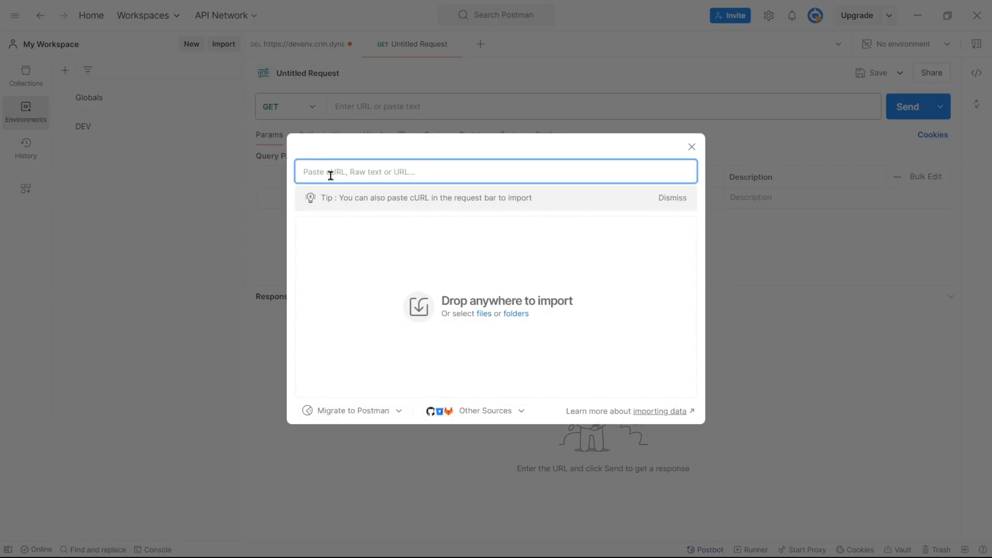
right_click(329, 172)
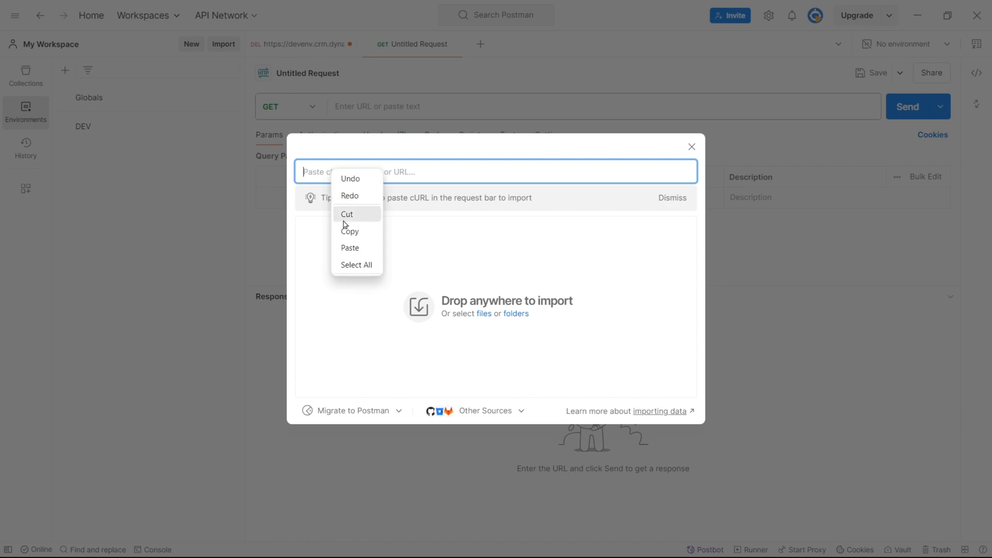
click(350, 247)
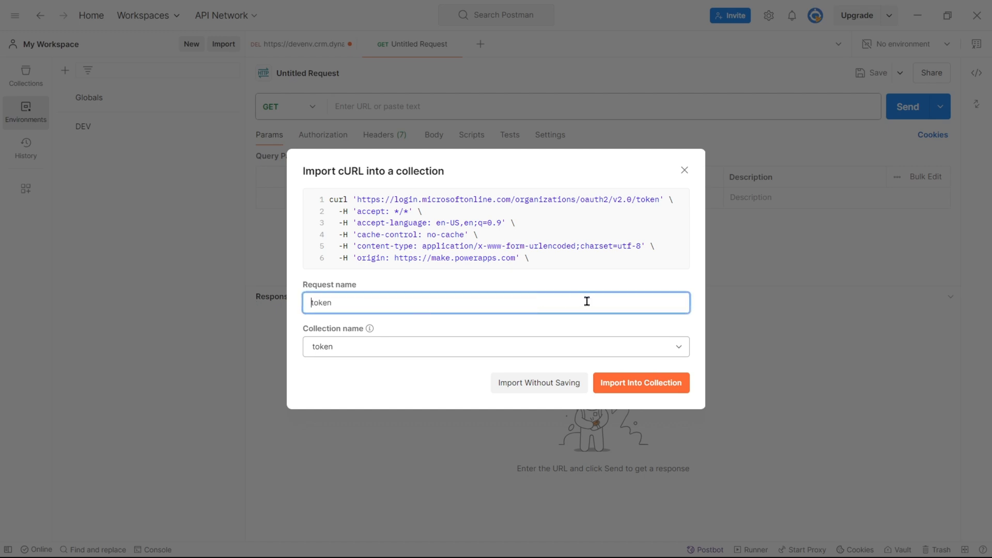
- Import the request into the token collection
click(496, 346)
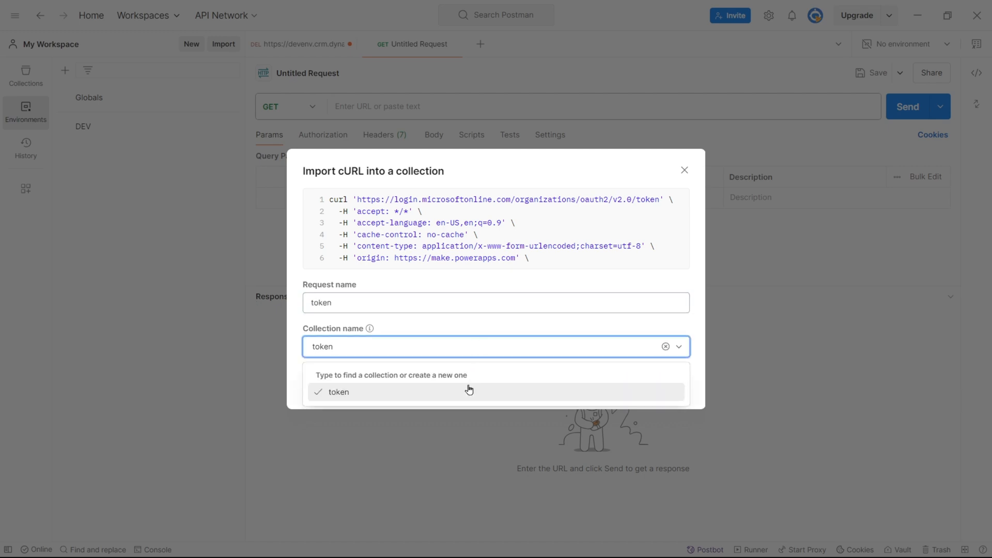
click(338, 391)
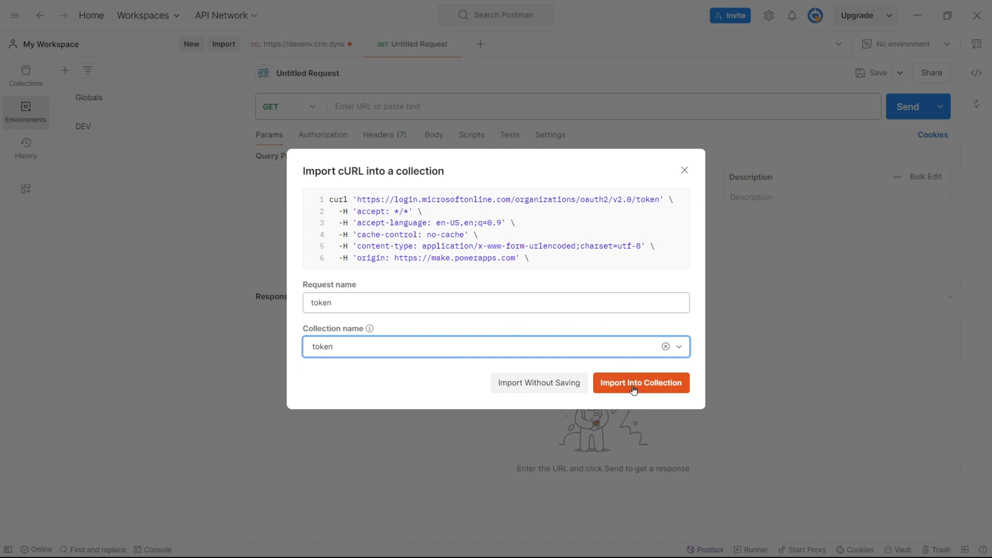
click(640, 383)
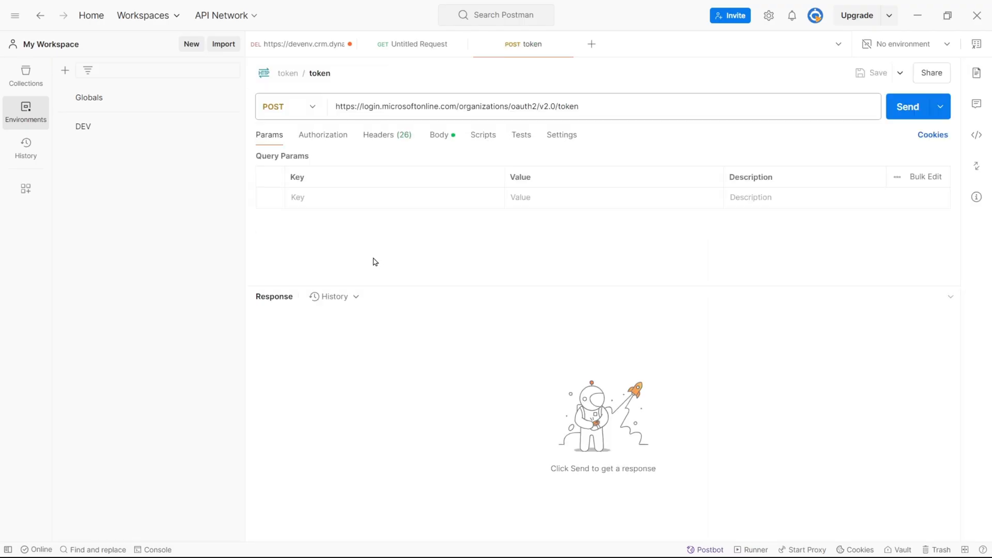
mouse_move(375, 242)
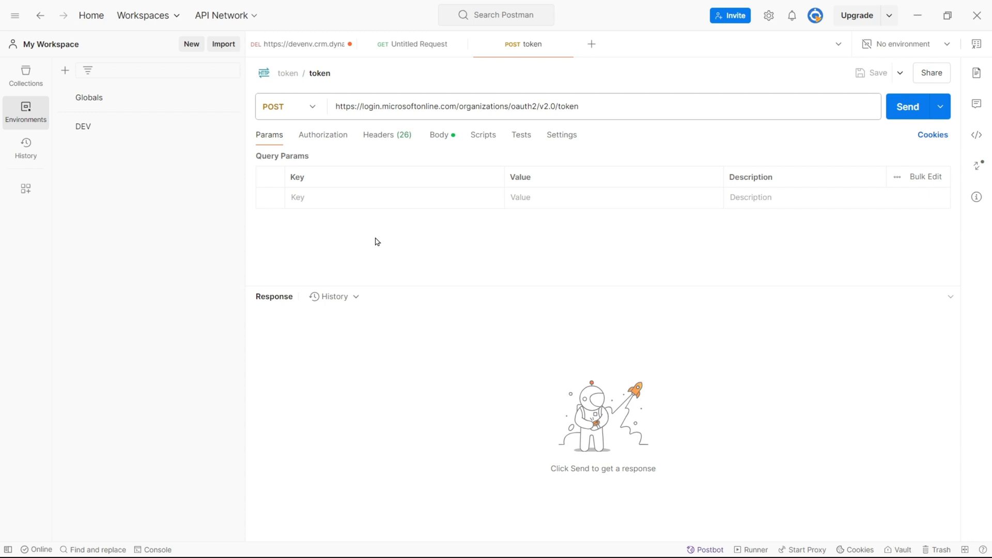
mouse_move(414, 150)
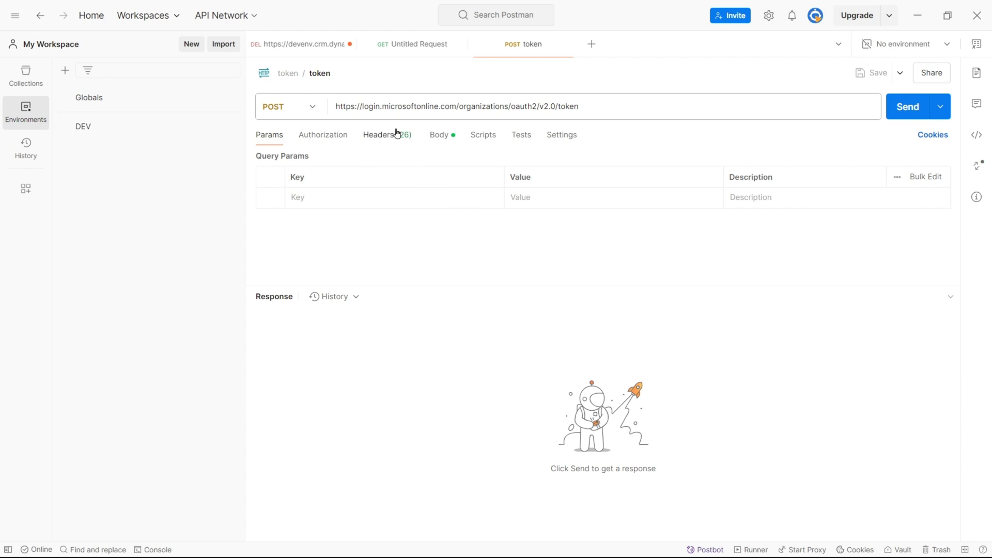
mouse_move(451, 137)
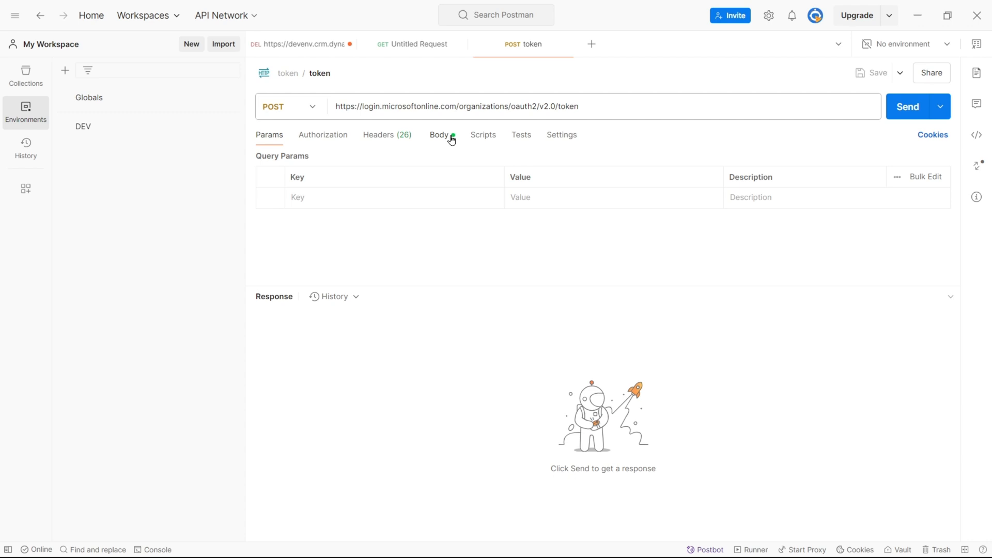
- Review Authorization, Headers and Params, then send the token POST for a 200 OK access_token
click(322, 135)
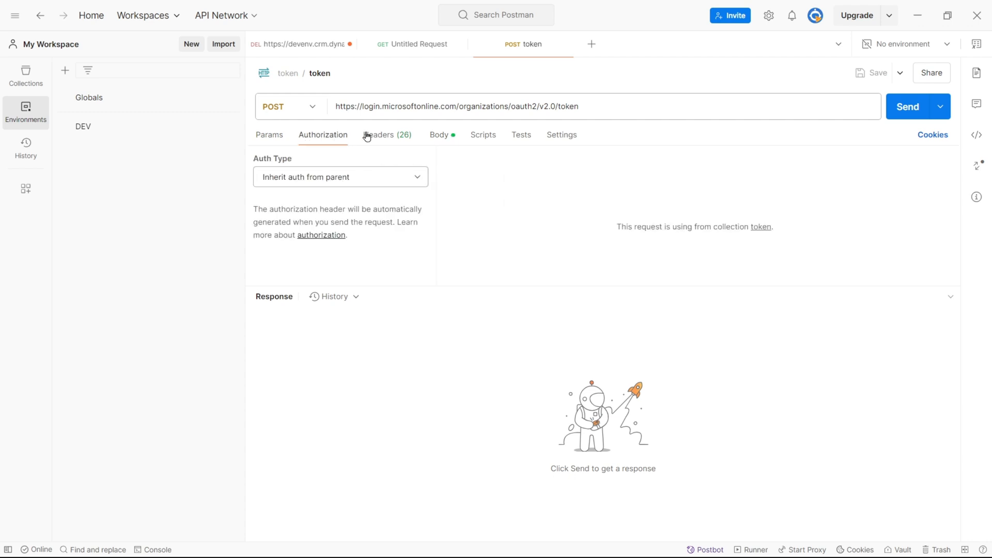
click(386, 134)
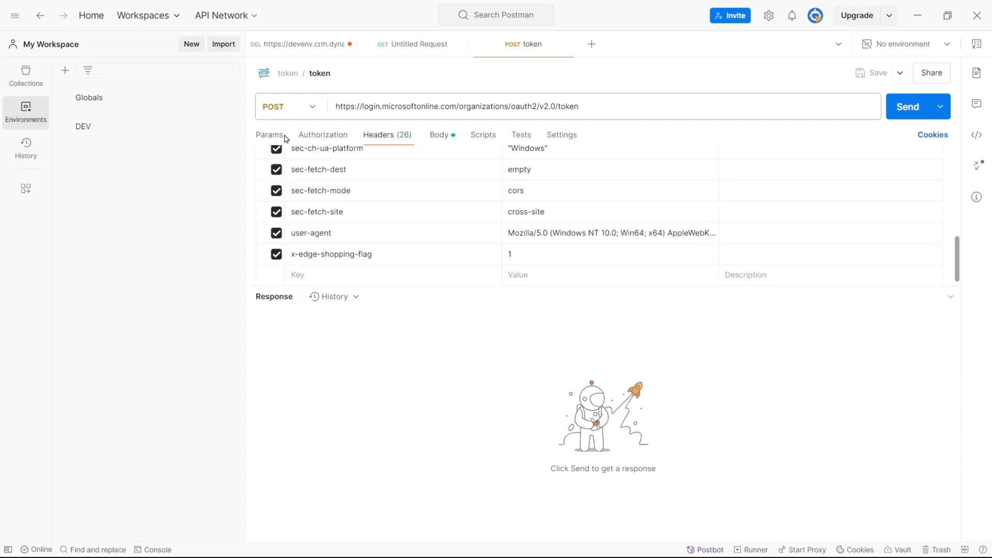
click(270, 135)
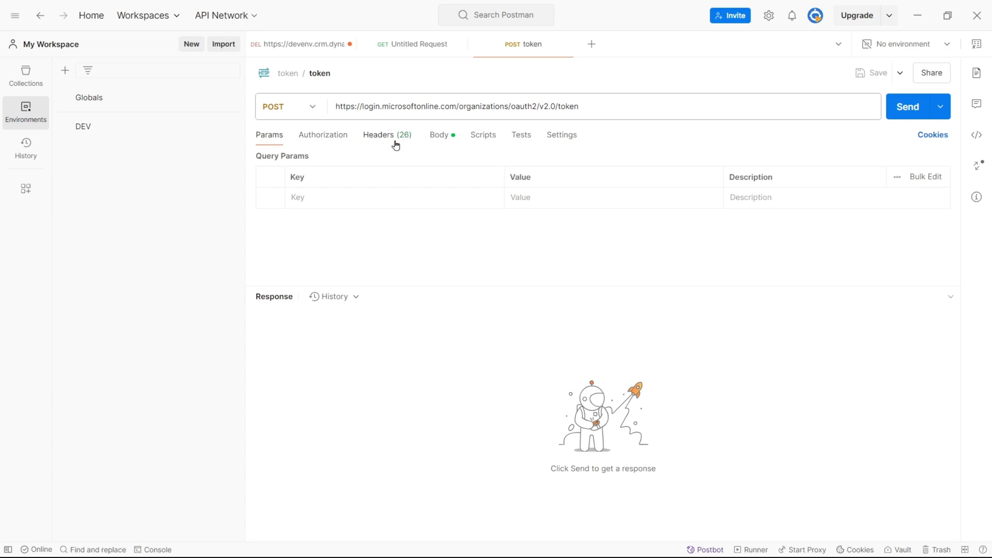
click(907, 107)
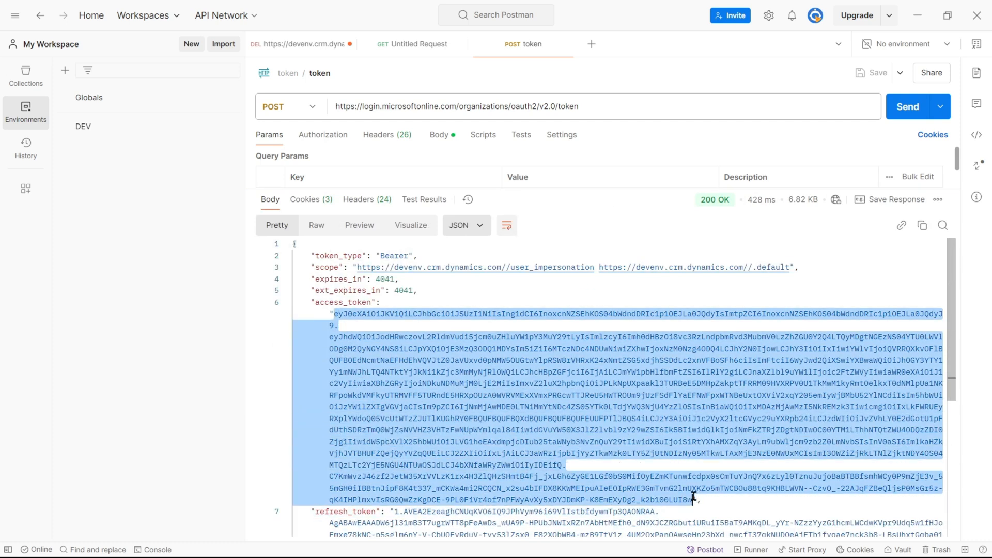
mouse_move(708, 299)
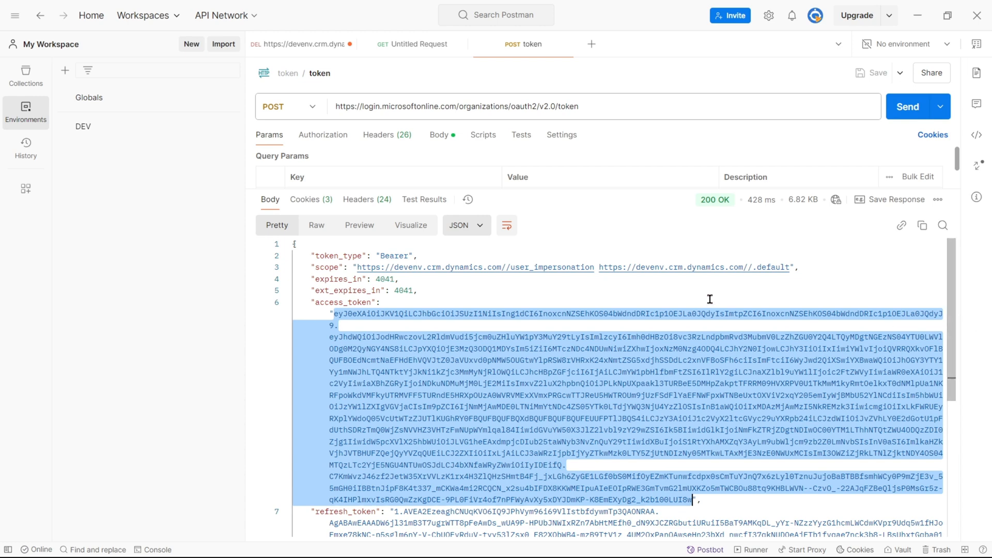
mouse_move(738, 285)
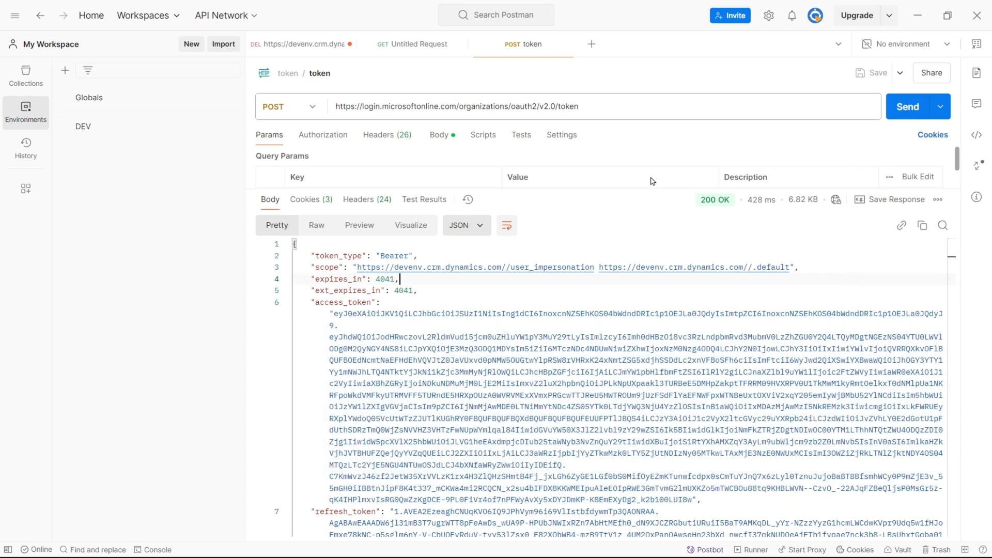
mouse_move(638, 209)
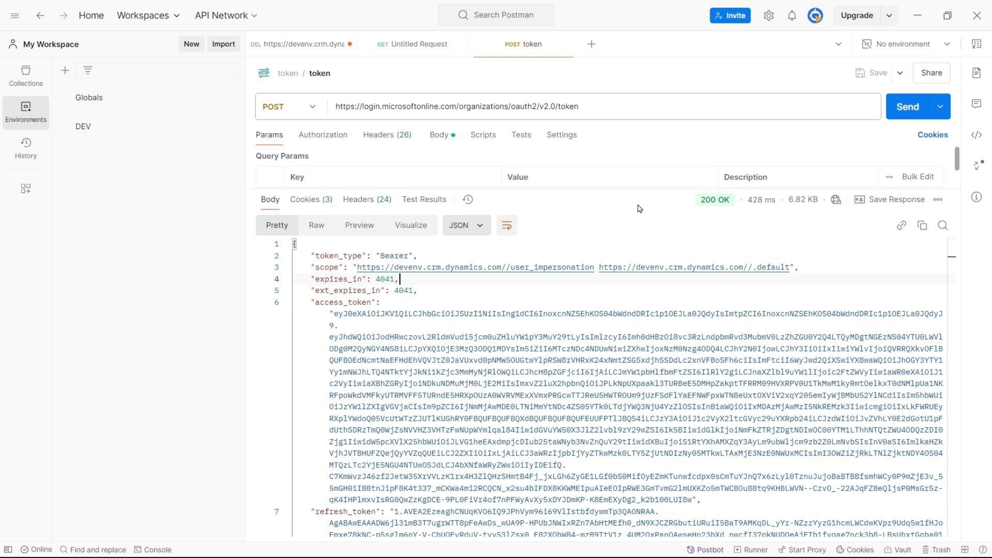